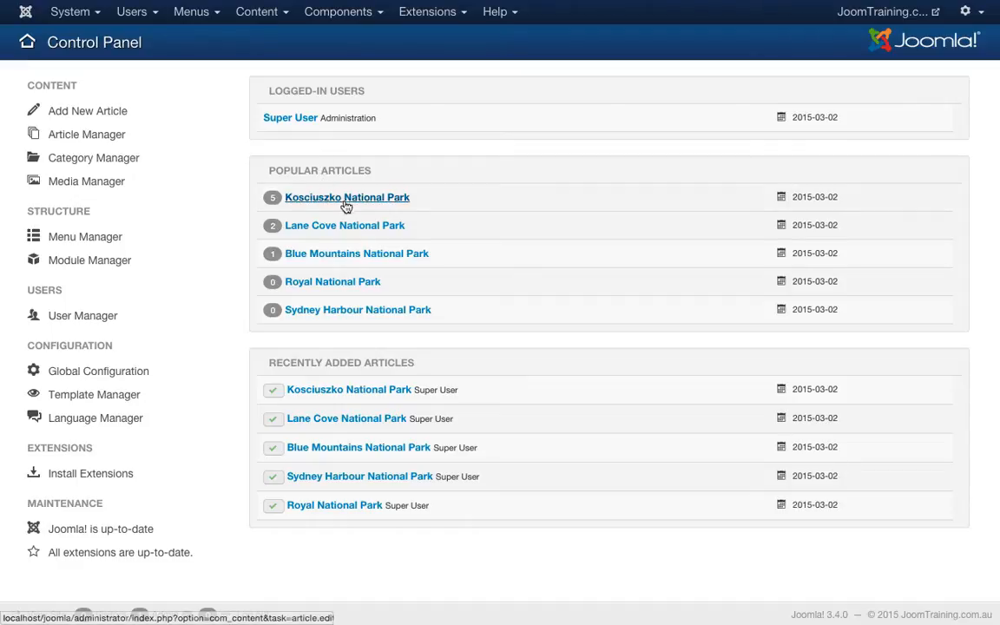
pyautogui.moveTo(344, 225)
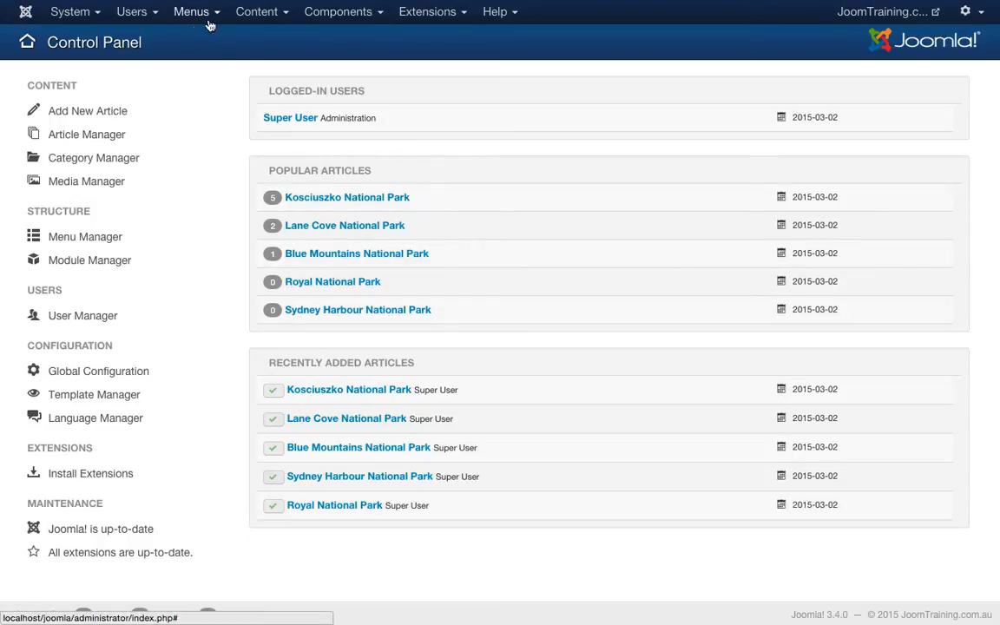
# - Bring up the Content menu options from the administrator Control Panel
pyautogui.click(257, 10)
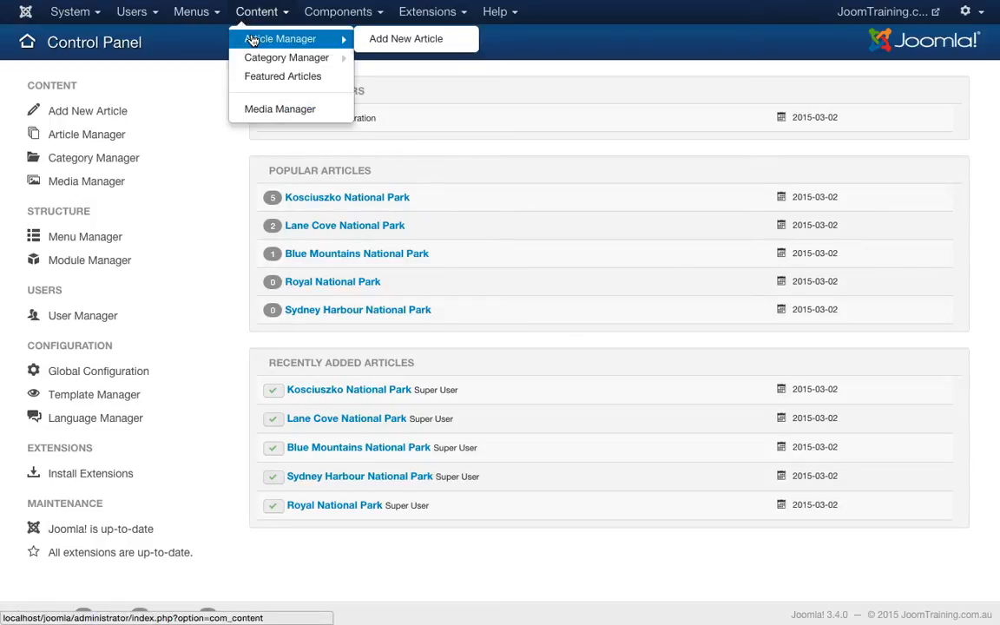
# - Show the Article Manager list of park articles, trying title and ID ordering
pyautogui.click(279, 39)
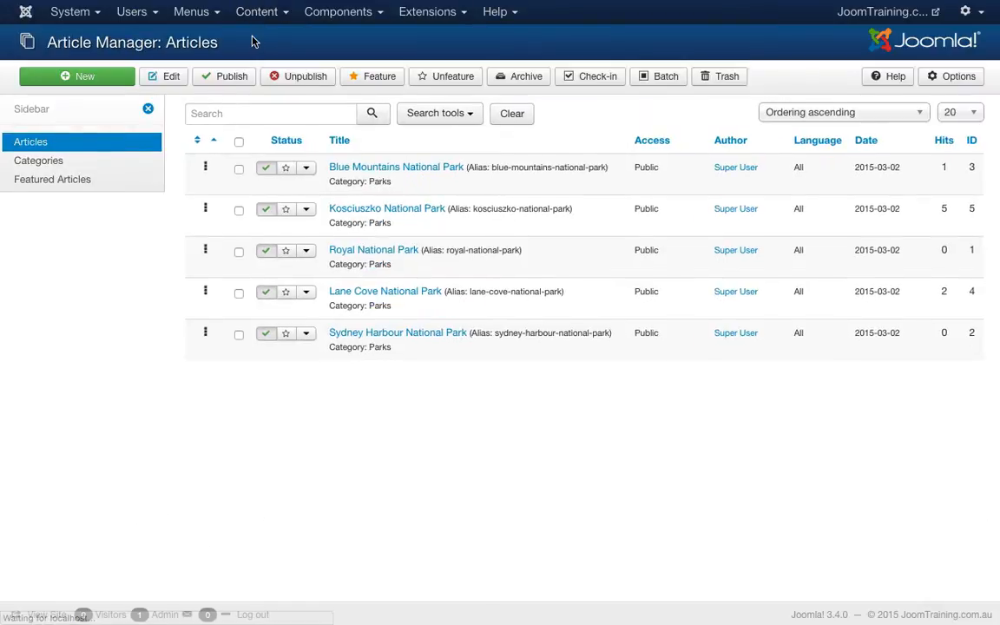
pyautogui.moveTo(340, 139)
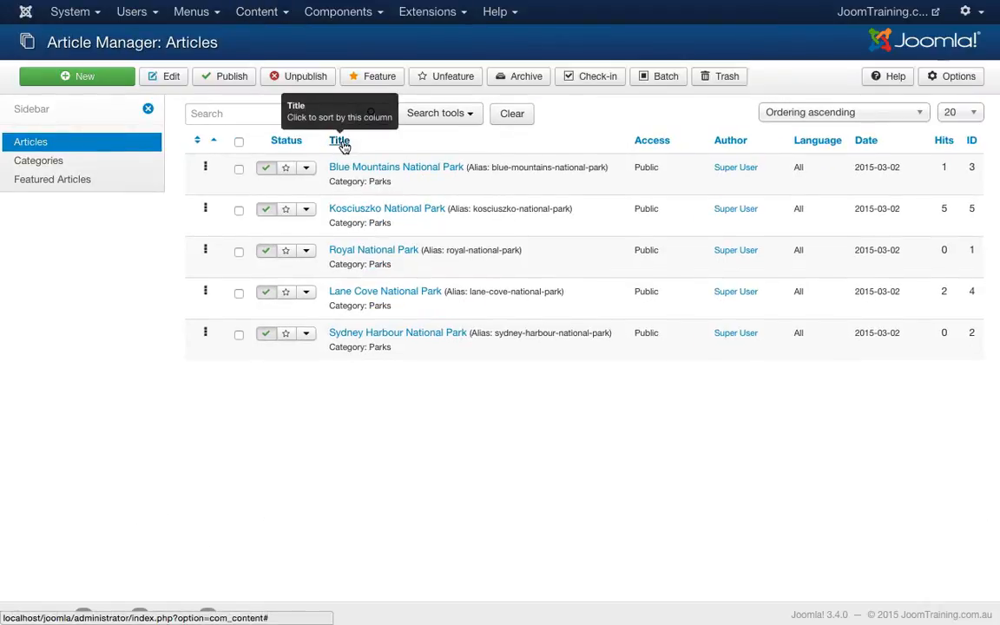
pyautogui.click(340, 139)
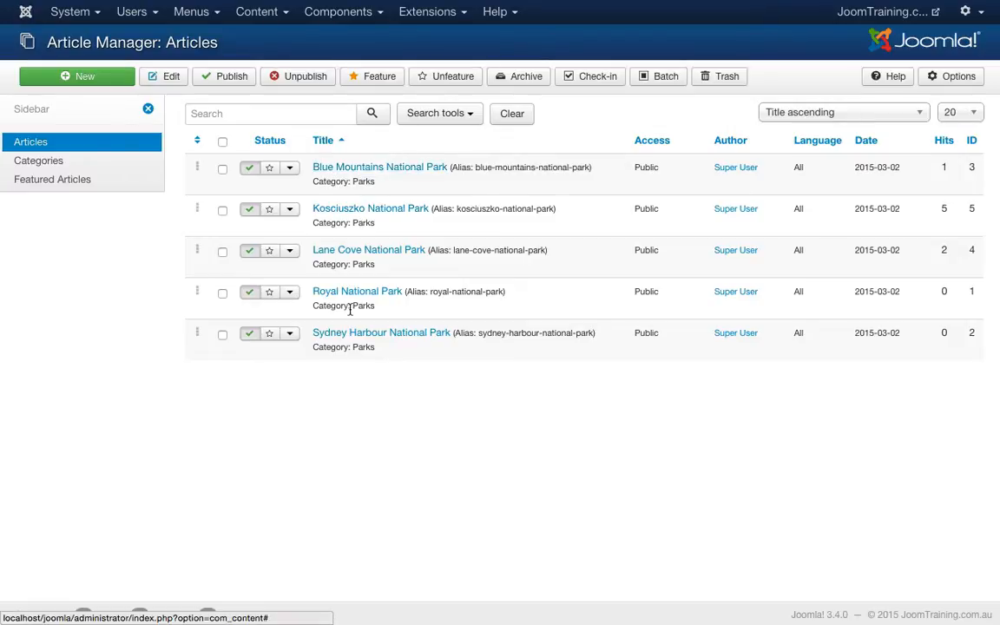
pyautogui.moveTo(945, 139)
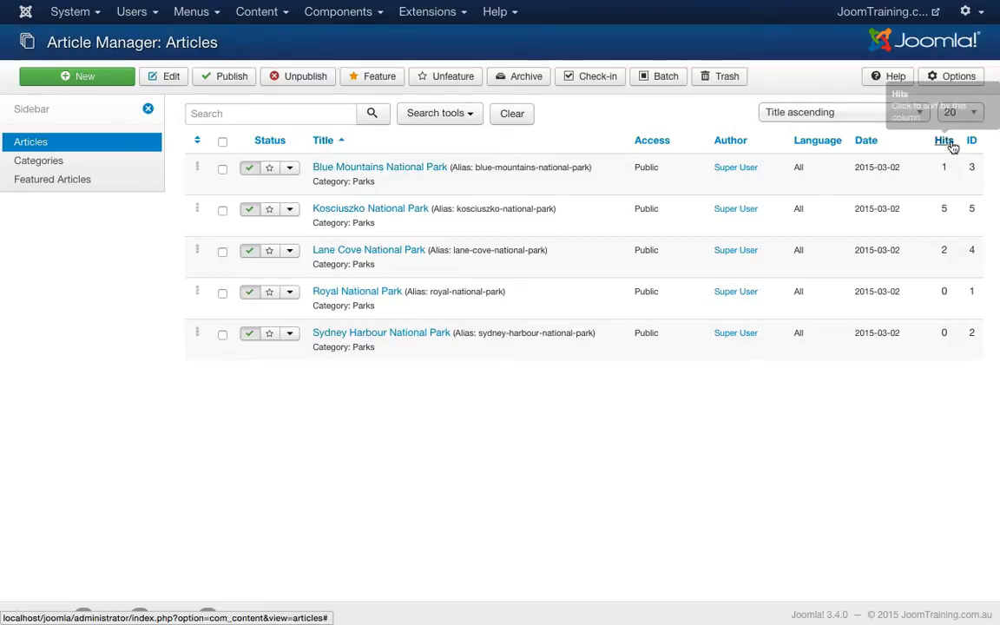
pyautogui.click(973, 139)
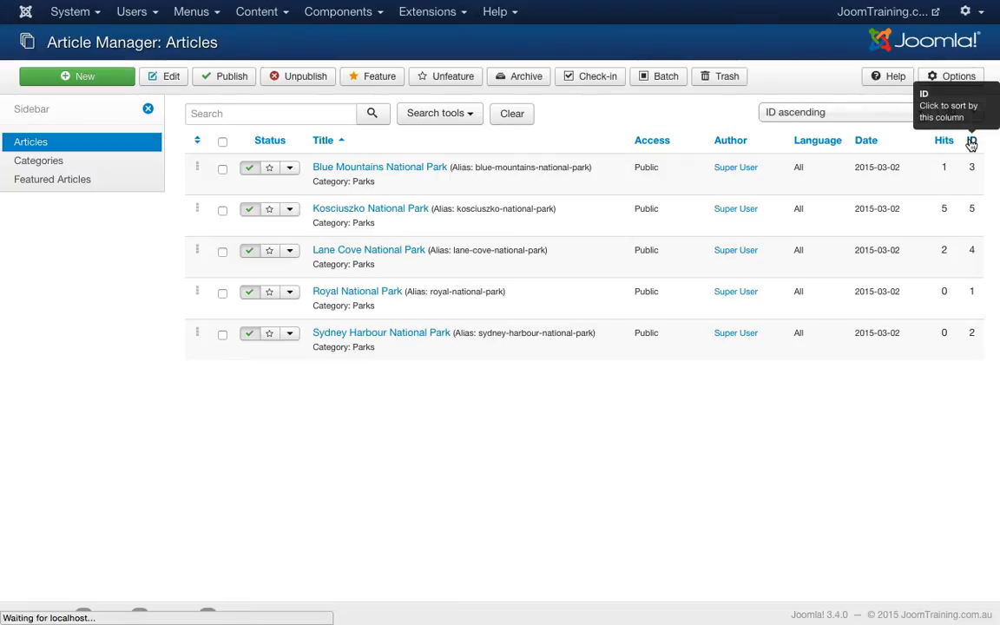
# - Order the park articles by date, newest first (Kosciuszko at top)
pyautogui.click(973, 143)
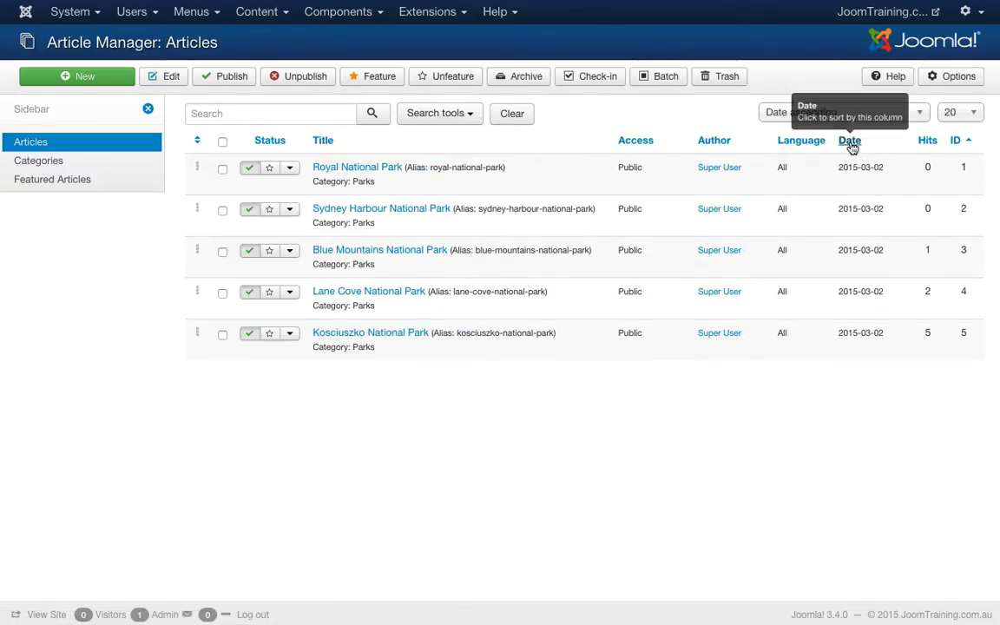
pyautogui.click(851, 139)
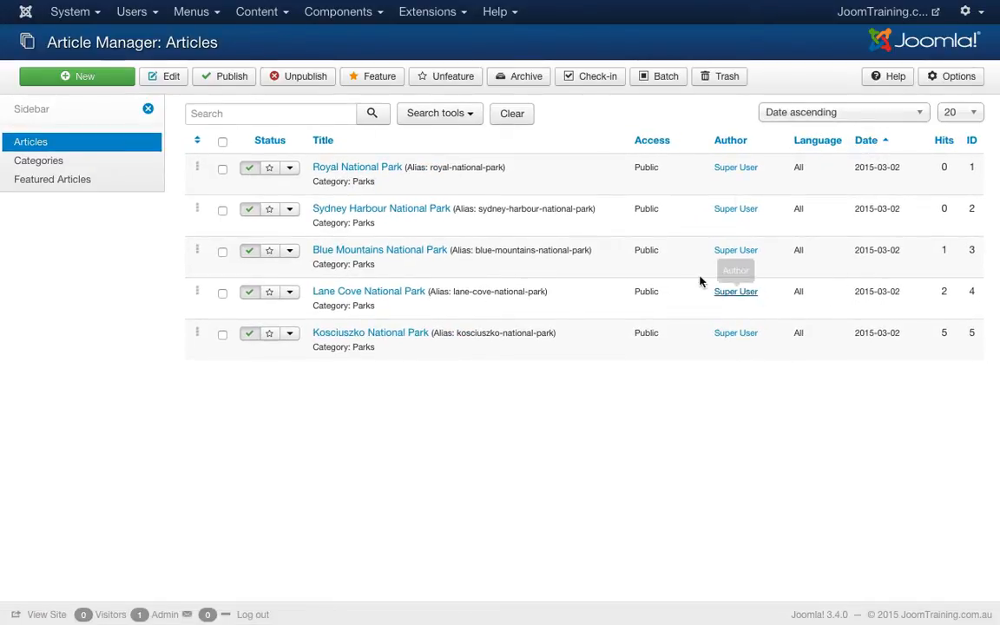
pyautogui.click(865, 139)
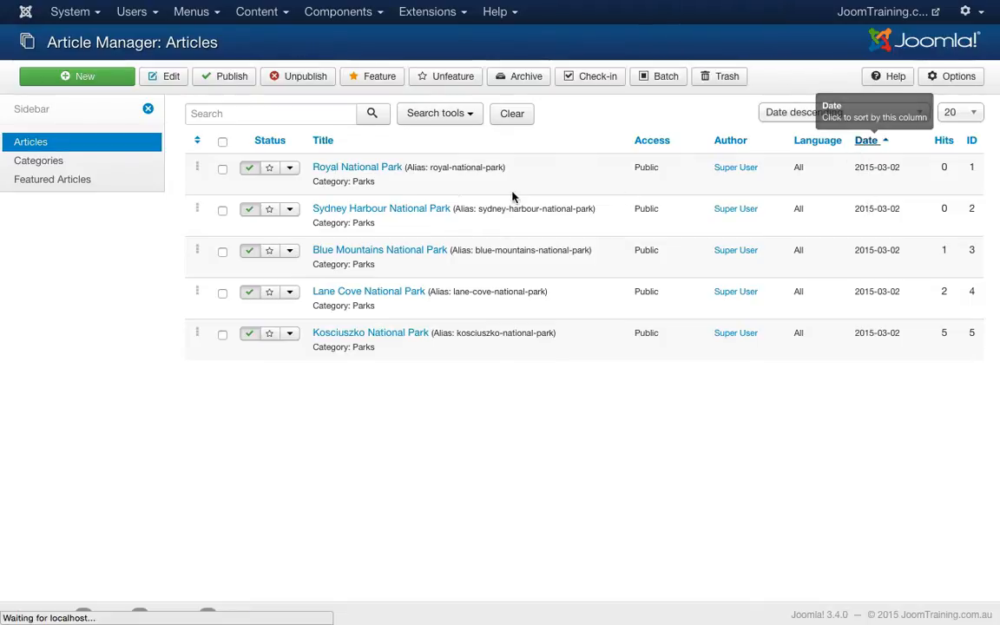
pyautogui.click(865, 139)
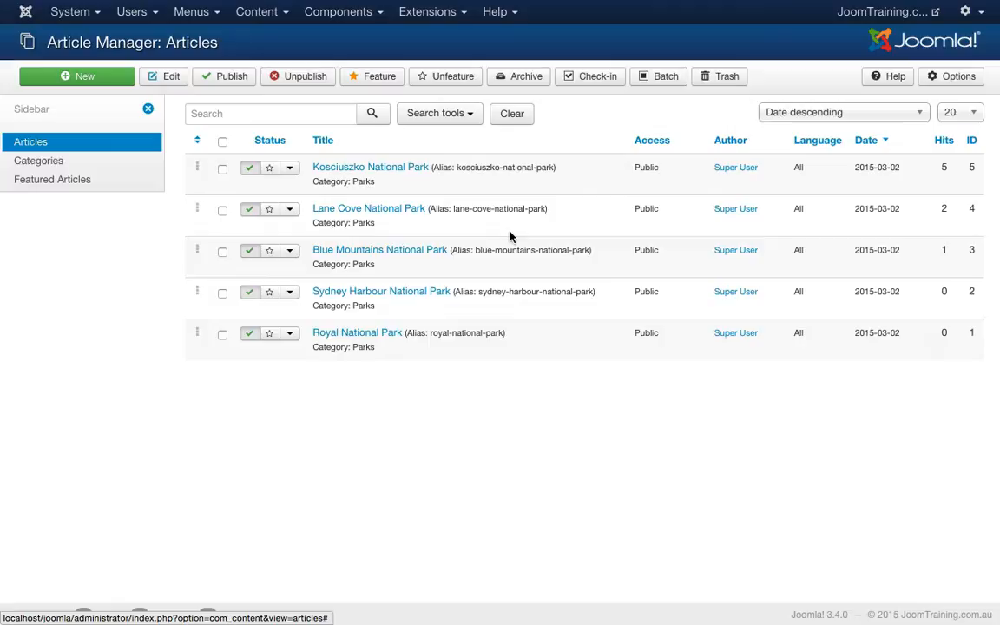
pyautogui.moveTo(646, 398)
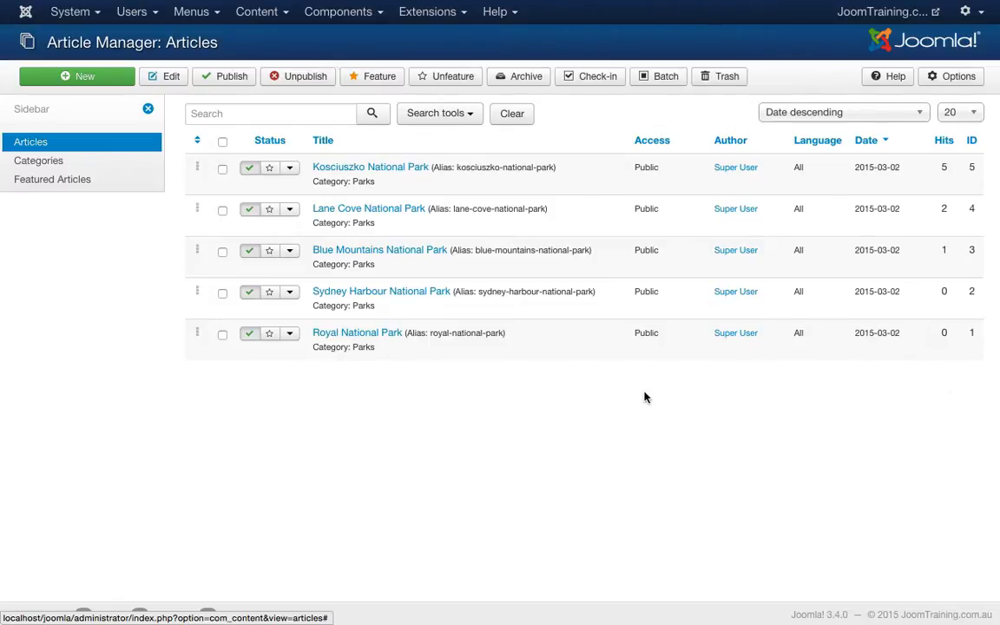
pyautogui.moveTo(287, 236)
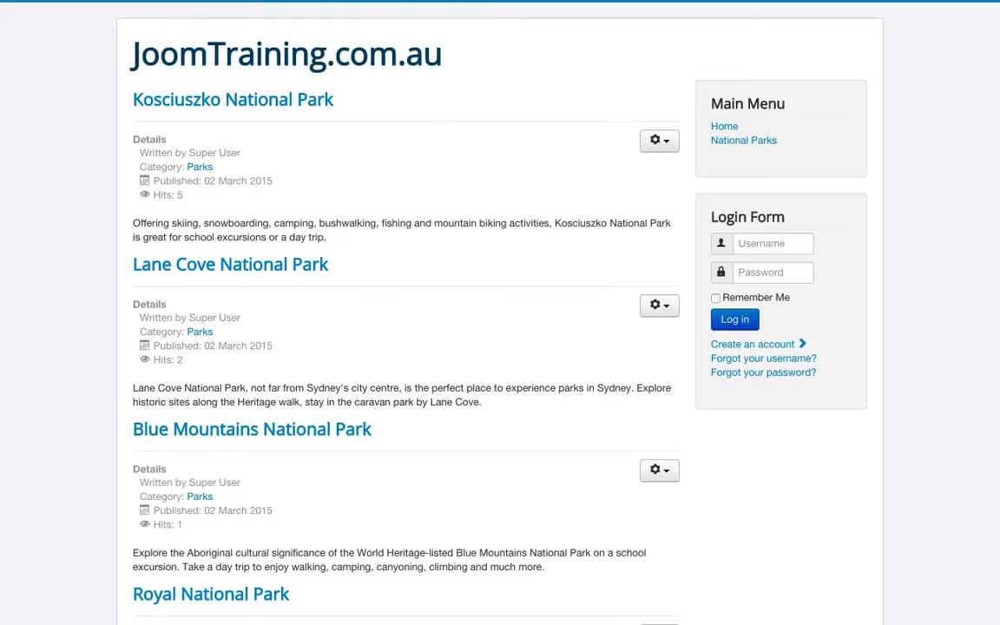
pyautogui.moveTo(546, 194)
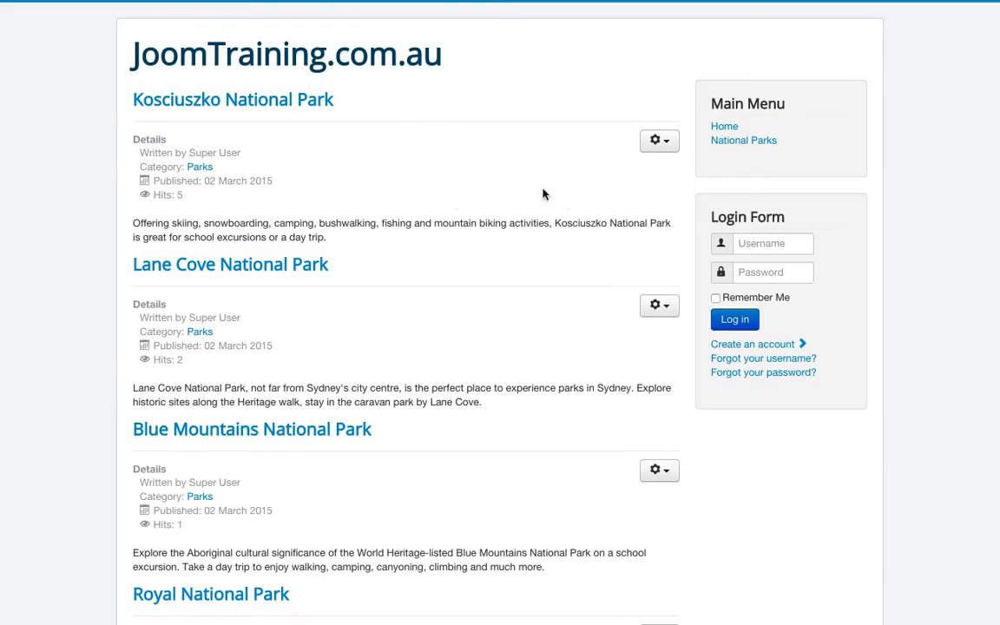
pyautogui.moveTo(744, 139)
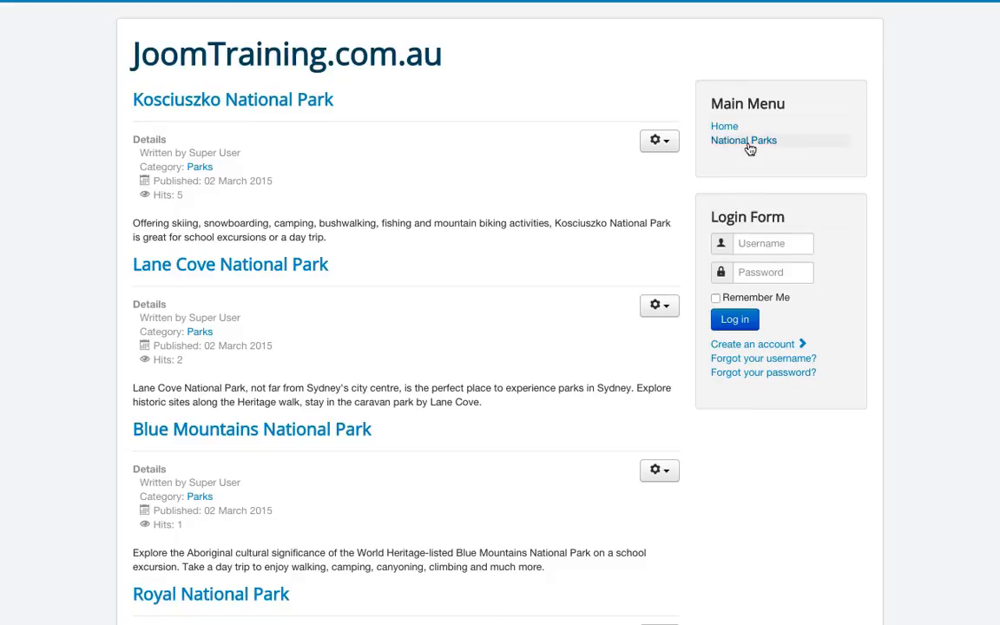
pyautogui.moveTo(462, 250)
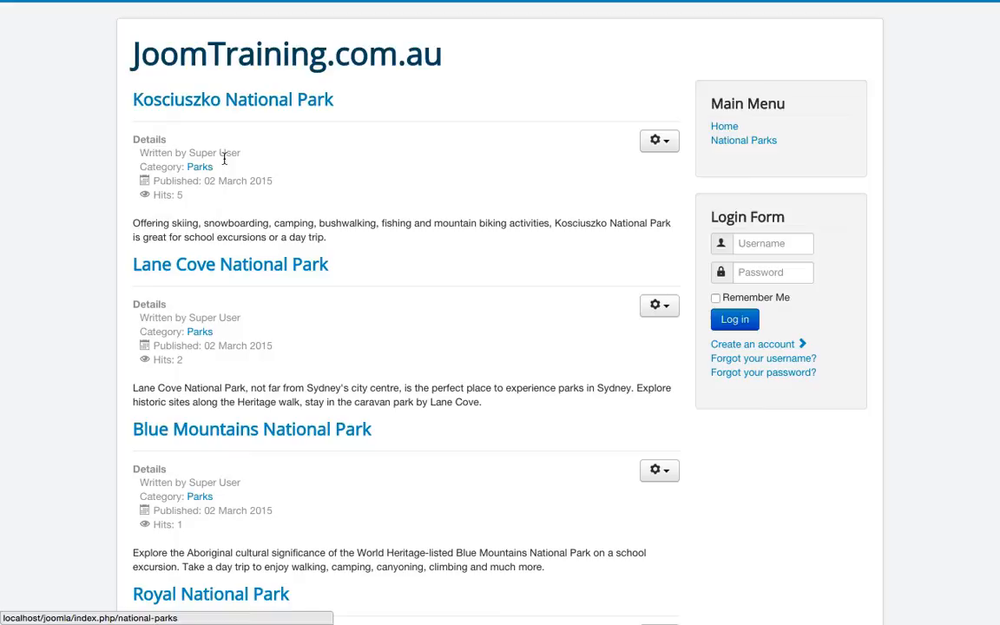
pyautogui.scroll(-3)
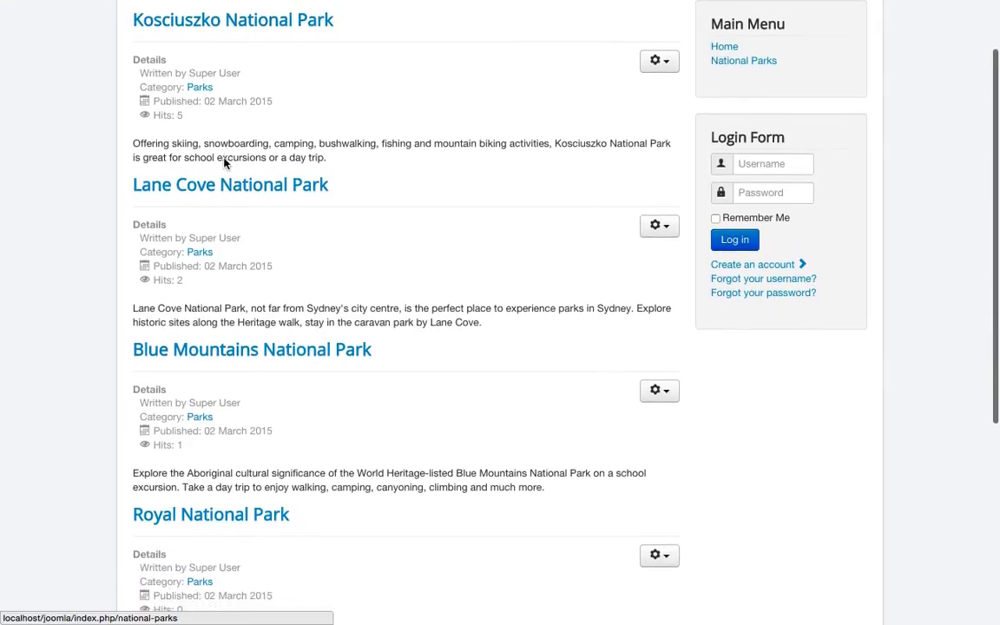
pyautogui.scroll(-3)
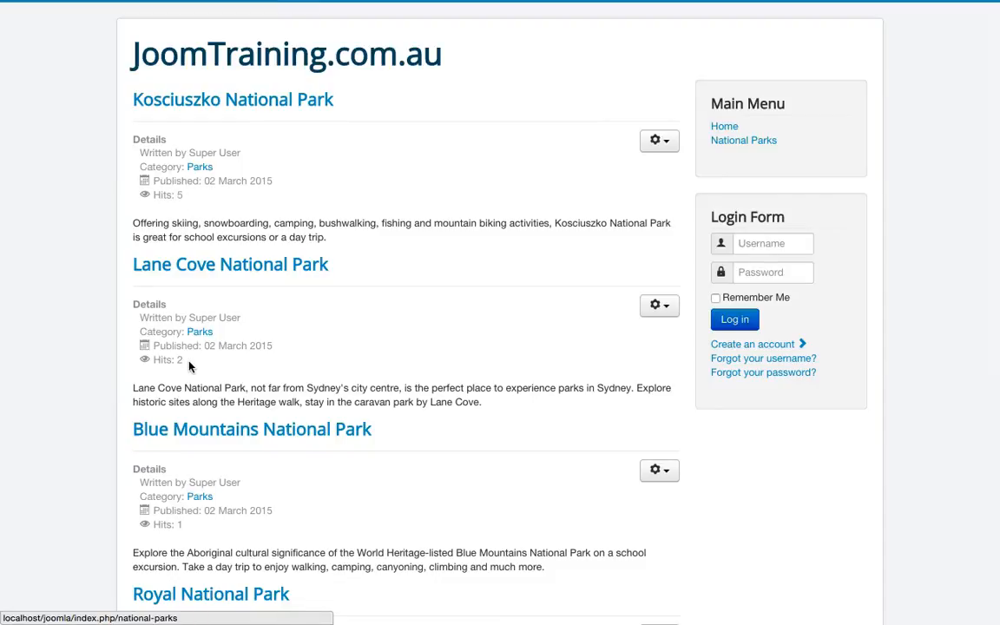
pyautogui.scroll(-3)
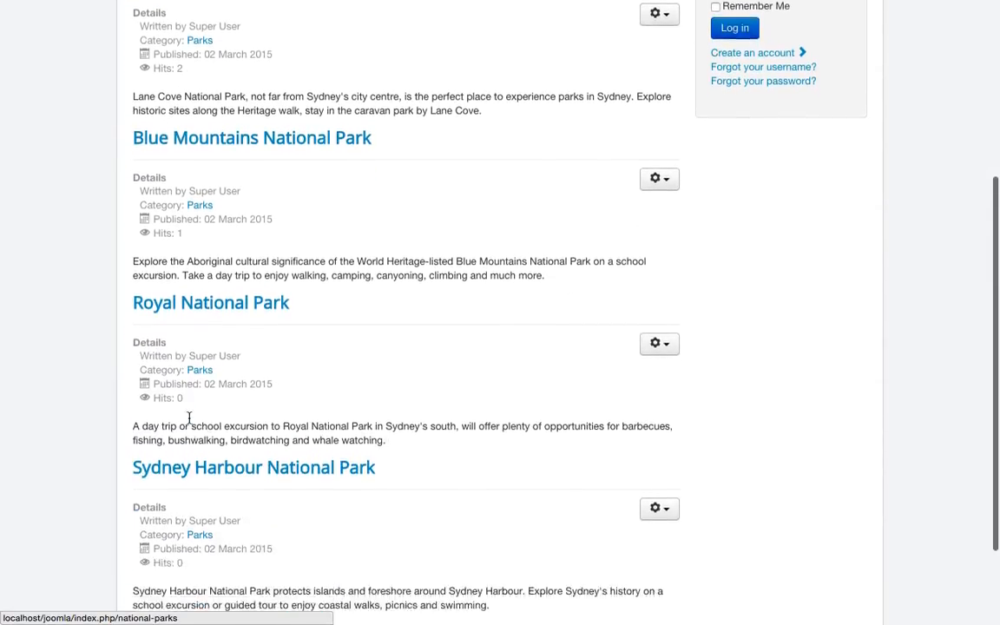
pyautogui.scroll(3)
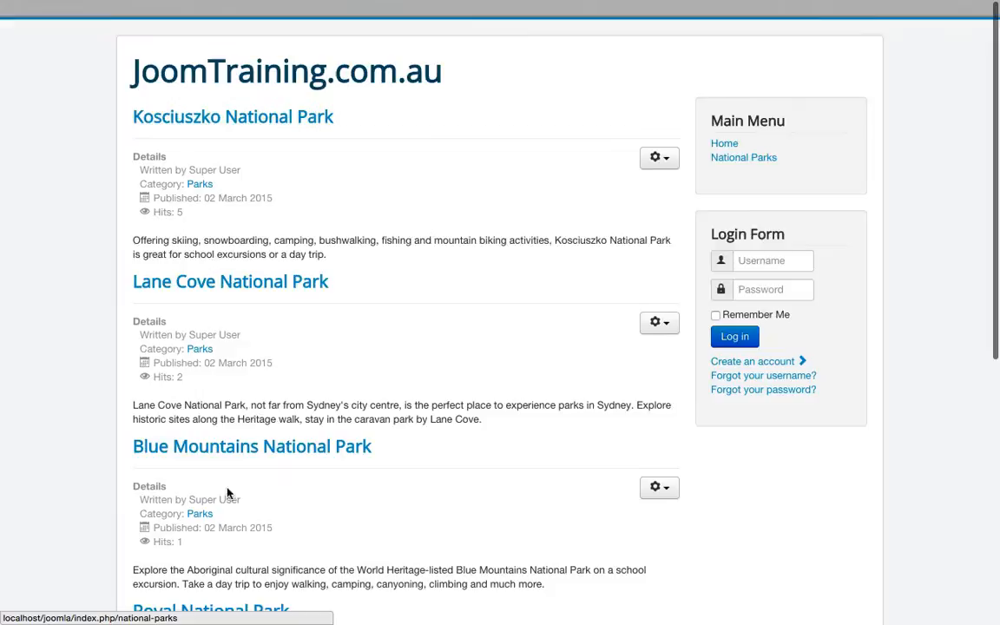
pyautogui.scroll(-3)
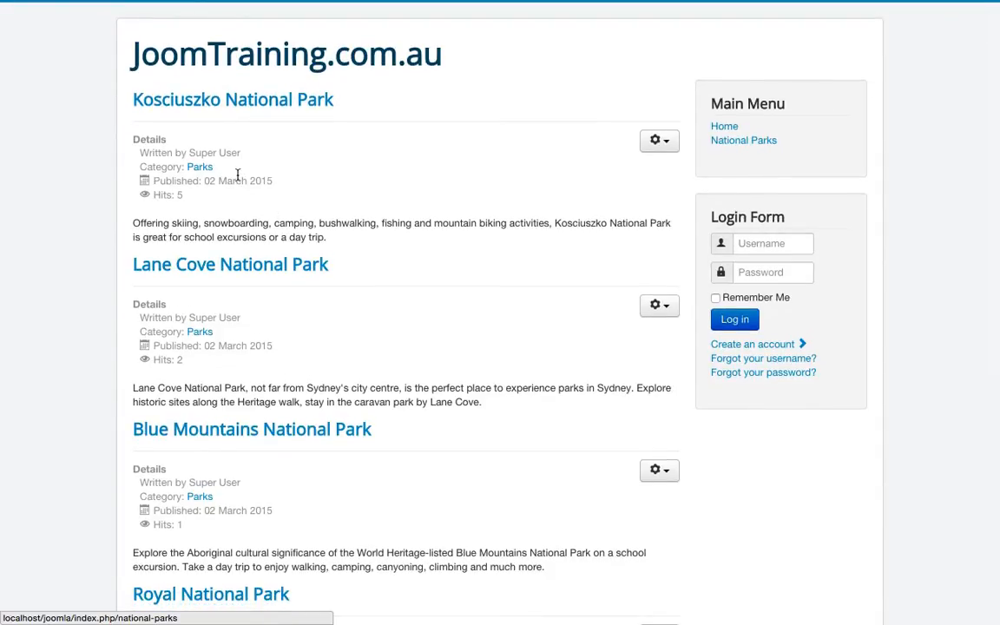
pyautogui.moveTo(232, 208)
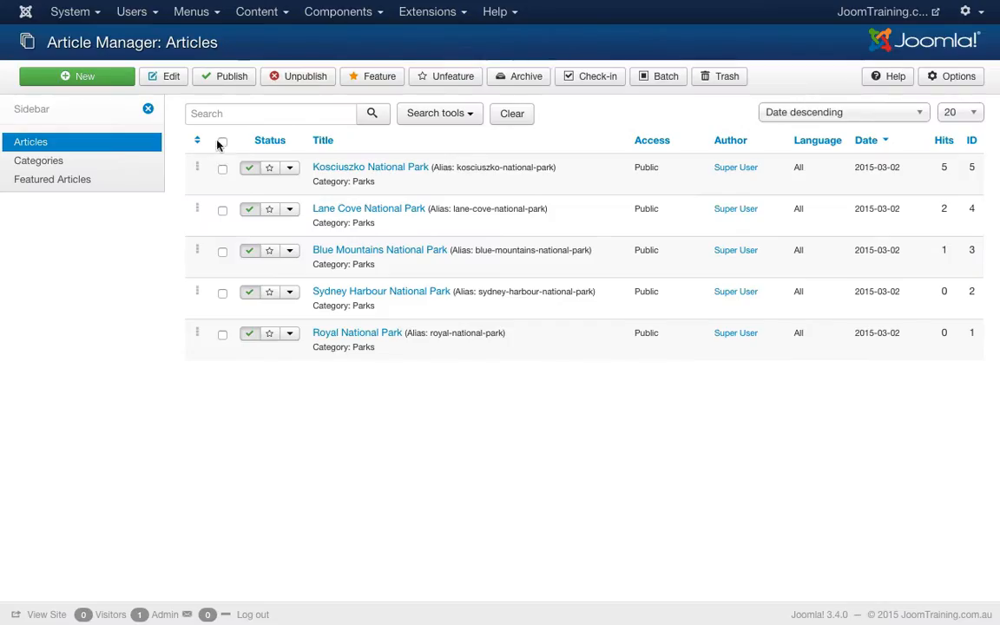
# - Show the Main Menu's items list with Home and National Parks via the Menus menu
pyautogui.click(191, 10)
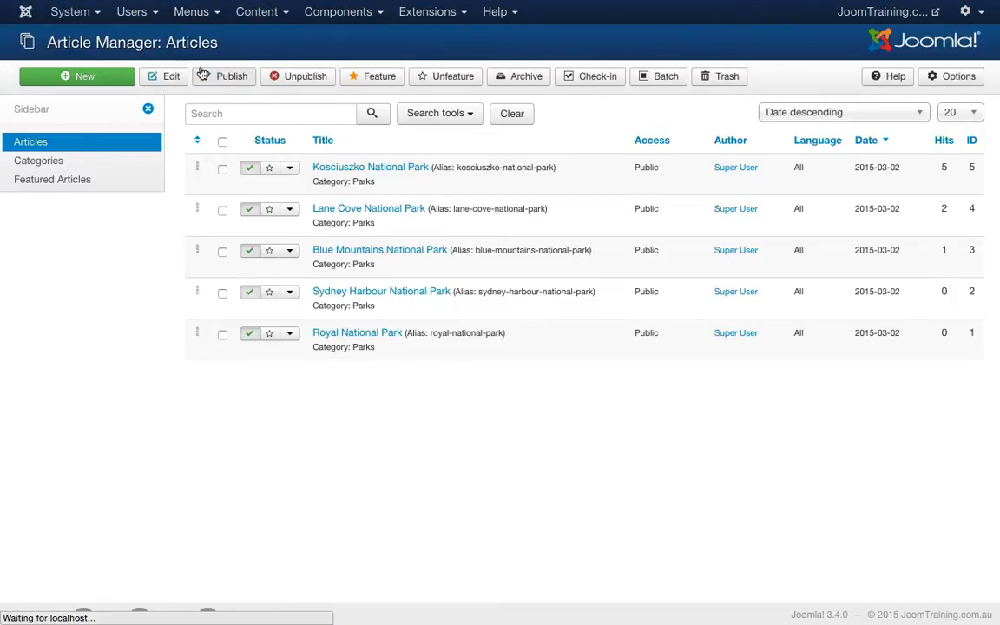
pyautogui.click(191, 11)
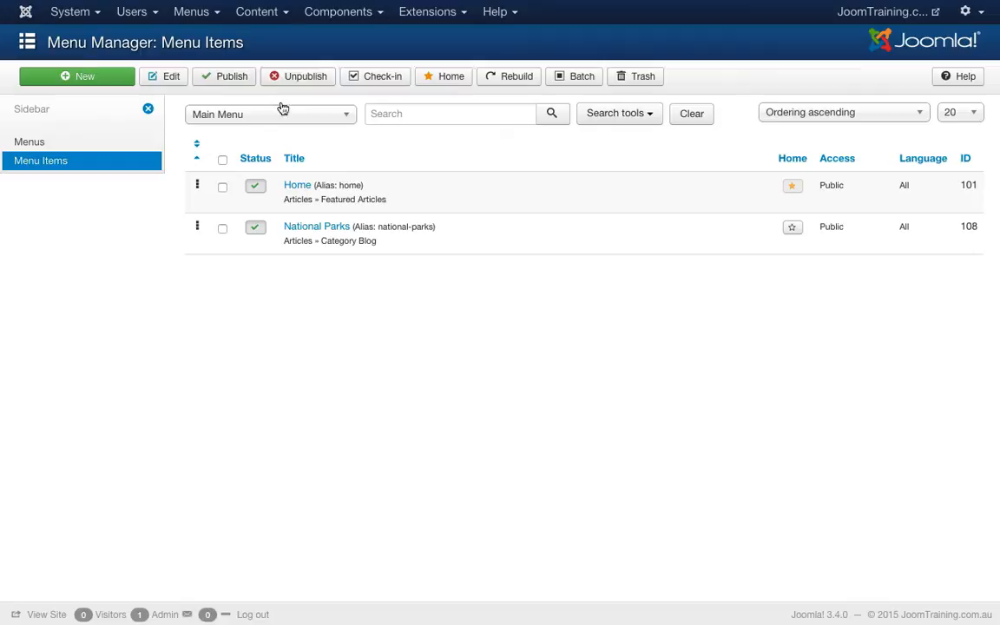
pyautogui.moveTo(341, 218)
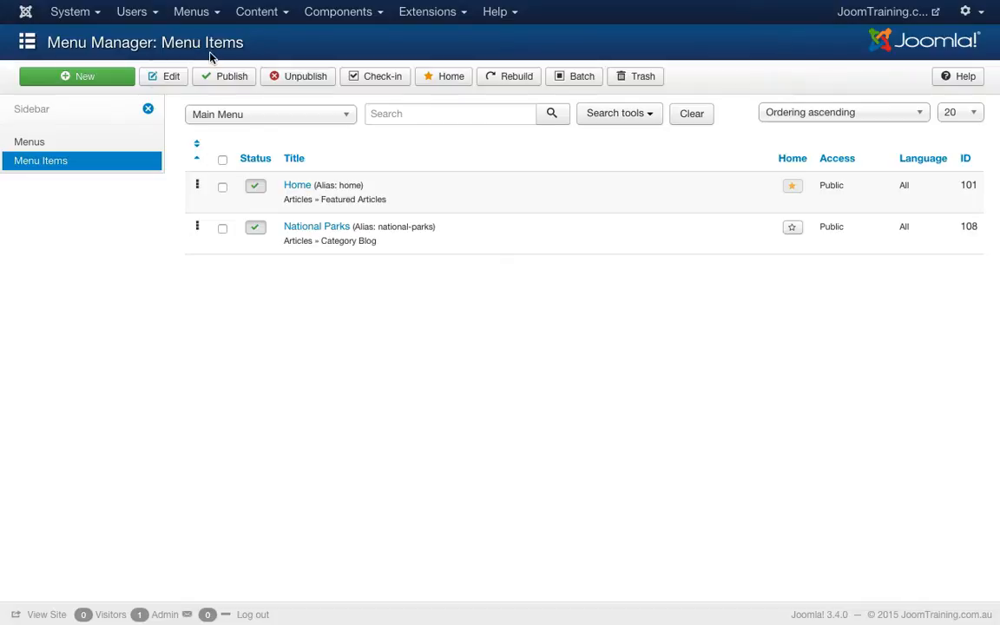
pyautogui.moveTo(316, 226)
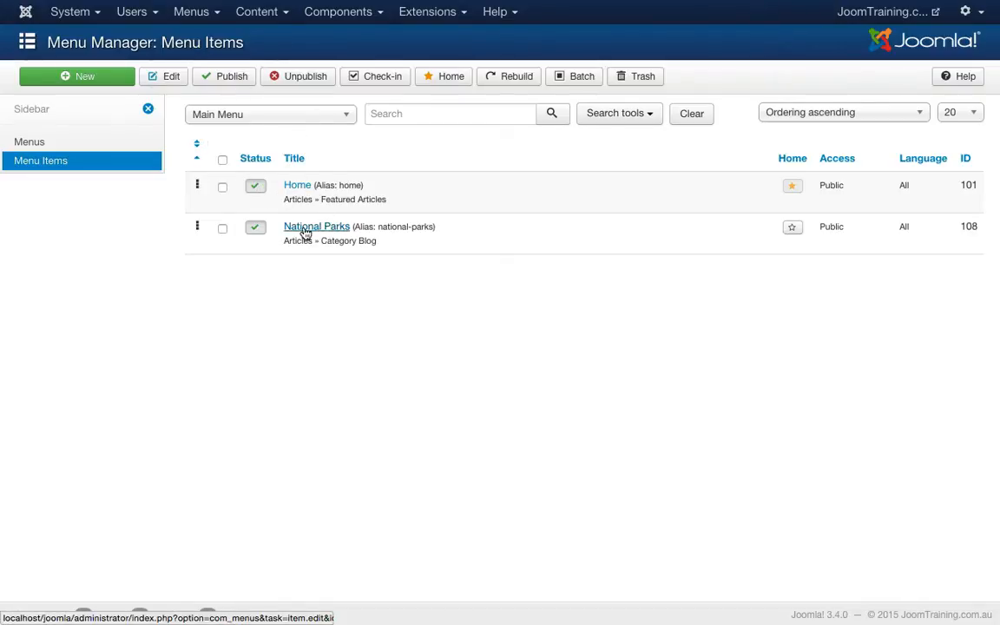
pyautogui.click(316, 226)
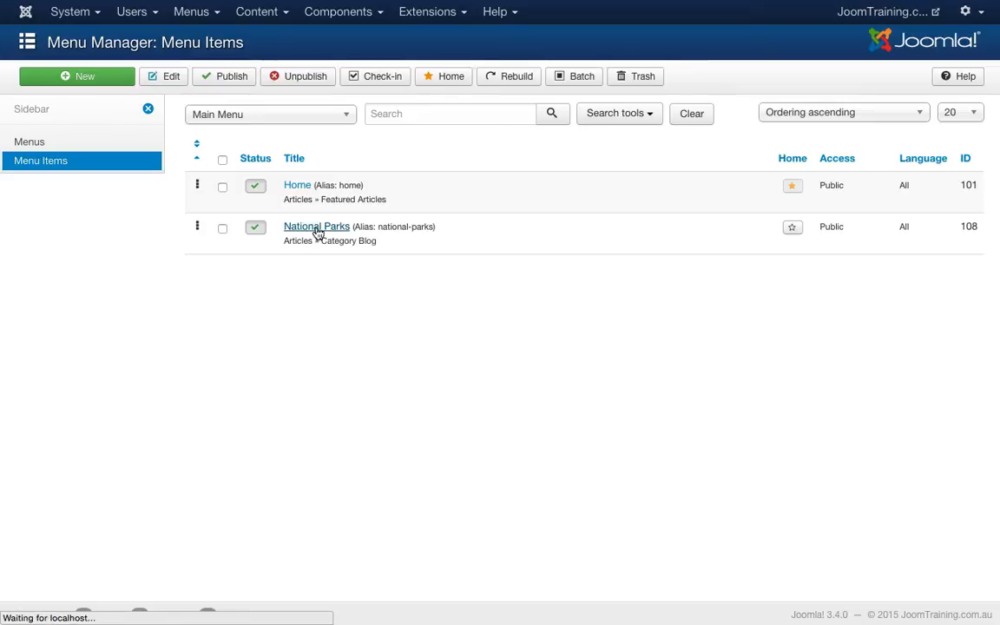
# - Bring up the National Parks menu item's edit screen, Category Blog linked to Parks
pyautogui.click(316, 226)
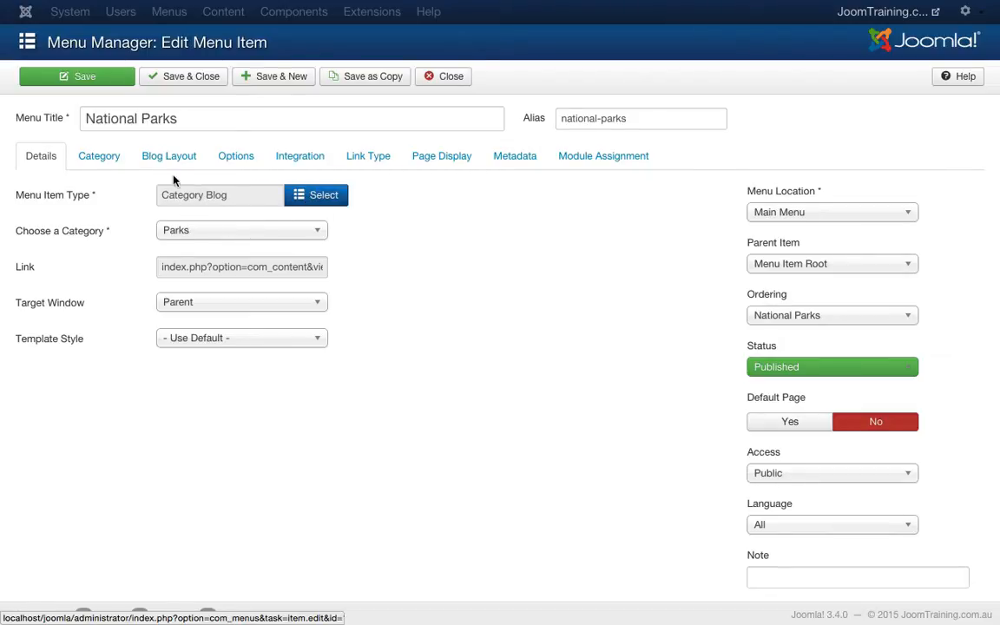
pyautogui.click(170, 156)
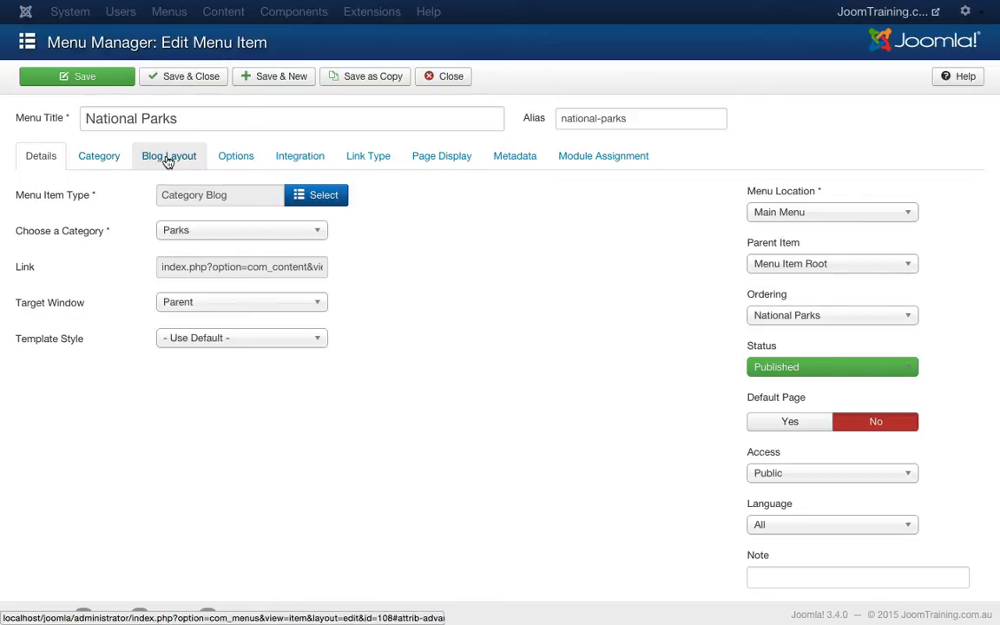
# - Set the Blog Layout's Article Order to Title Alphabetical instead of Most Hits
pyautogui.click(169, 156)
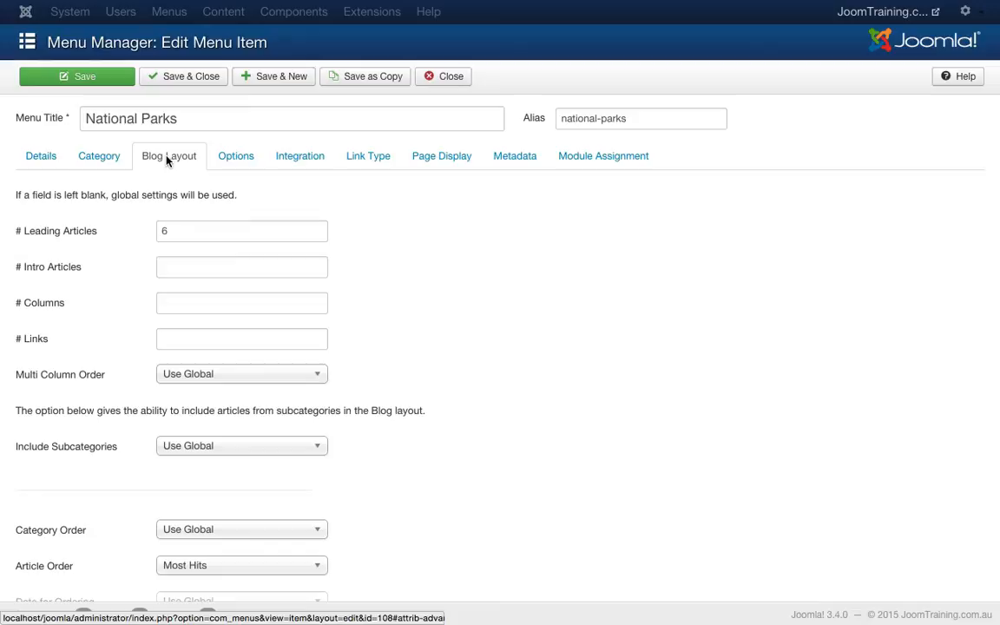
pyautogui.scroll(-3)
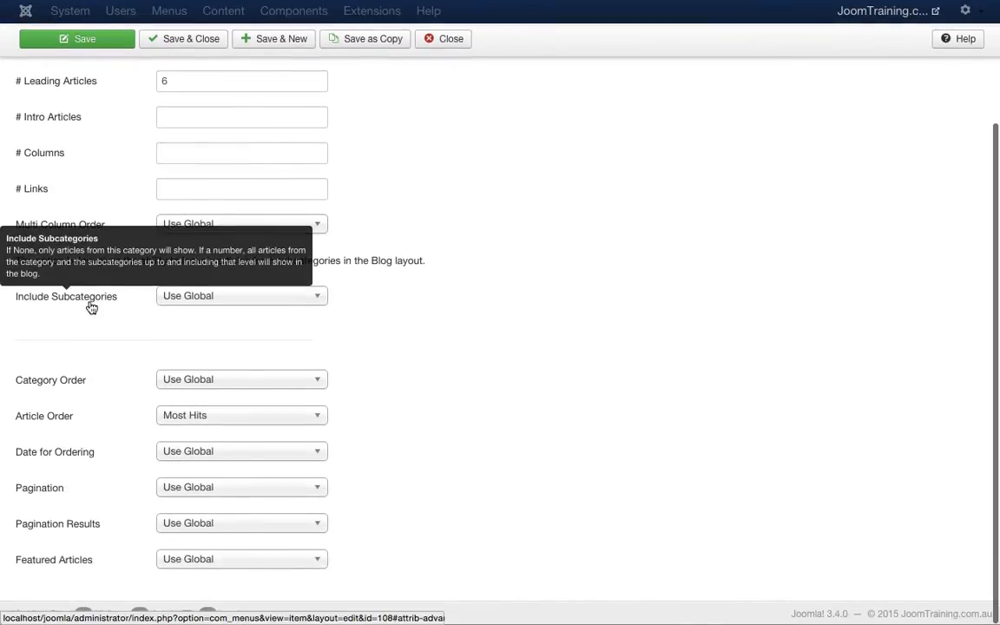
pyautogui.moveTo(37, 429)
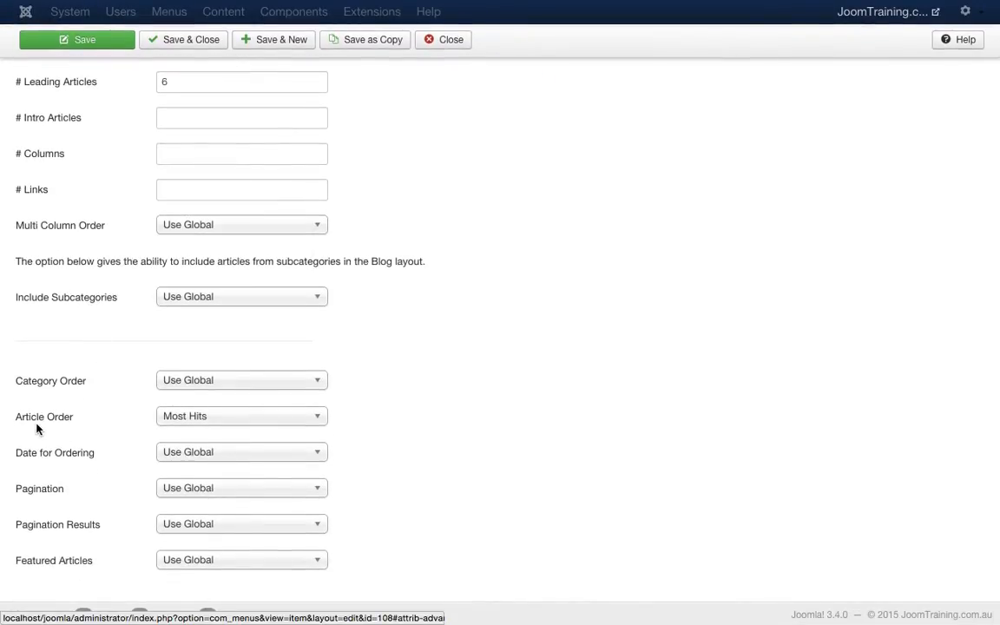
pyautogui.moveTo(194, 420)
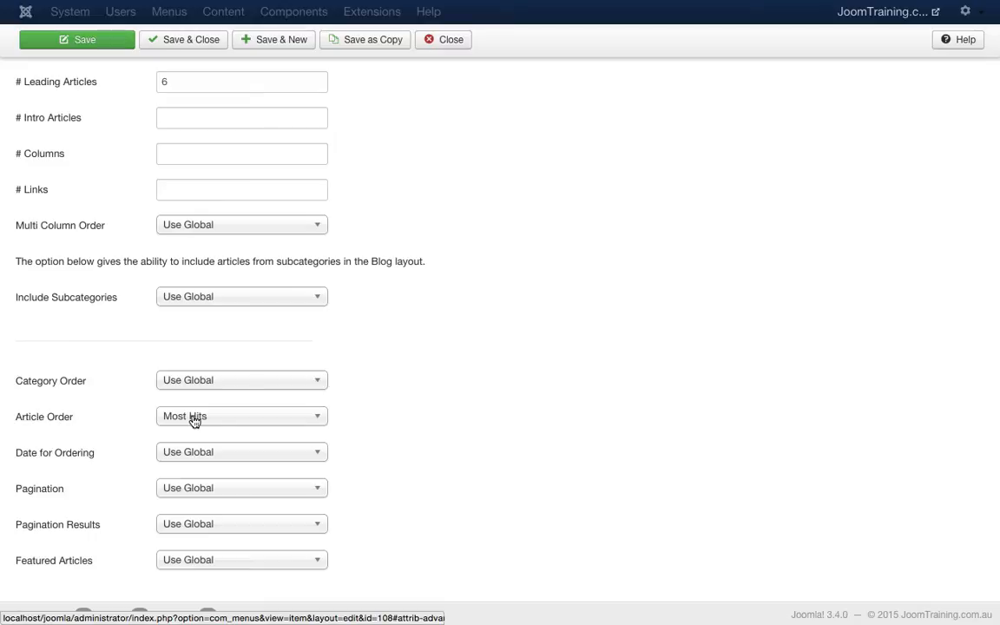
pyautogui.moveTo(220, 420)
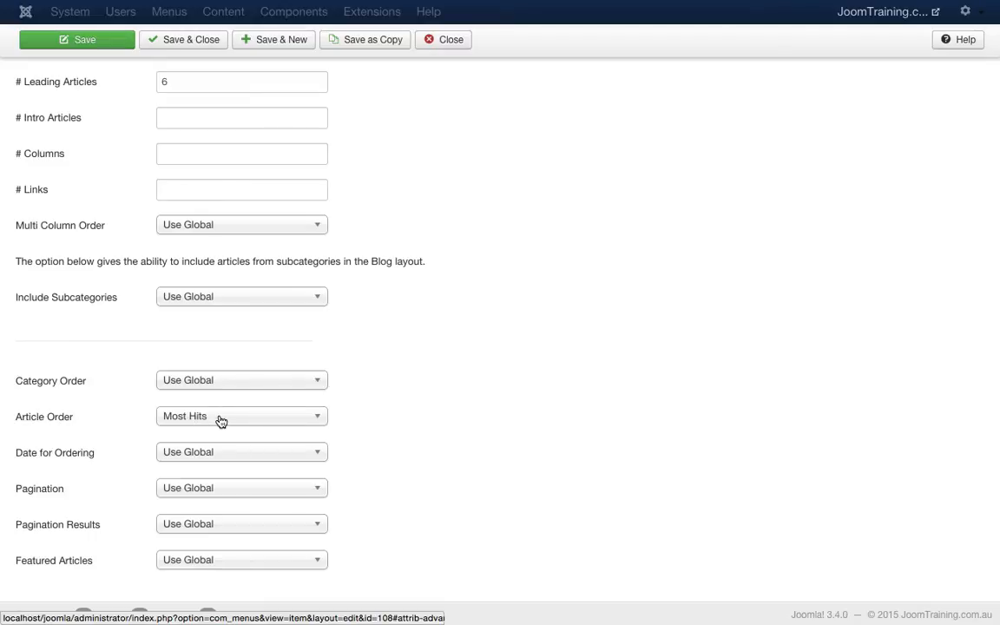
pyautogui.moveTo(301, 428)
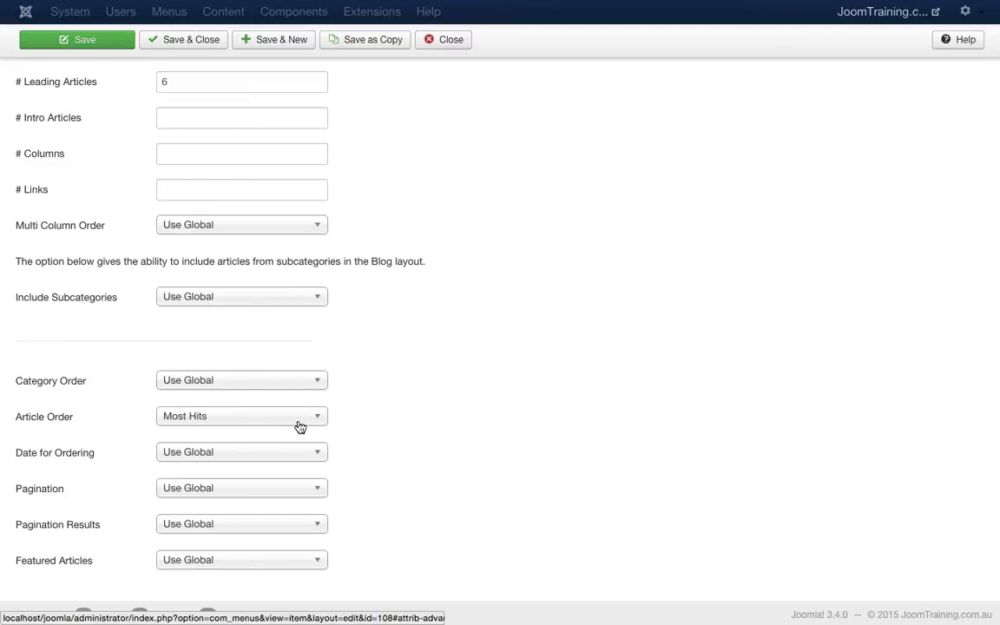
pyautogui.click(242, 417)
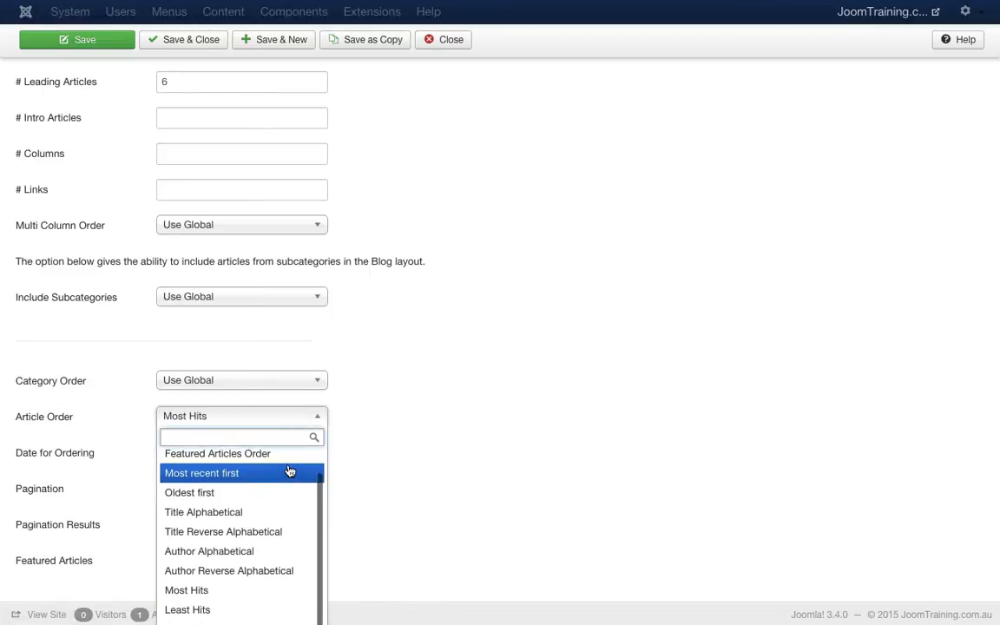
pyautogui.moveTo(204, 510)
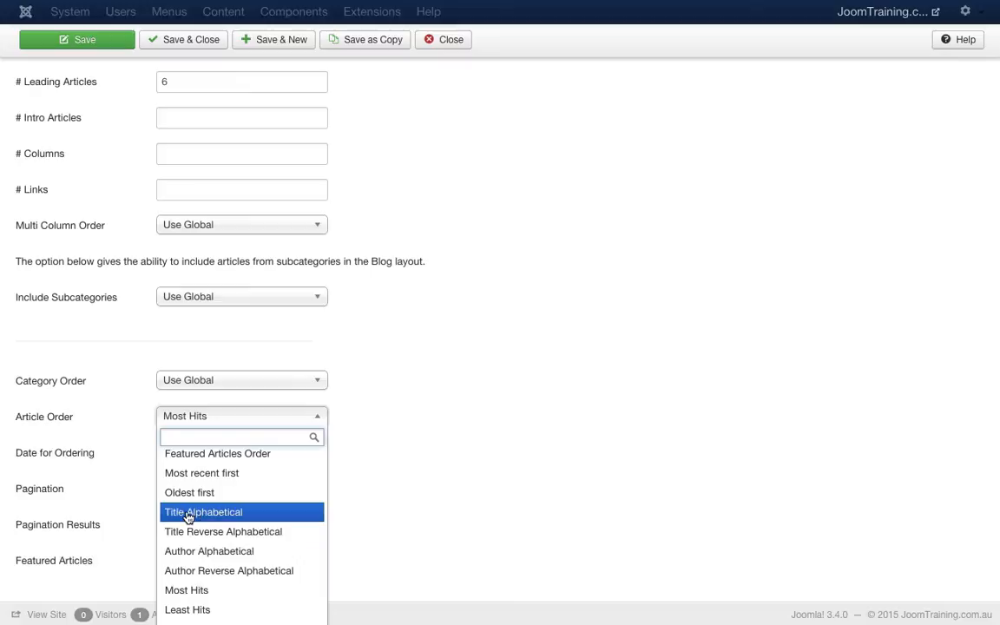
pyautogui.click(203, 511)
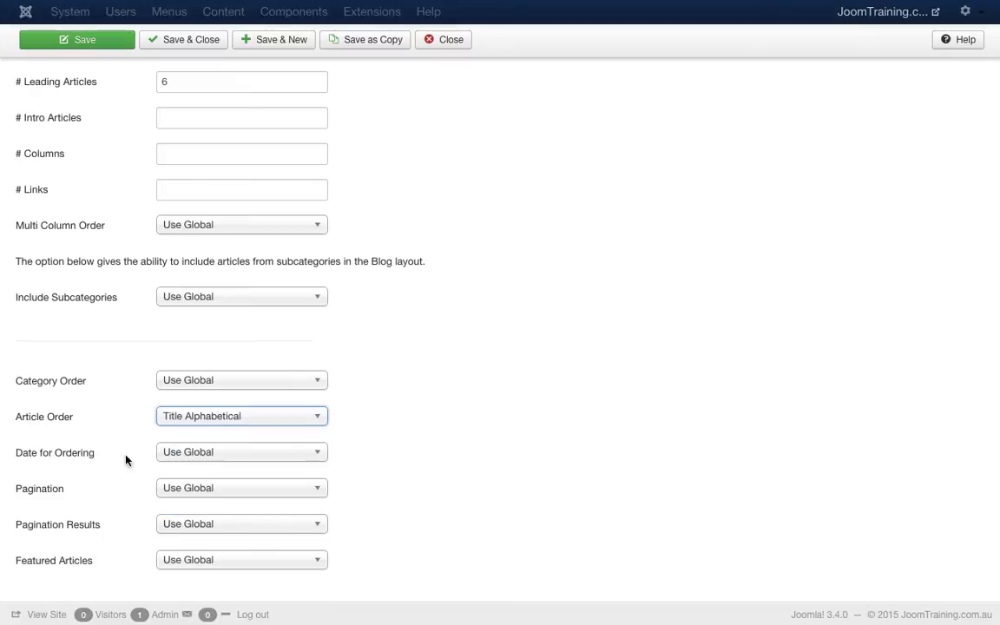
pyautogui.moveTo(268, 267)
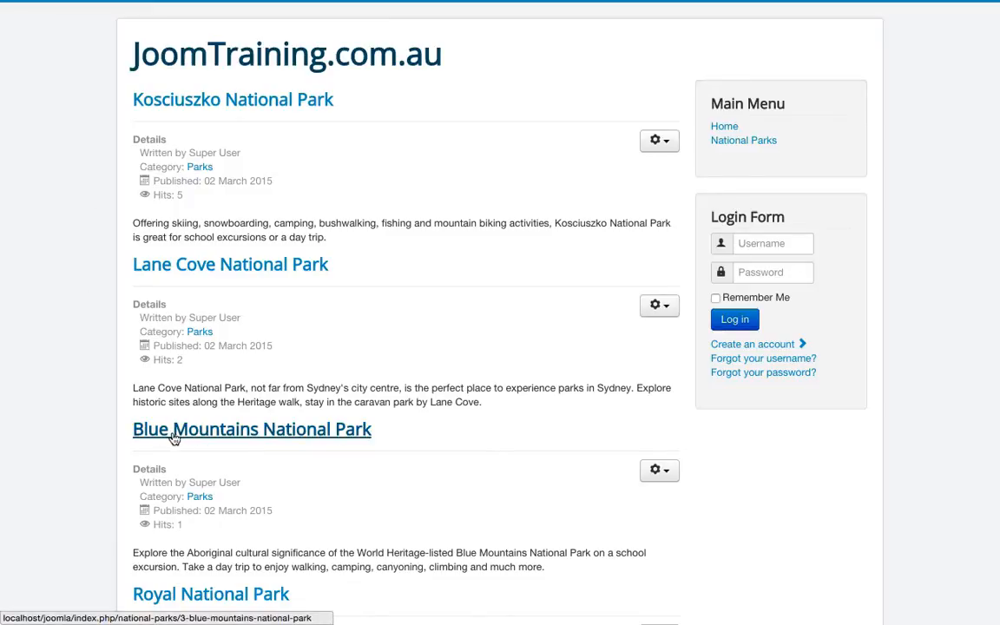
# - Reload the site's National Parks page to see parks alphabetically, Blue Mountains first
pyautogui.click(250, 429)
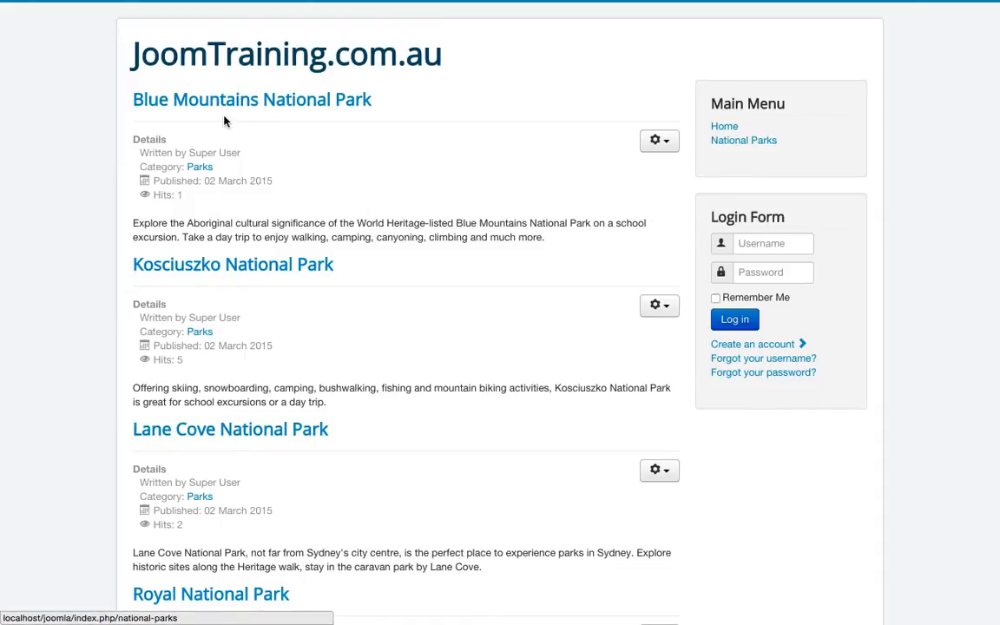
pyautogui.scroll(-3)
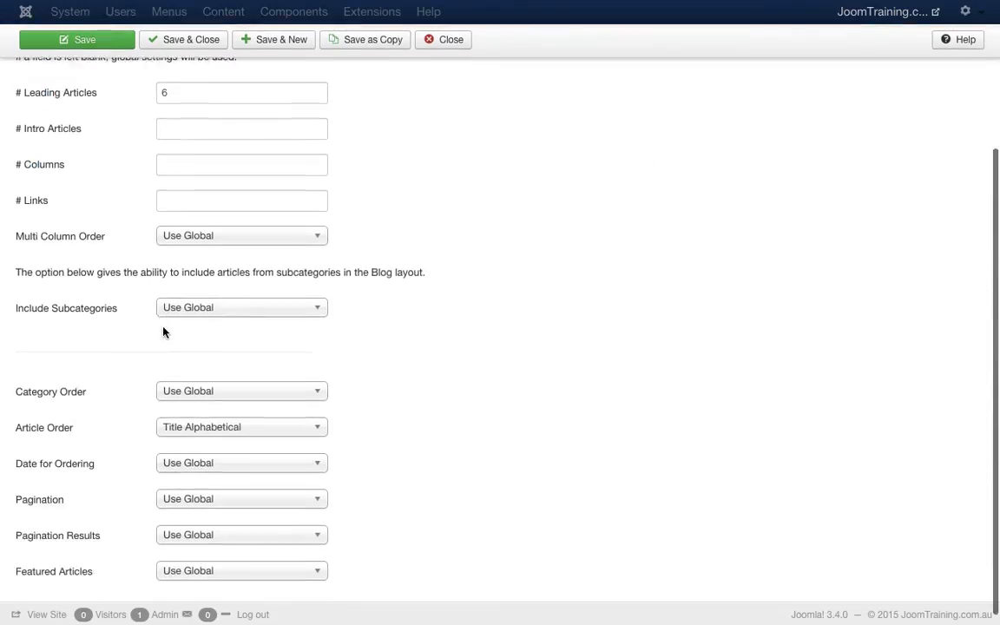
# - Change the Blog Layout's Article Order to Article Manager Order
pyautogui.scroll(-3)
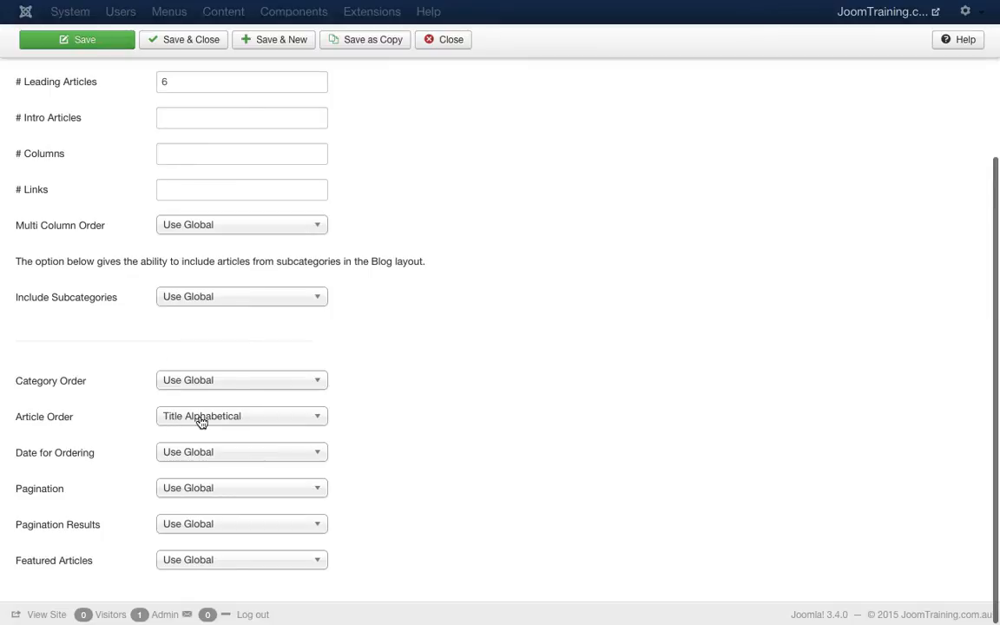
pyautogui.click(242, 417)
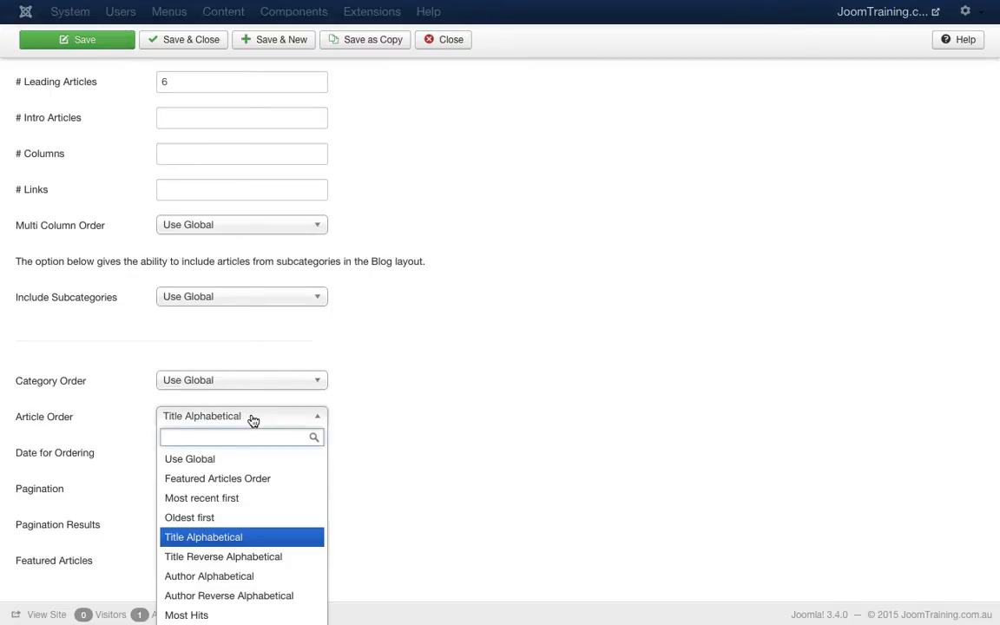
pyautogui.moveTo(217, 537)
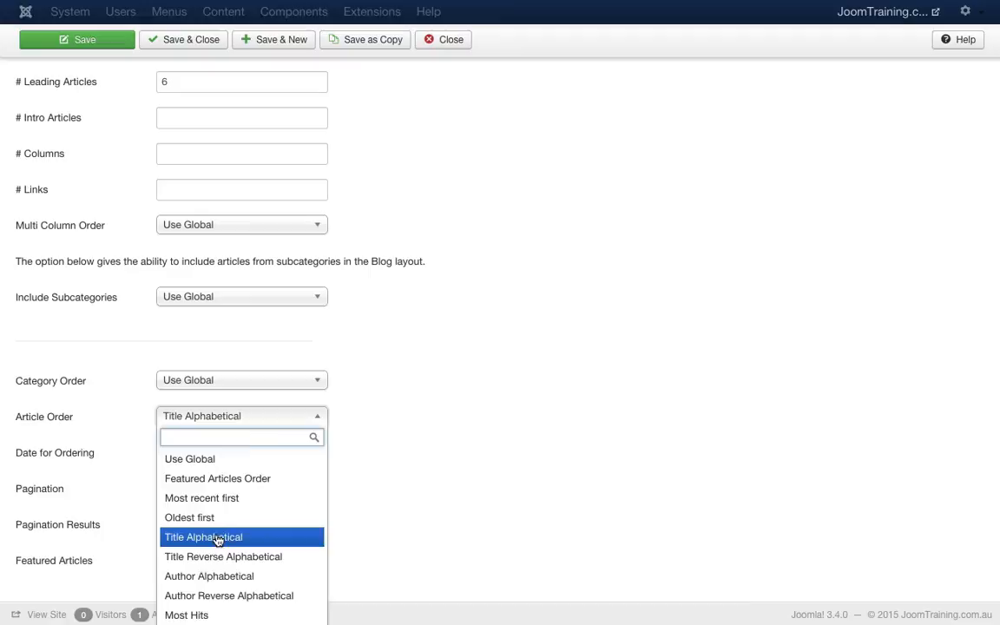
pyautogui.write('o')
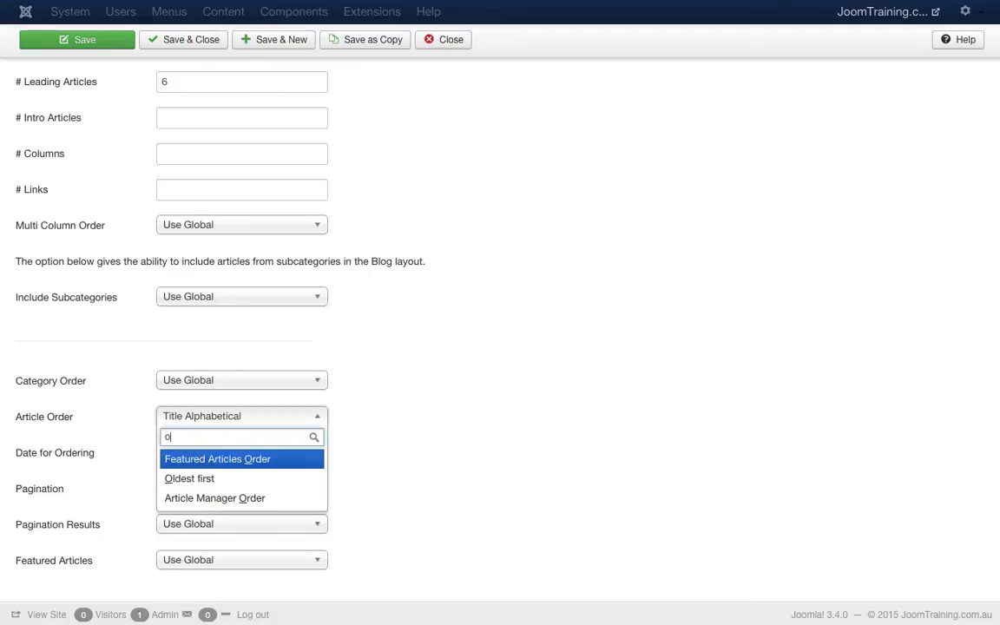
pyautogui.moveTo(190, 480)
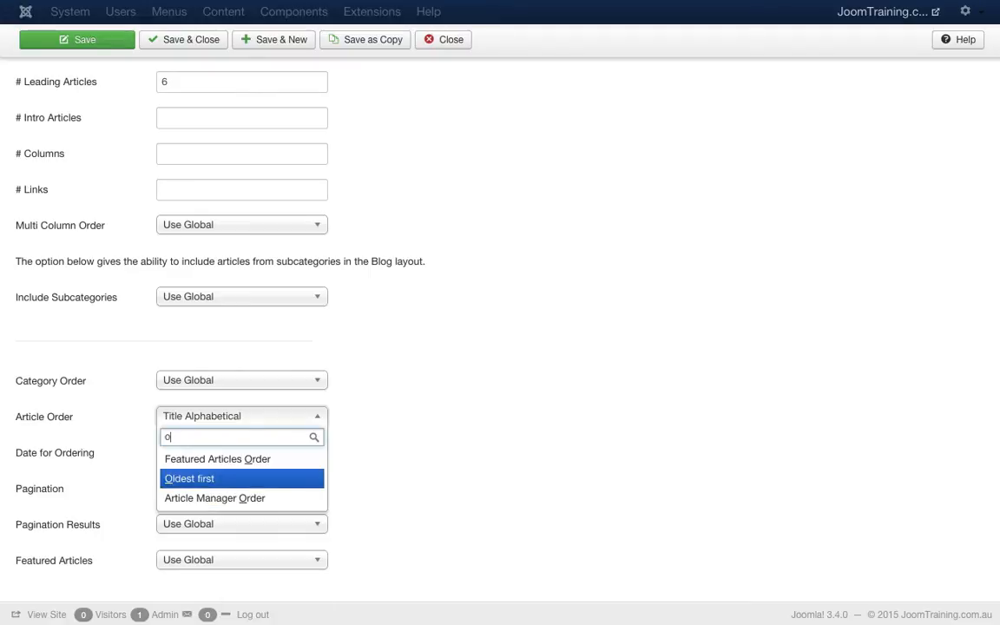
pyautogui.click(213, 497)
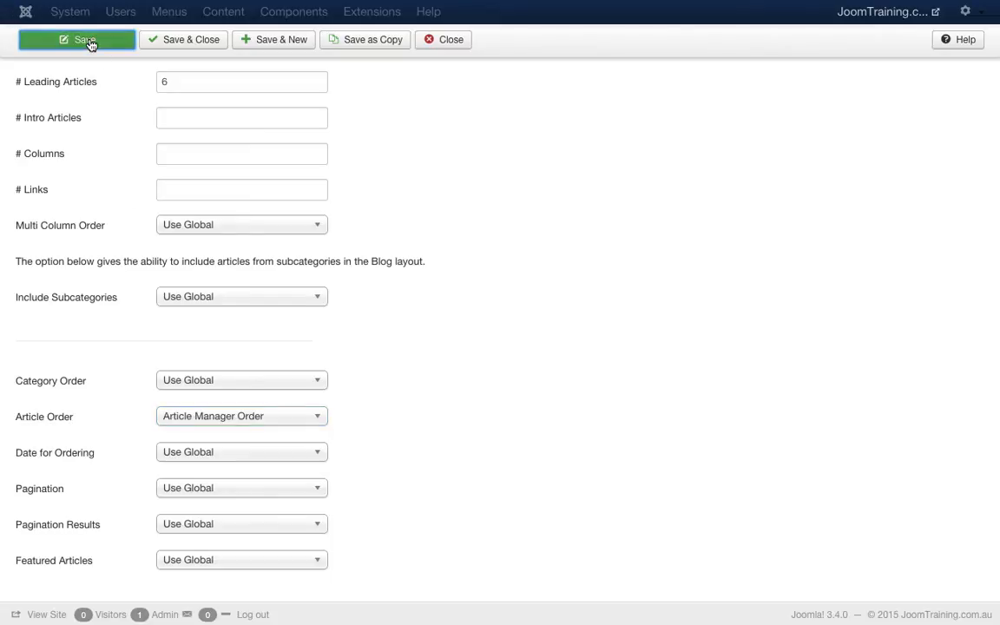
# - Save the National Parks menu item and close it back to the menu items list
pyautogui.click(77, 38)
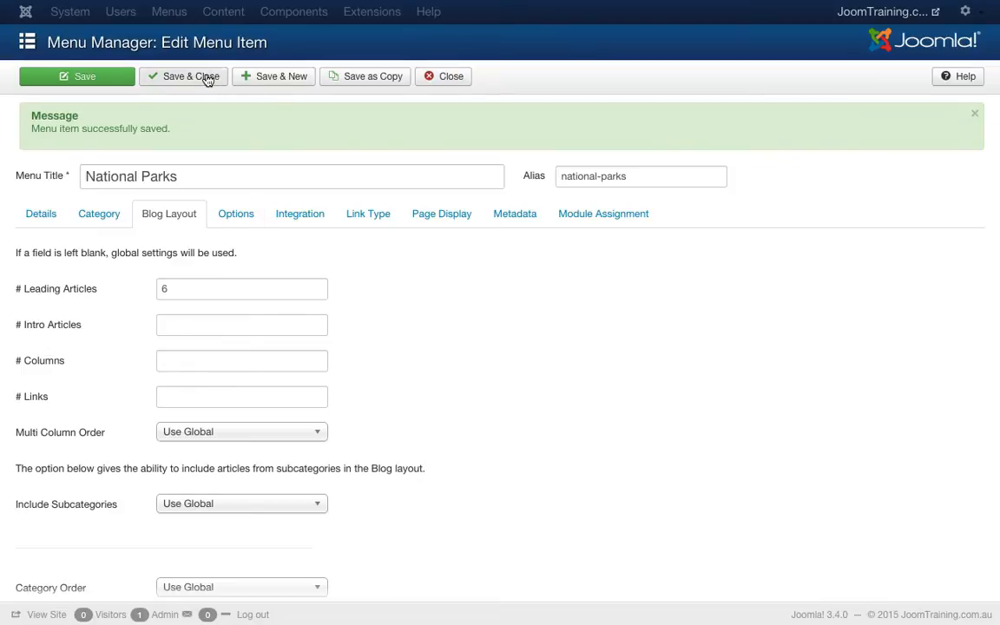
pyautogui.click(184, 77)
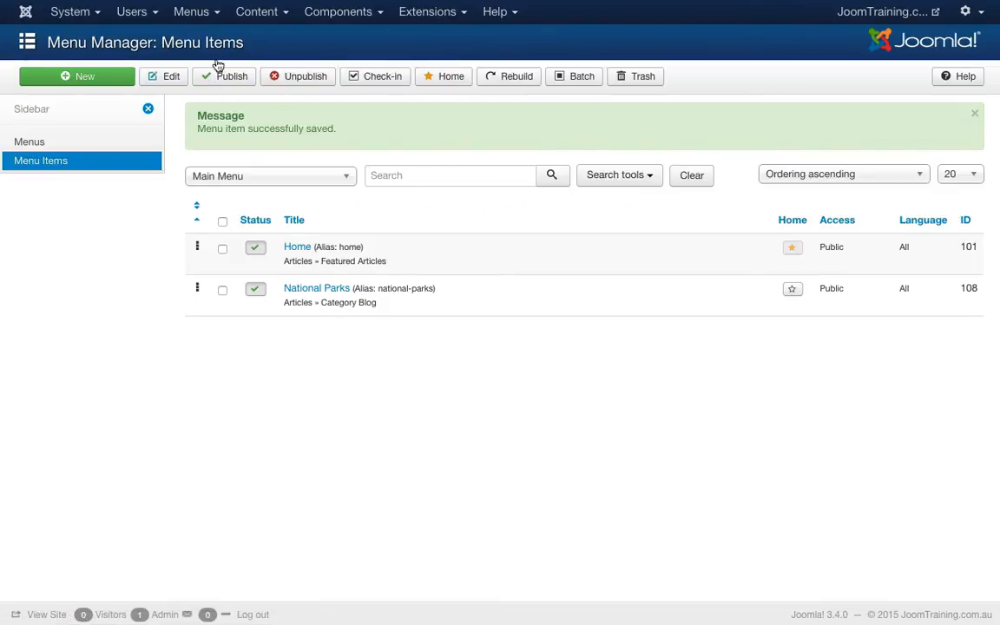
pyautogui.click(257, 11)
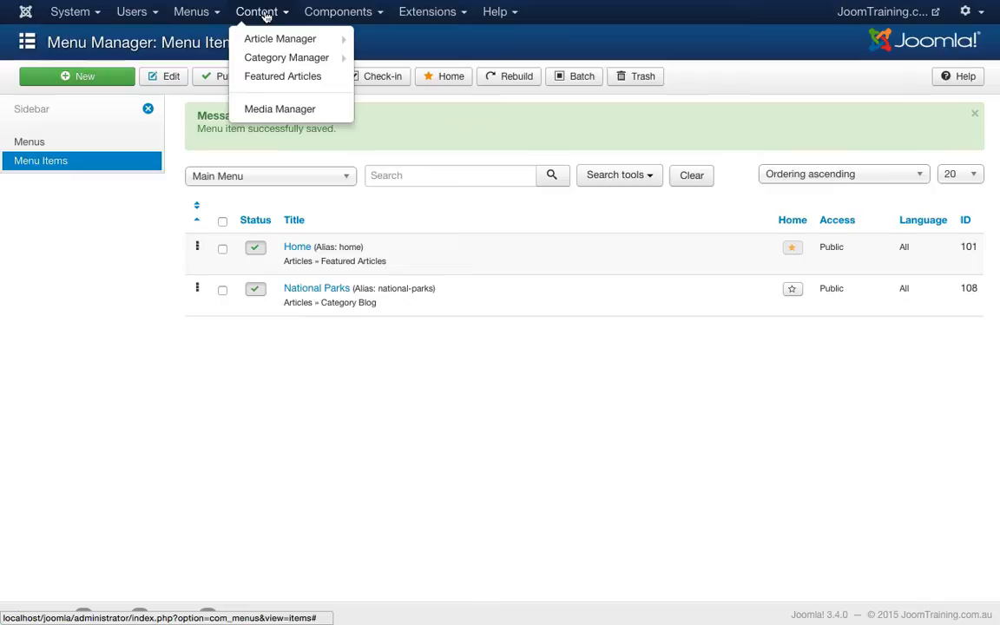
pyautogui.click(280, 38)
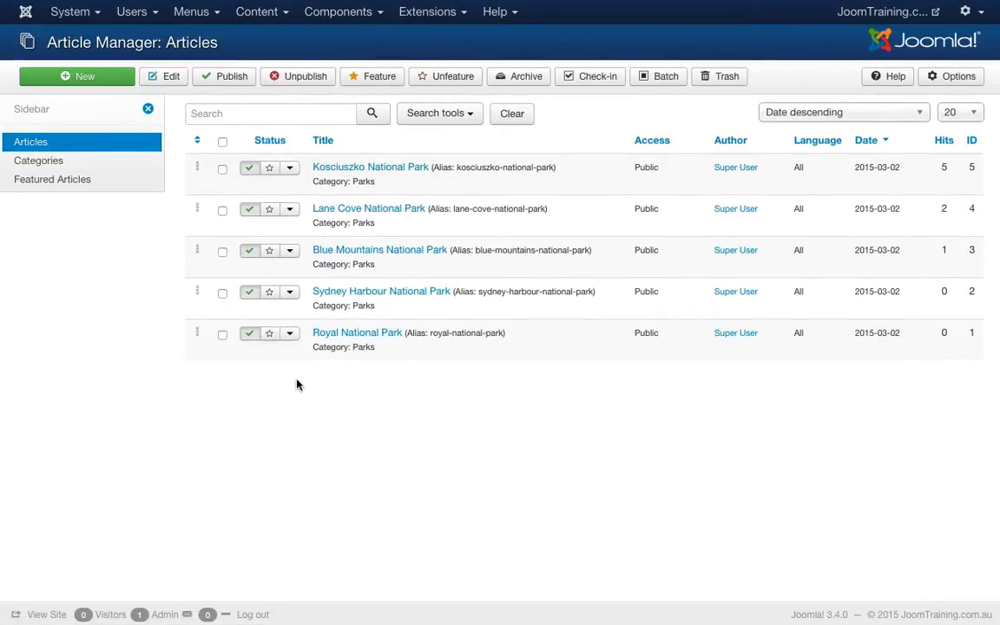
pyautogui.moveTo(198, 146)
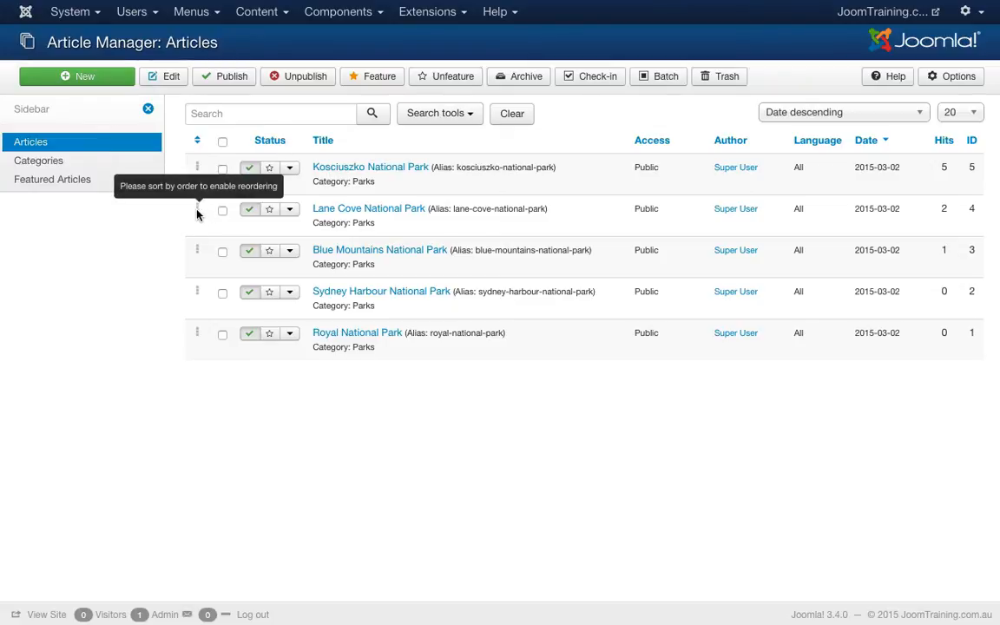
pyautogui.moveTo(200, 253)
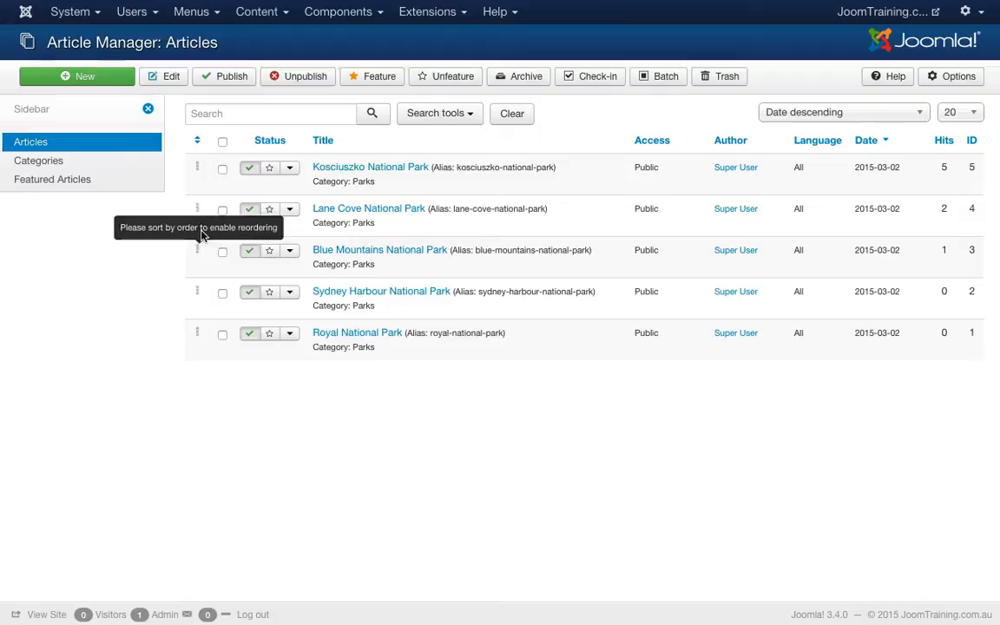
pyautogui.click(198, 139)
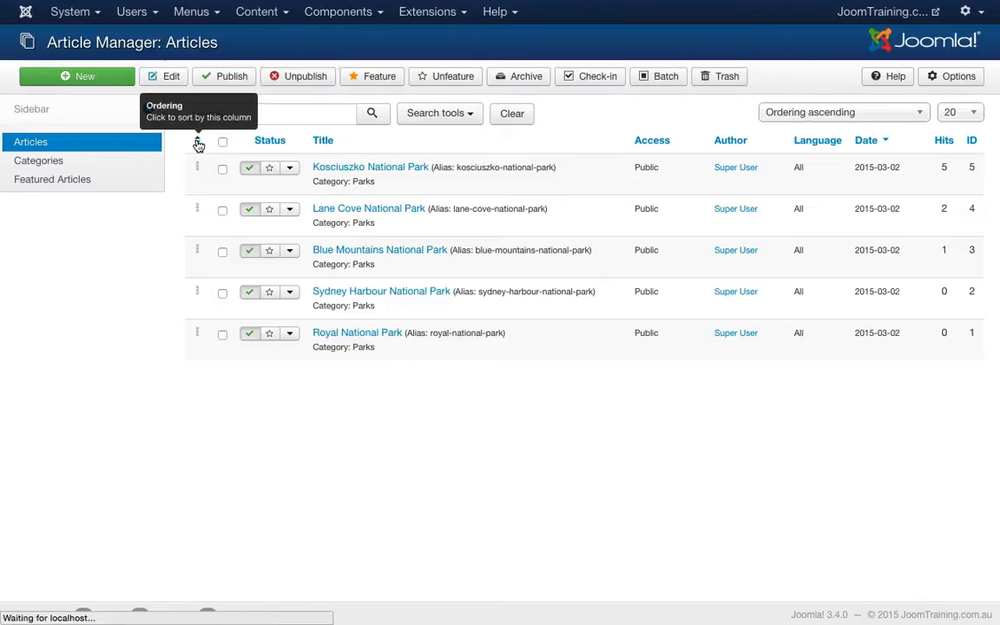
pyautogui.click(198, 139)
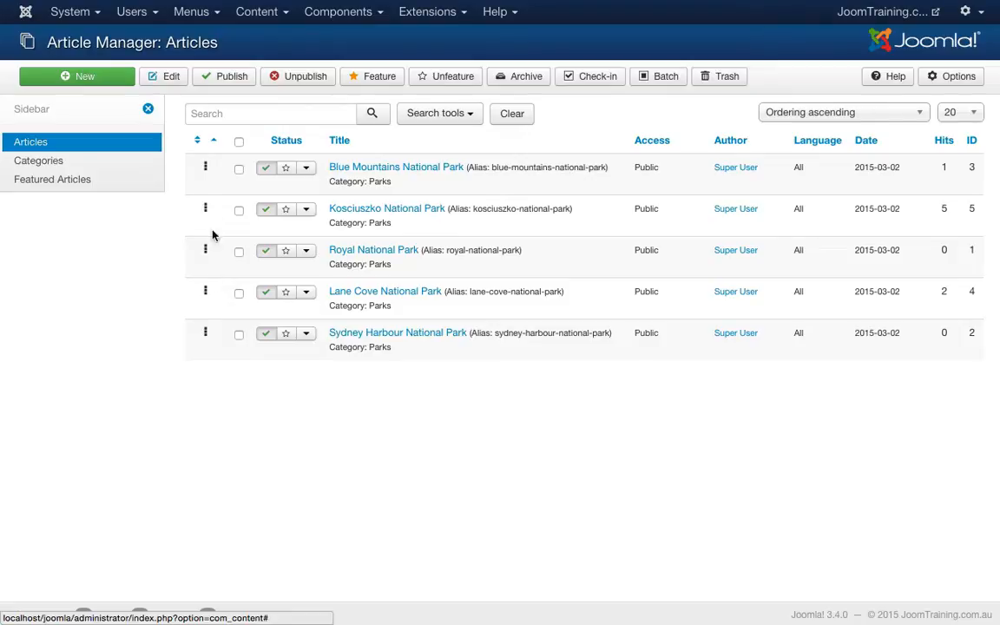
pyautogui.moveTo(205, 166)
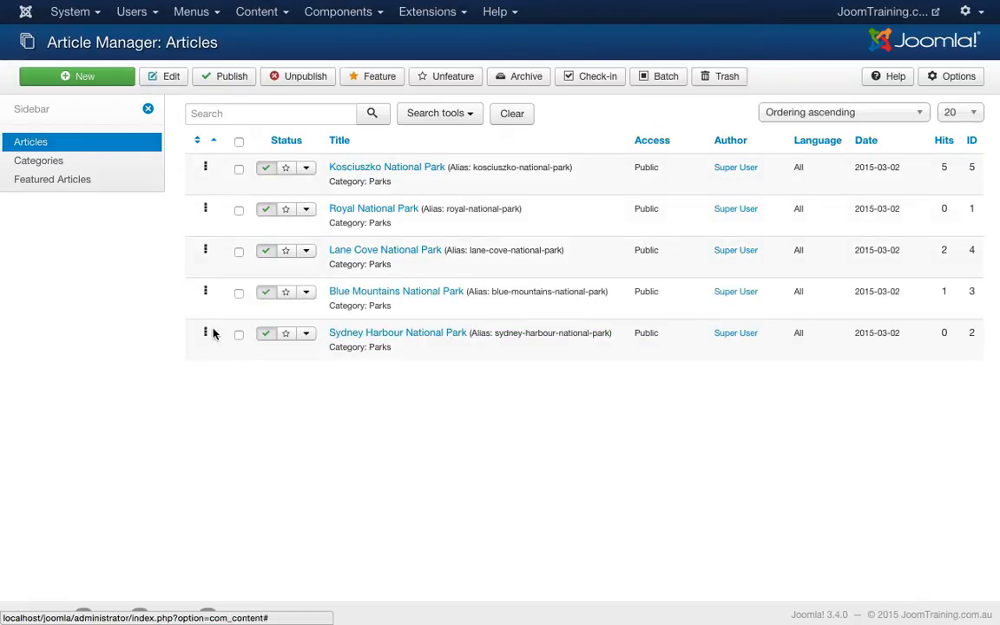
pyautogui.moveTo(205, 334)
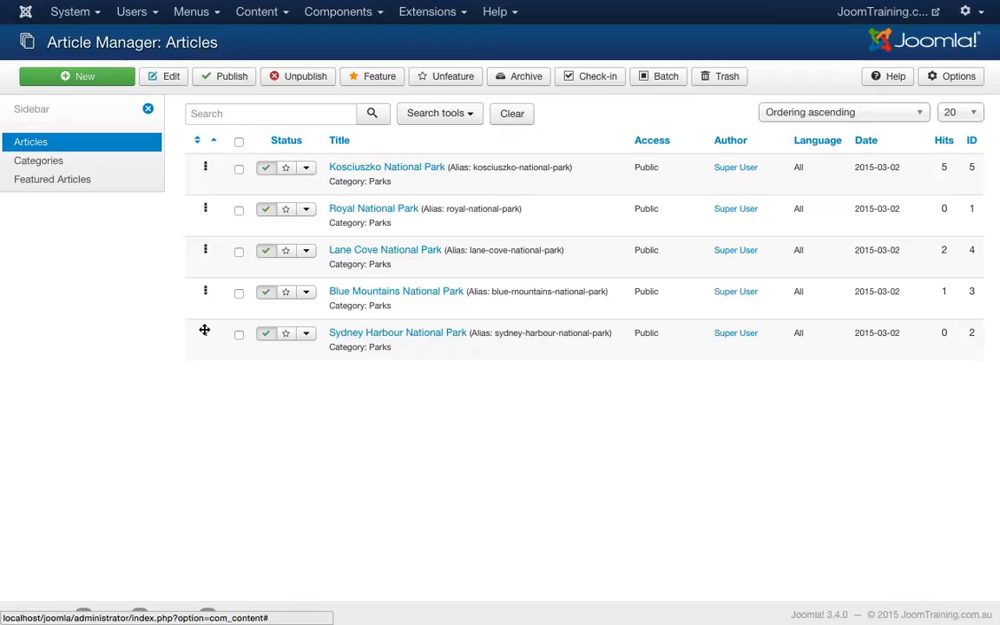
pyautogui.moveTo(205, 334); pyautogui.dragTo(205, 156)
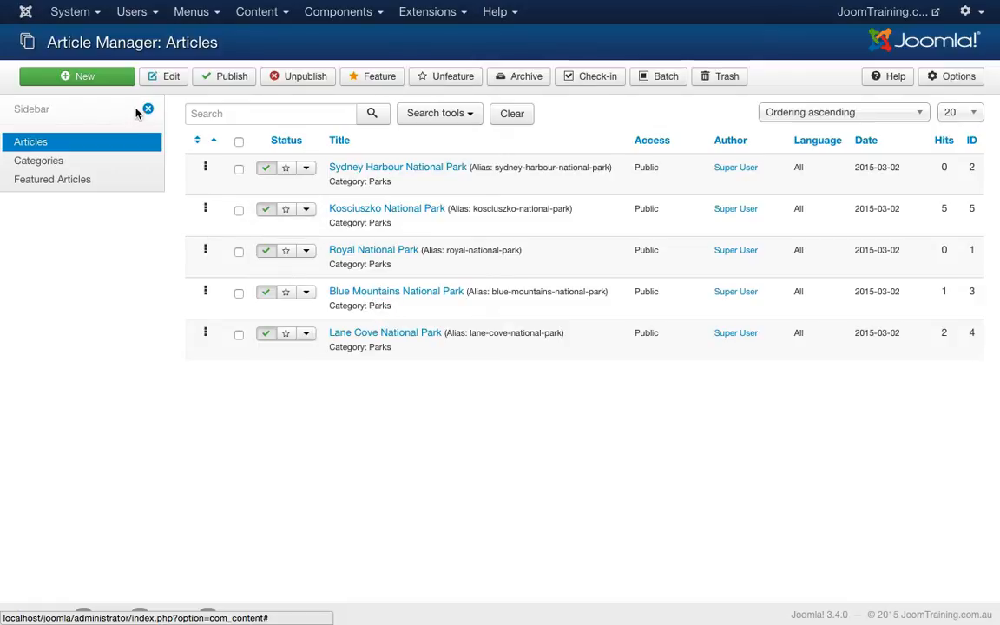
pyautogui.moveTo(292, 285)
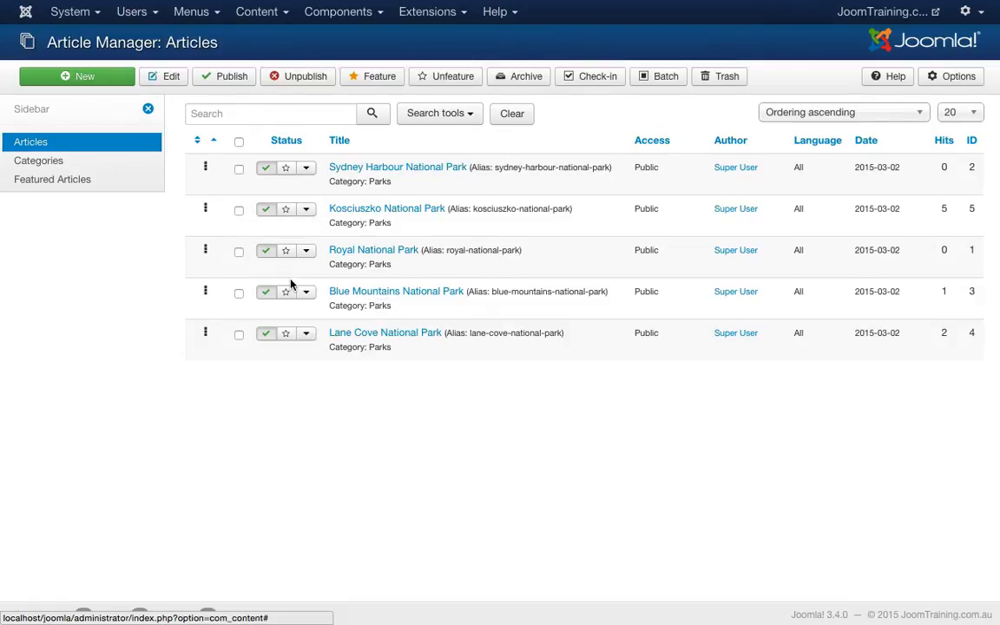
pyautogui.moveTo(205, 287)
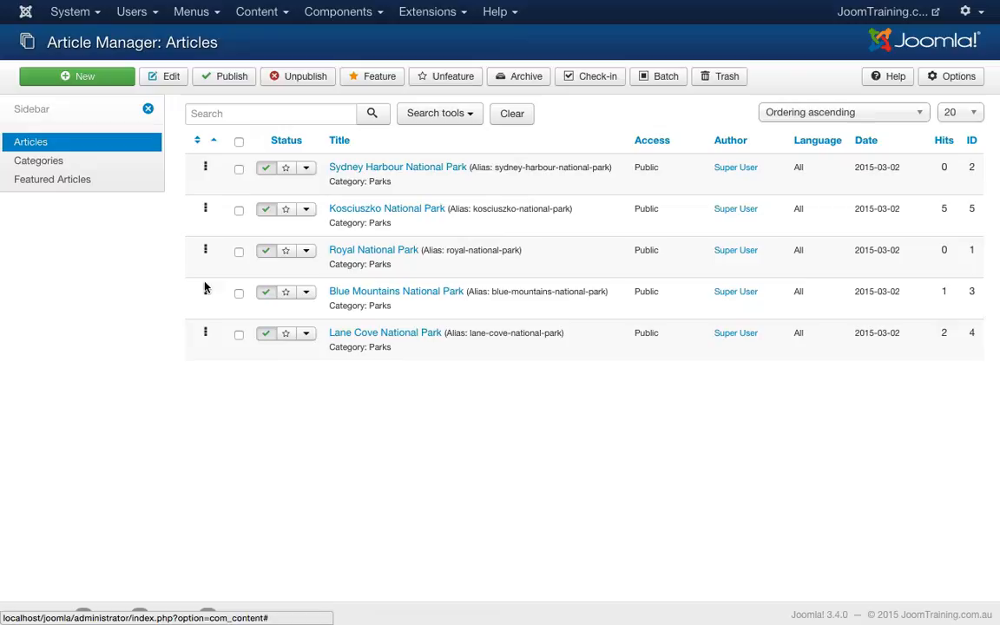
pyautogui.moveTo(231, 261)
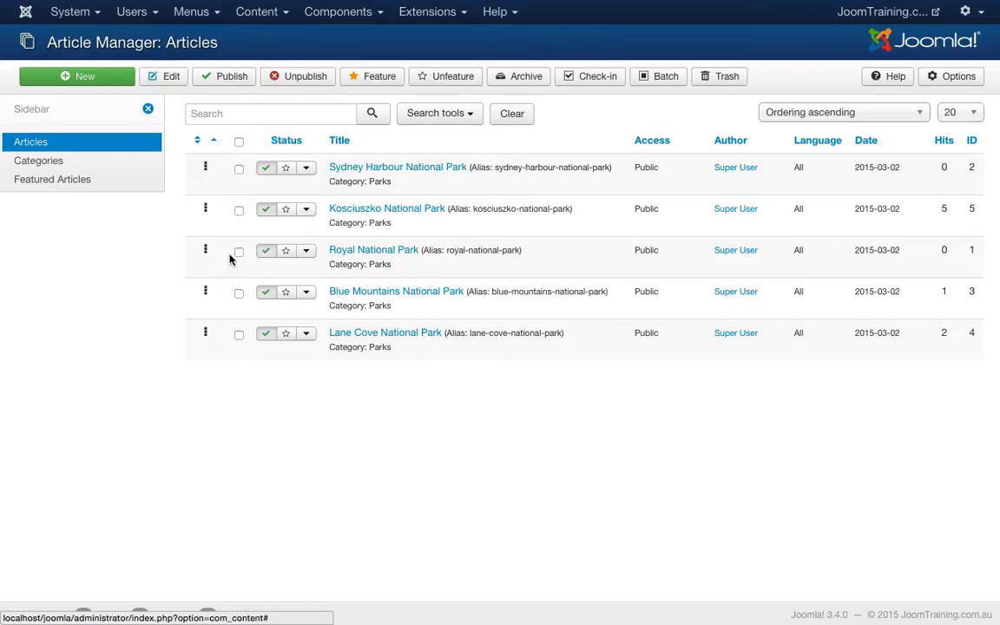
pyautogui.moveTo(222, 303)
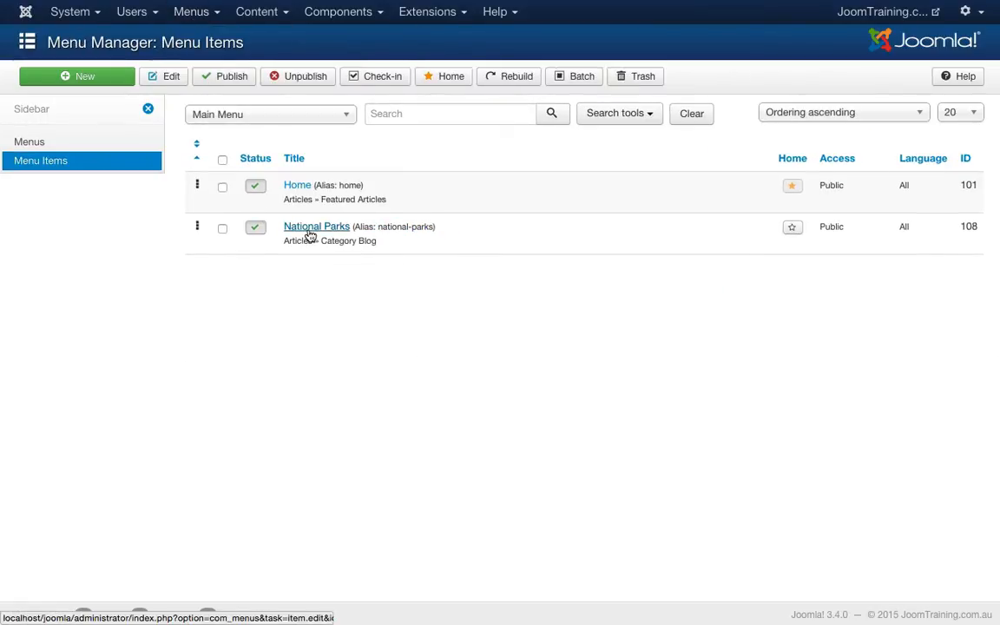
# - Show the National Parks menu item's Blog Layout settings with Article Manager Order
pyautogui.click(316, 226)
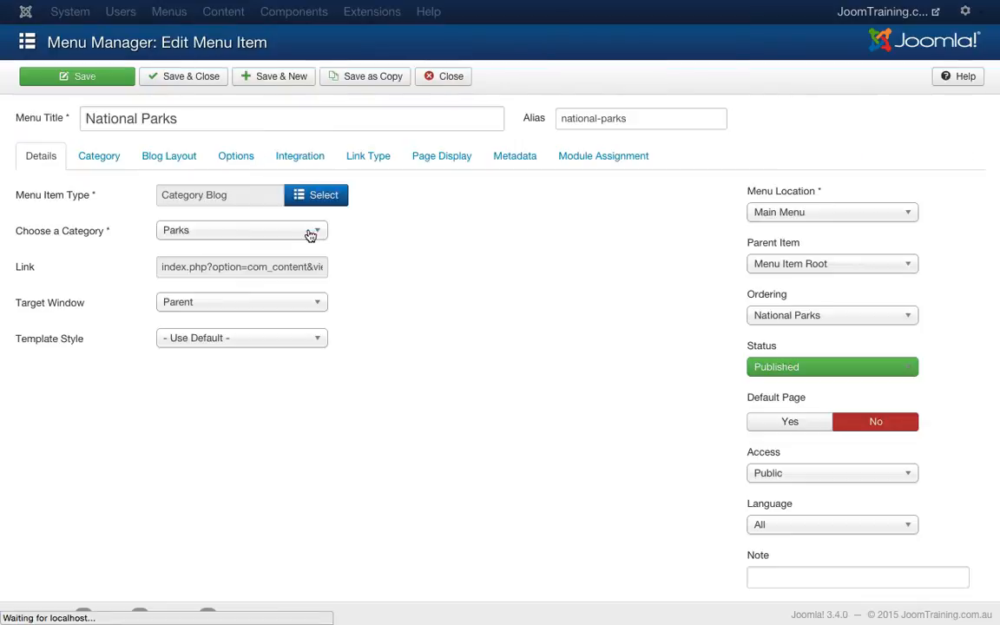
pyautogui.click(171, 156)
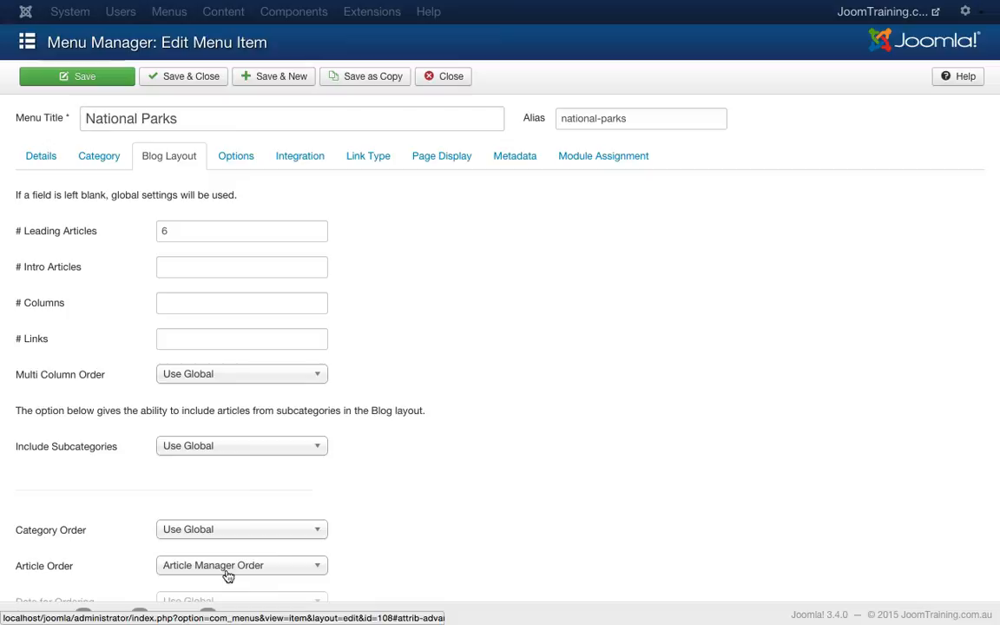
pyautogui.moveTo(128, 67)
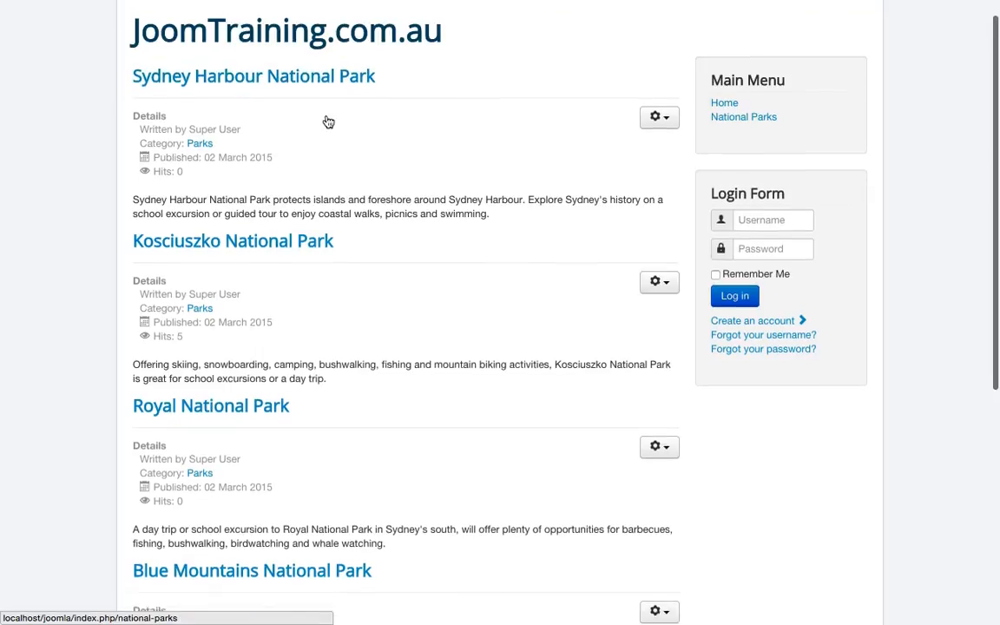
# - Scroll through the public National Parks page listing parks in manual order, Sydney Harbour first
pyautogui.scroll(-3)
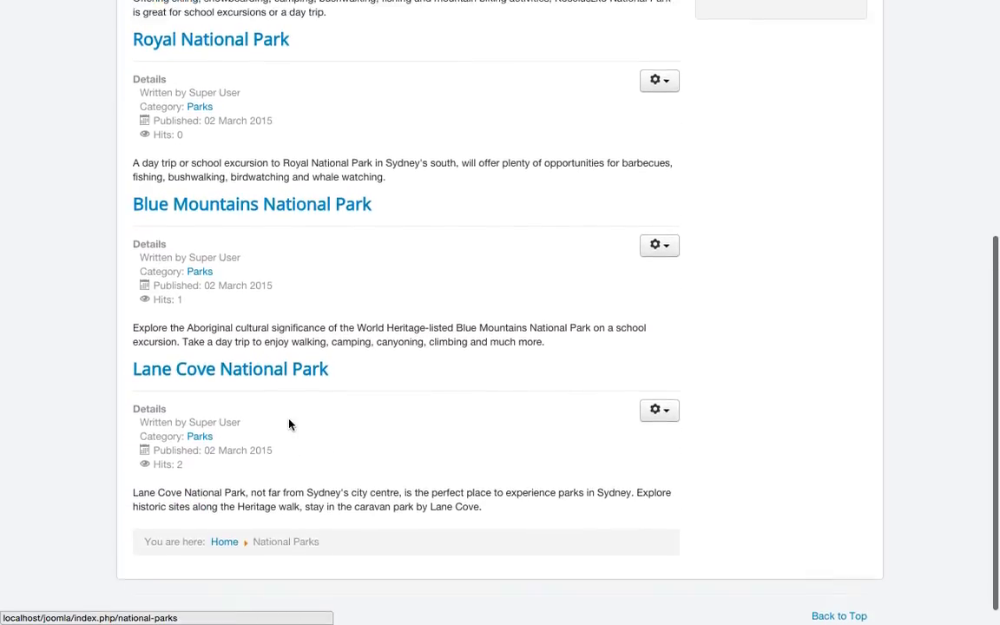
pyautogui.scroll(3)
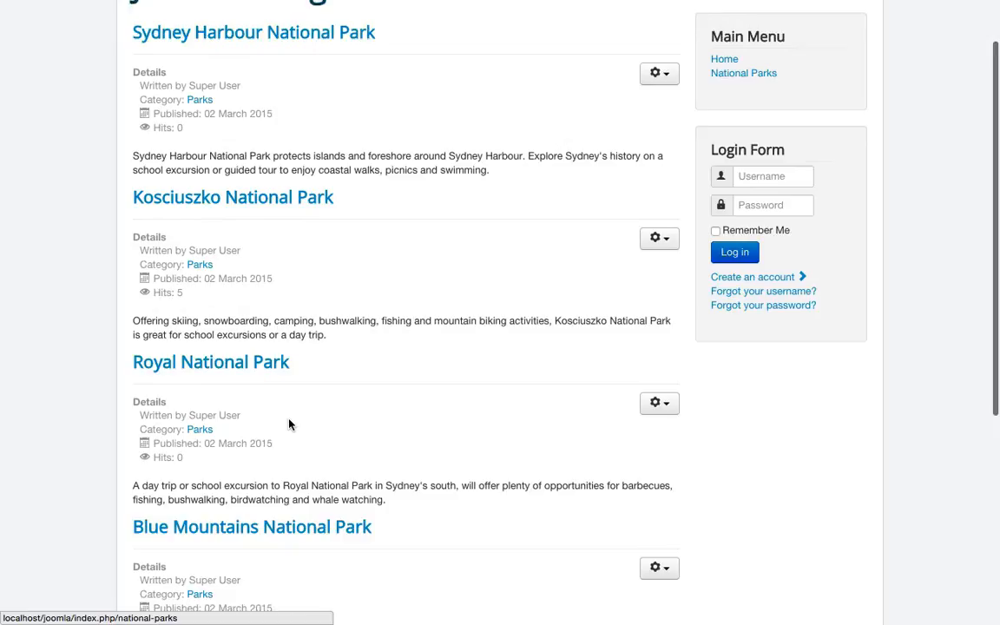
pyautogui.scroll(3)
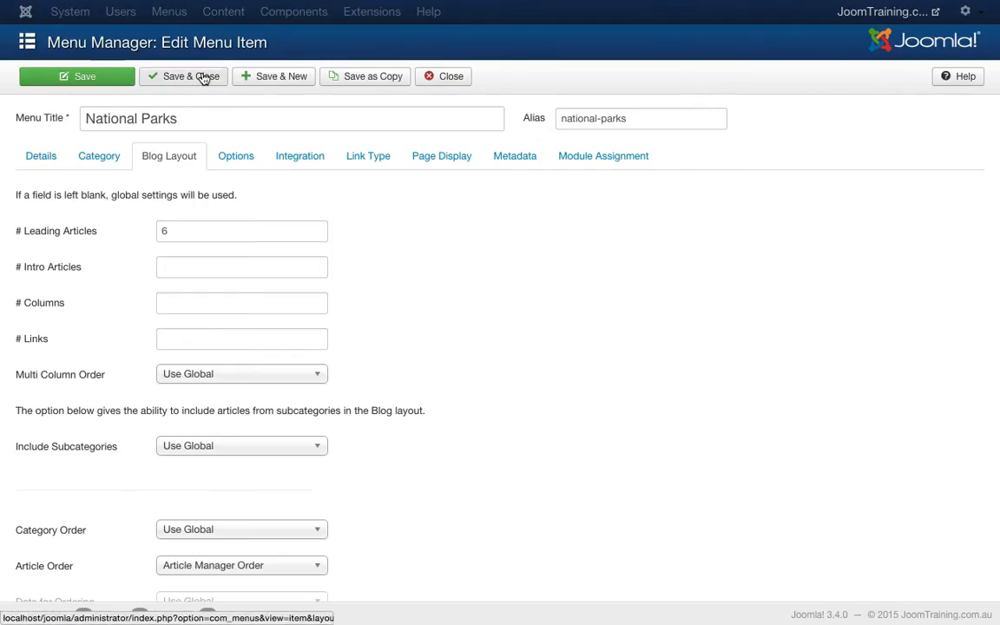
# - Save and close the National Parks menu item, then bring up the Content menu
pyautogui.click(184, 76)
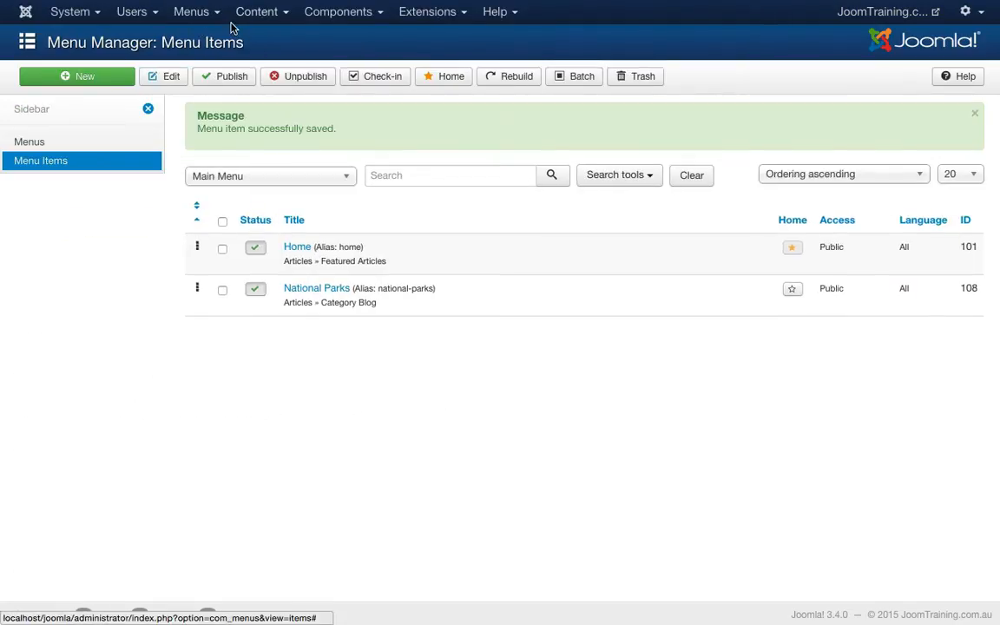
pyautogui.click(257, 11)
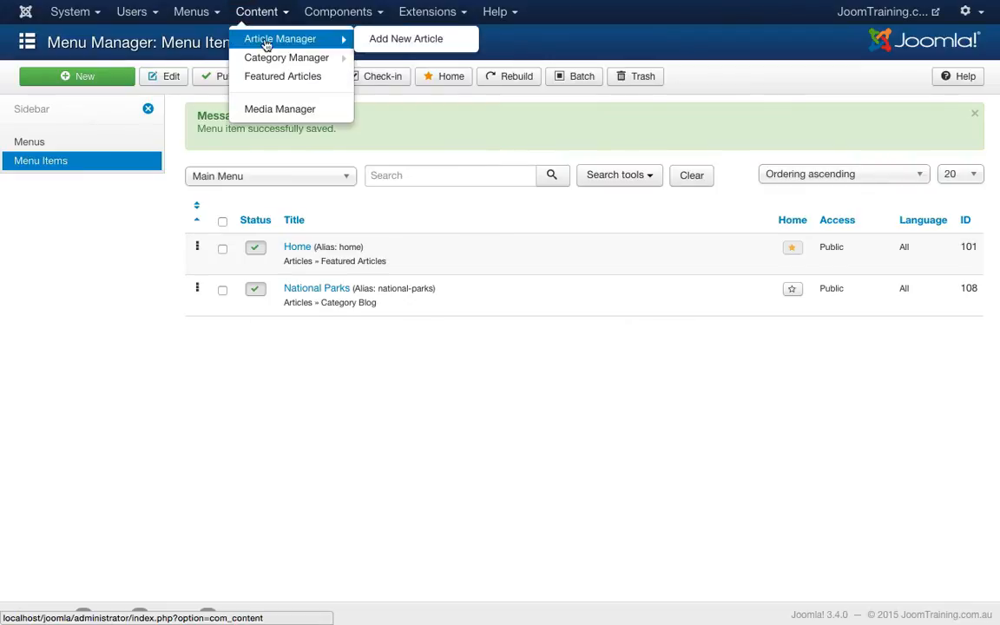
pyautogui.moveTo(286, 57)
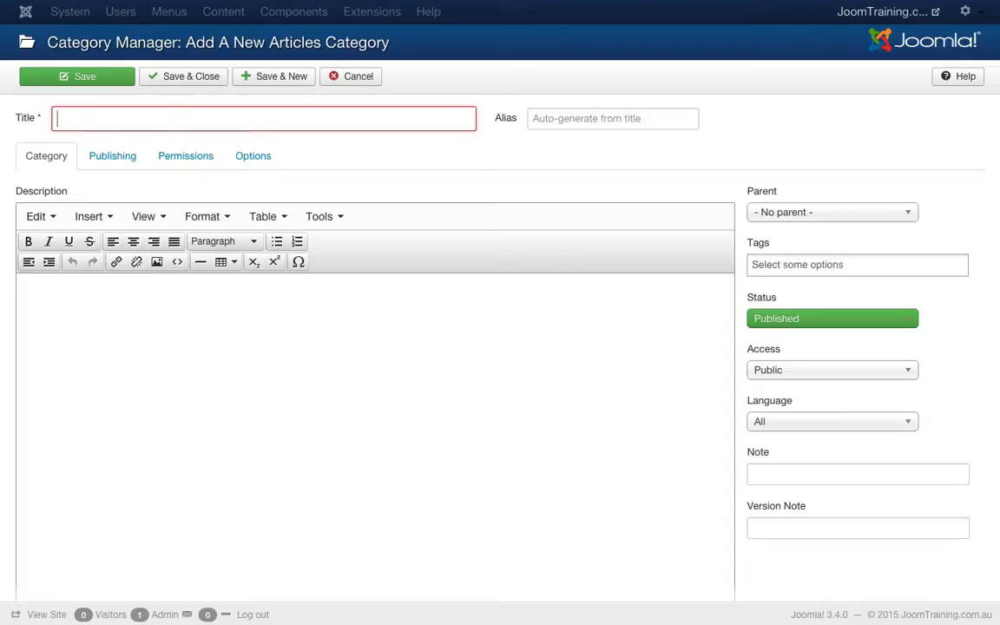
# - Name the new category 'Park' and save it alongside Uncategorised and Parks
pyautogui.write('Park')
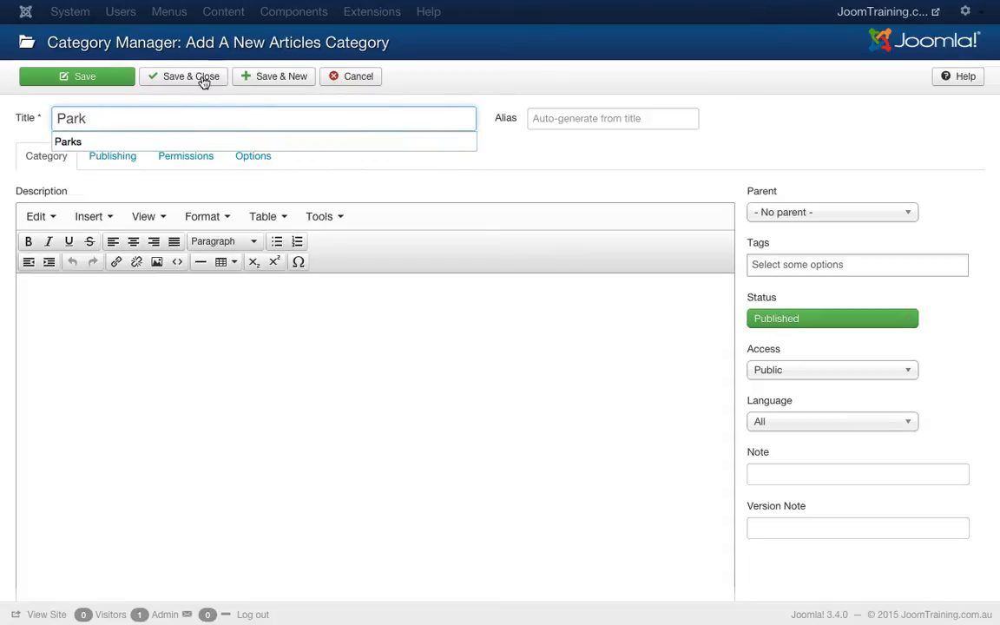
pyautogui.click(184, 77)
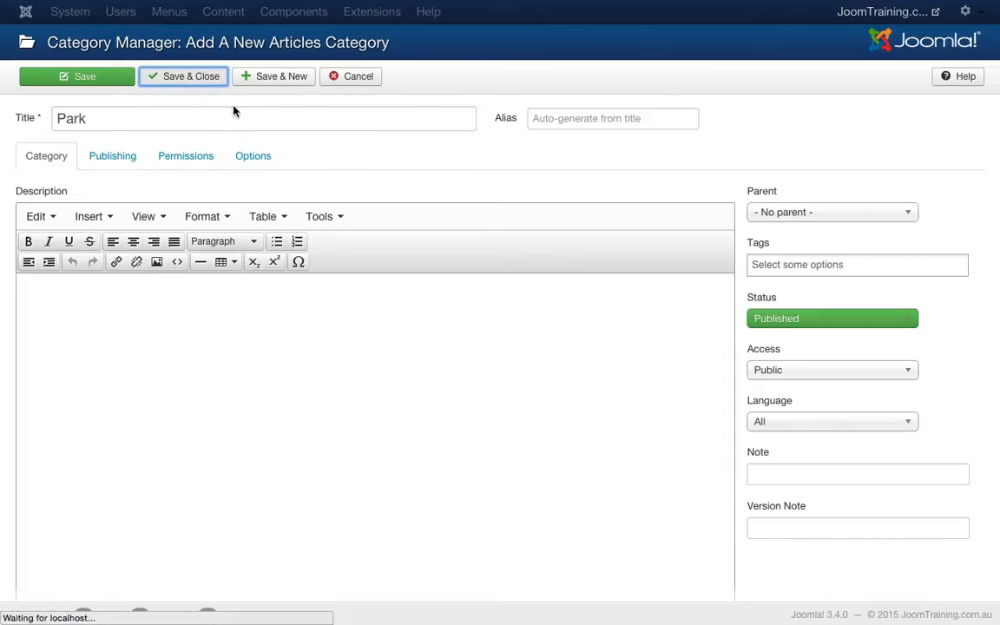
pyautogui.click(184, 76)
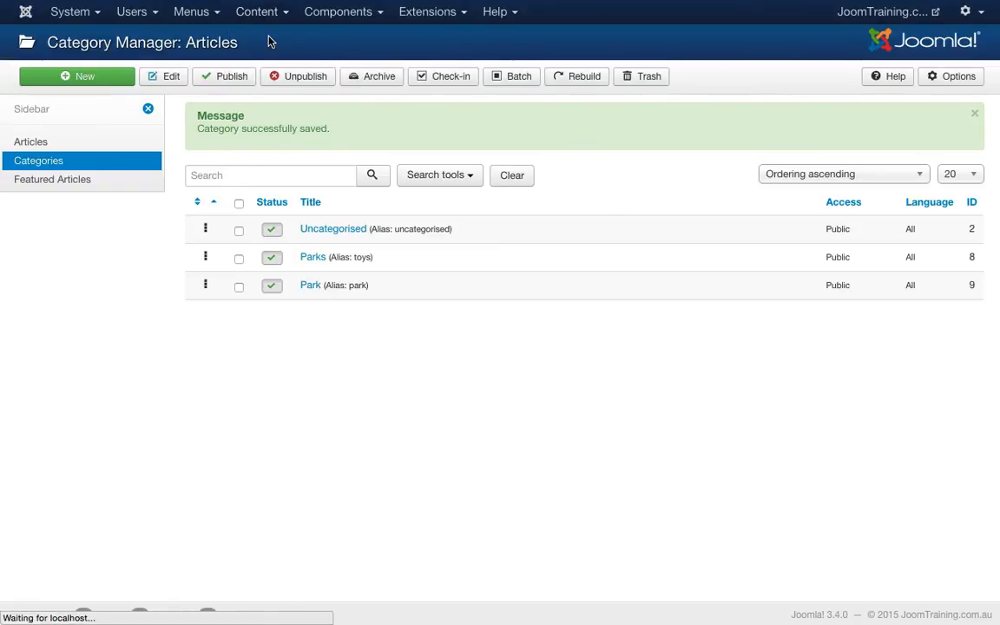
# - Assign the Lane Cove National Park article to the Park category and save it
pyautogui.click(31, 143)
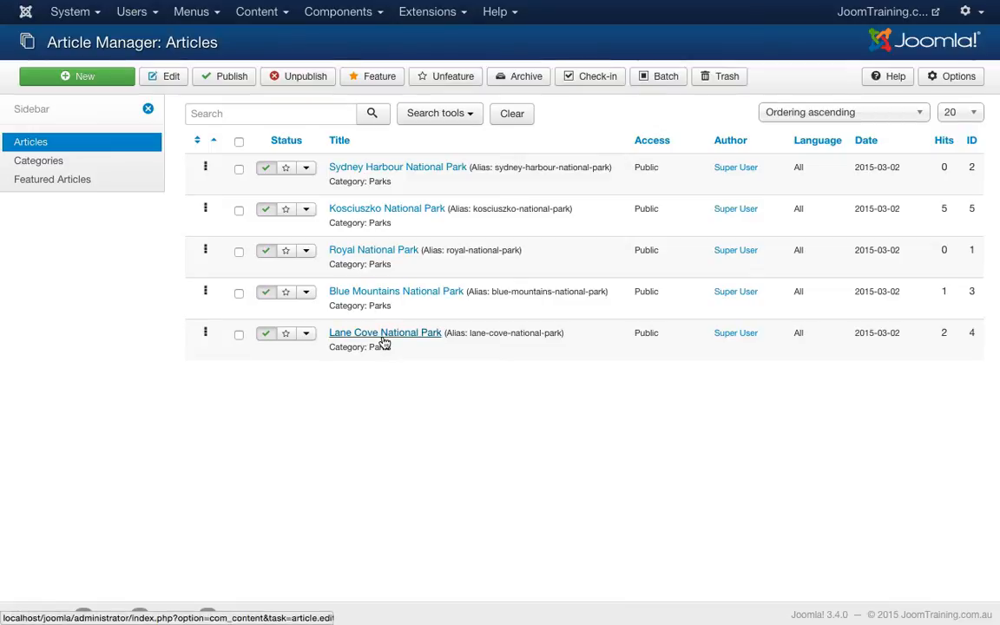
pyautogui.click(386, 334)
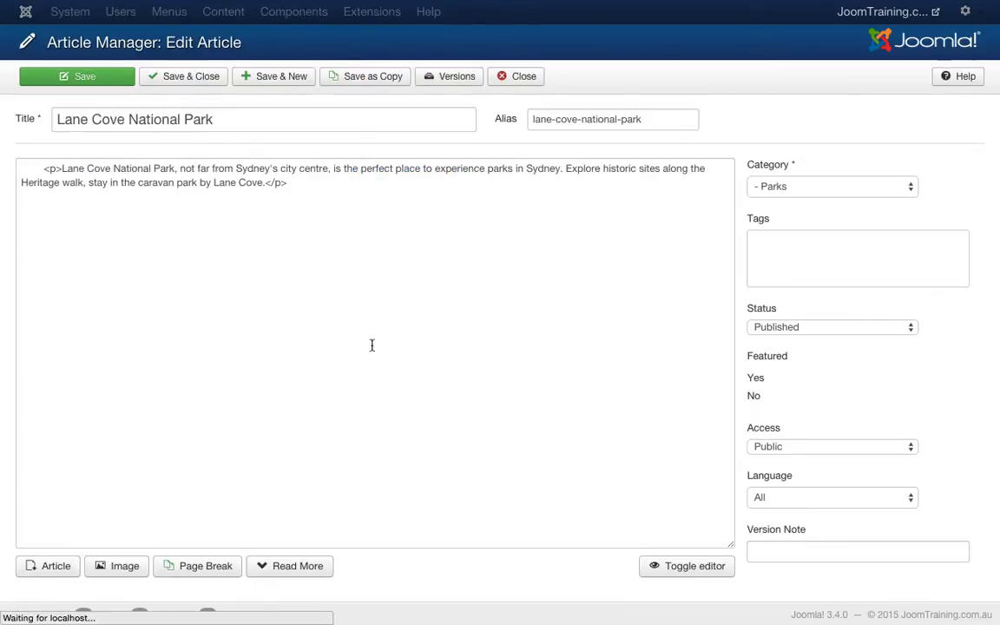
pyautogui.click(832, 186)
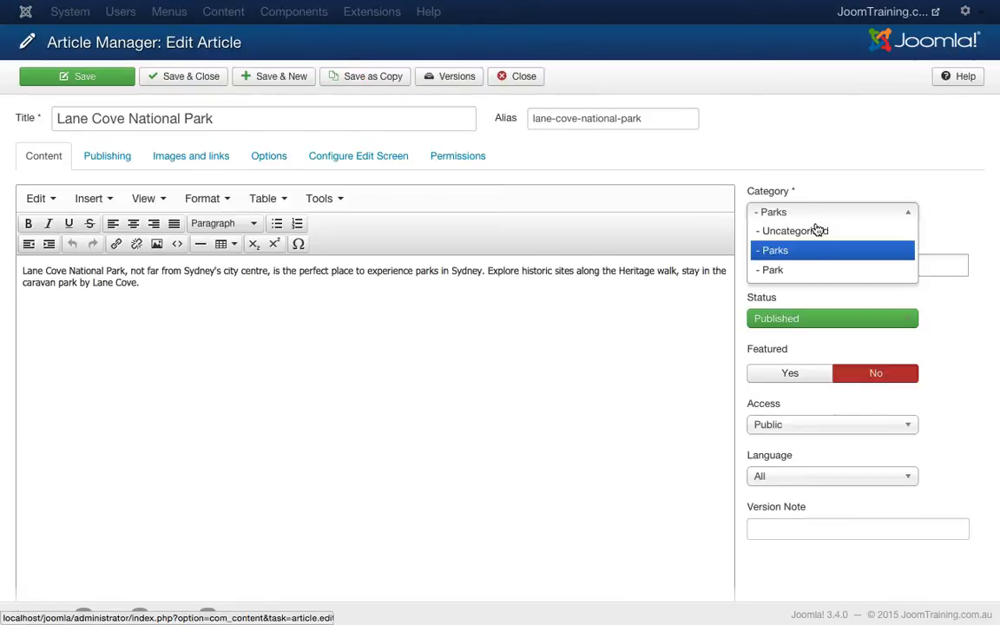
pyautogui.click(773, 269)
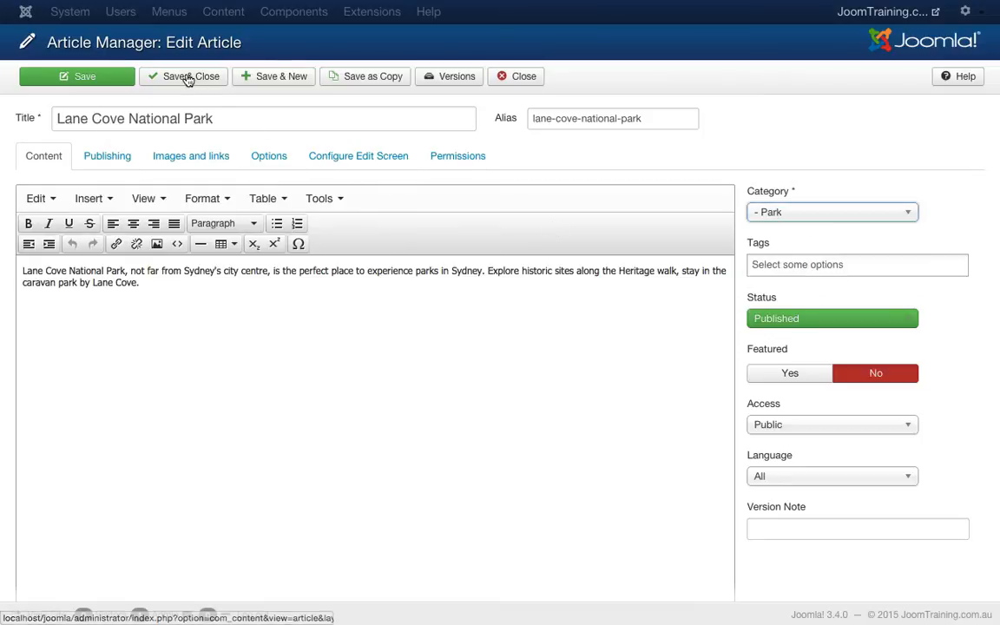
pyautogui.click(184, 76)
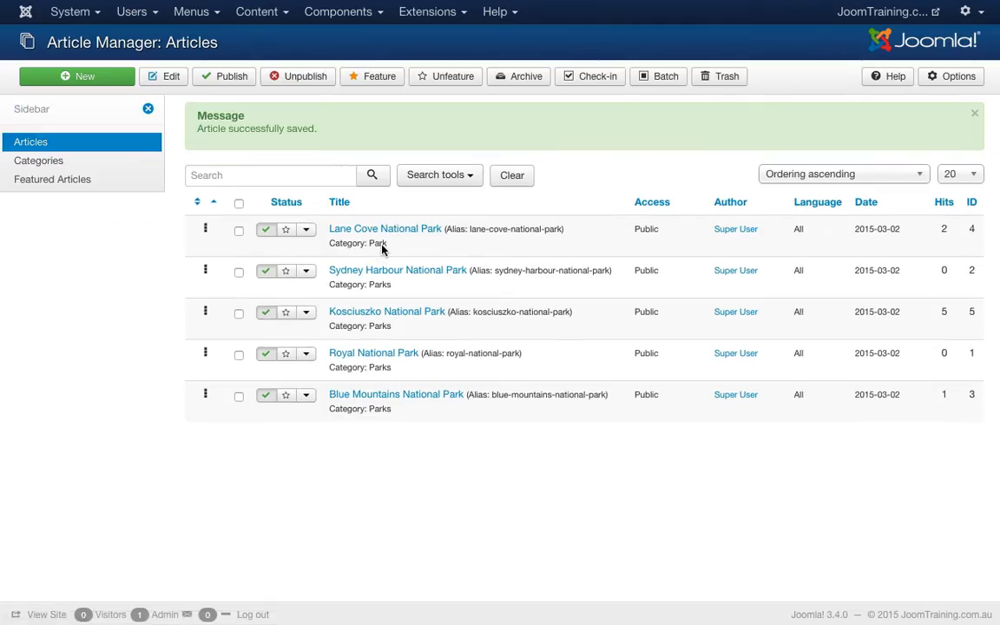
pyautogui.moveTo(393, 284)
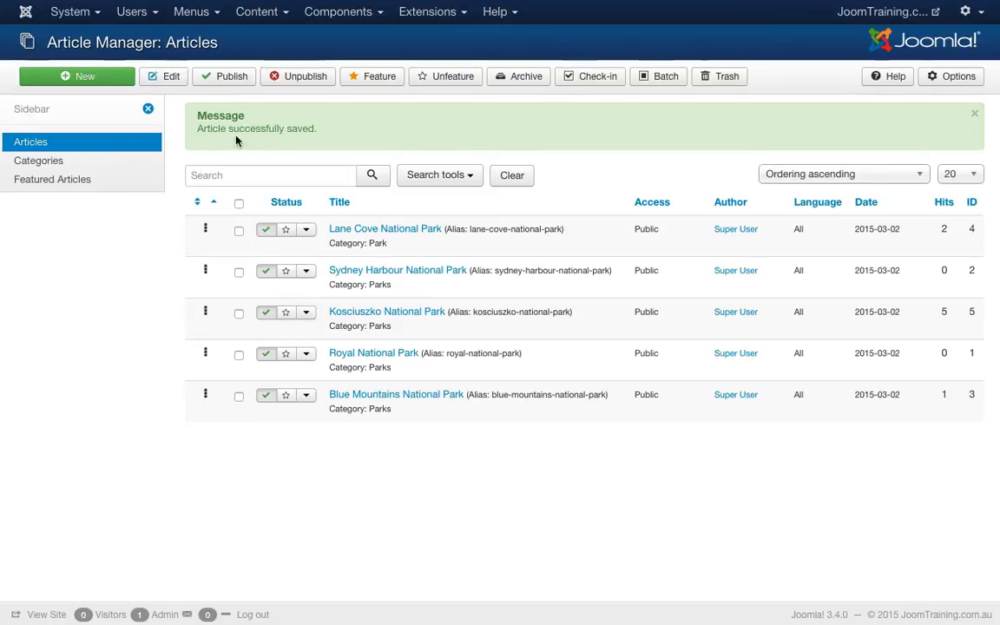
pyautogui.click(45, 615)
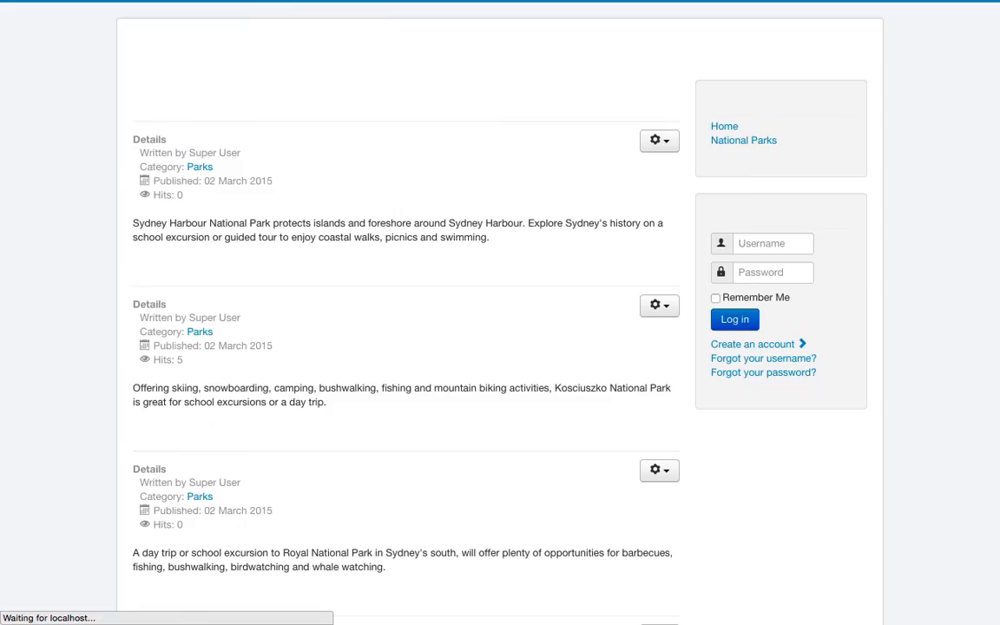
pyautogui.scroll(-3)
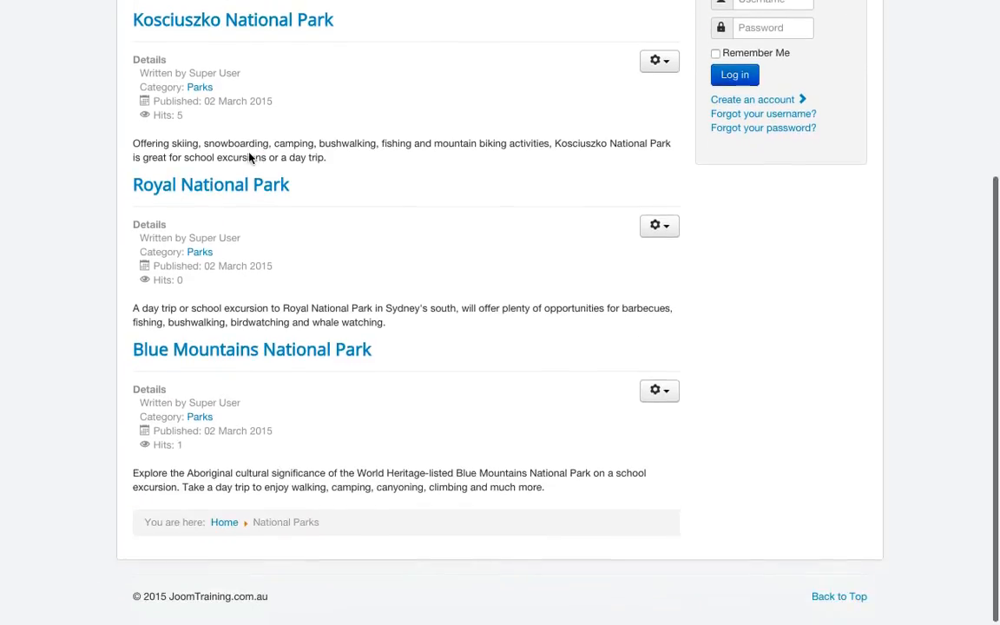
pyautogui.scroll(3)
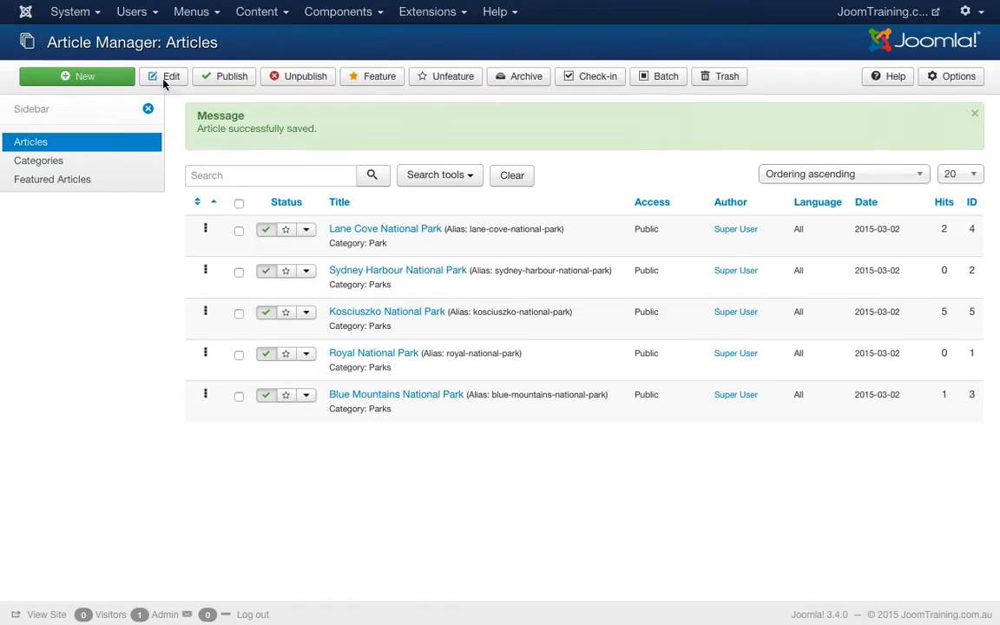
# - Edit the National Parks item in Main Menu, keeping Parks as its category
pyautogui.click(191, 11)
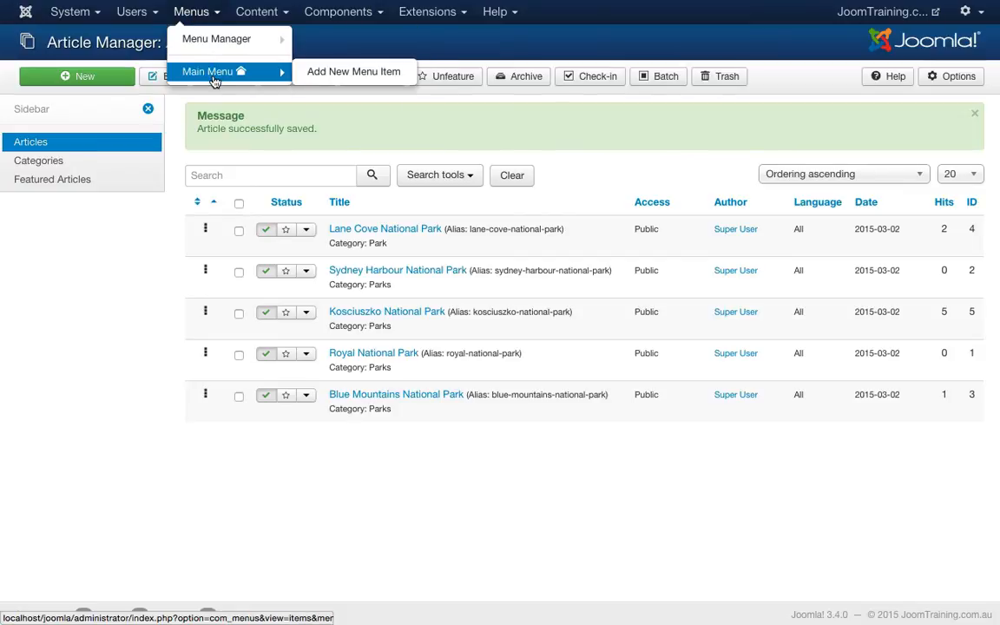
pyautogui.click(206, 72)
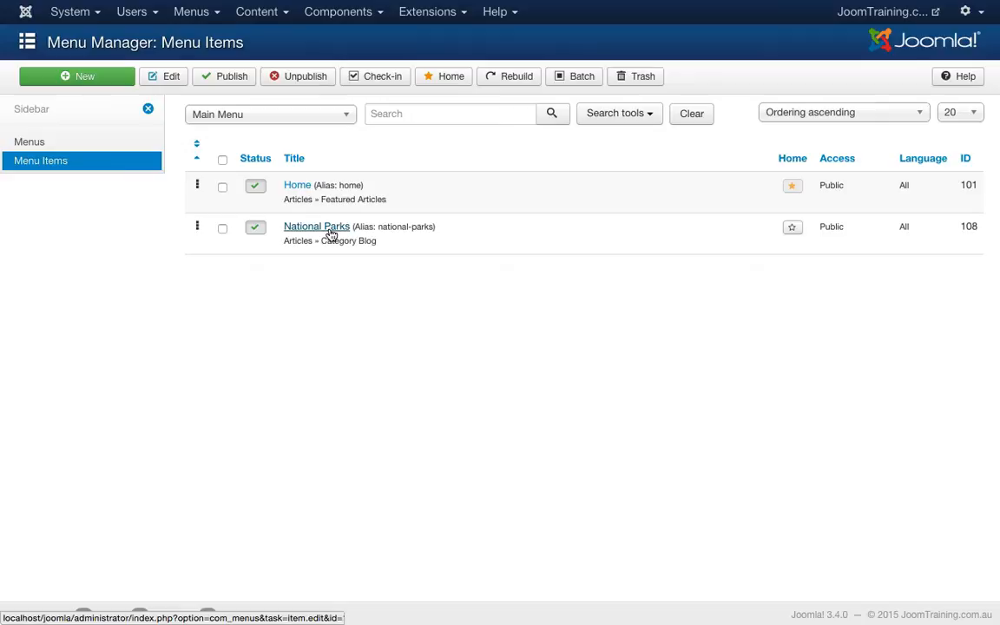
pyautogui.click(316, 226)
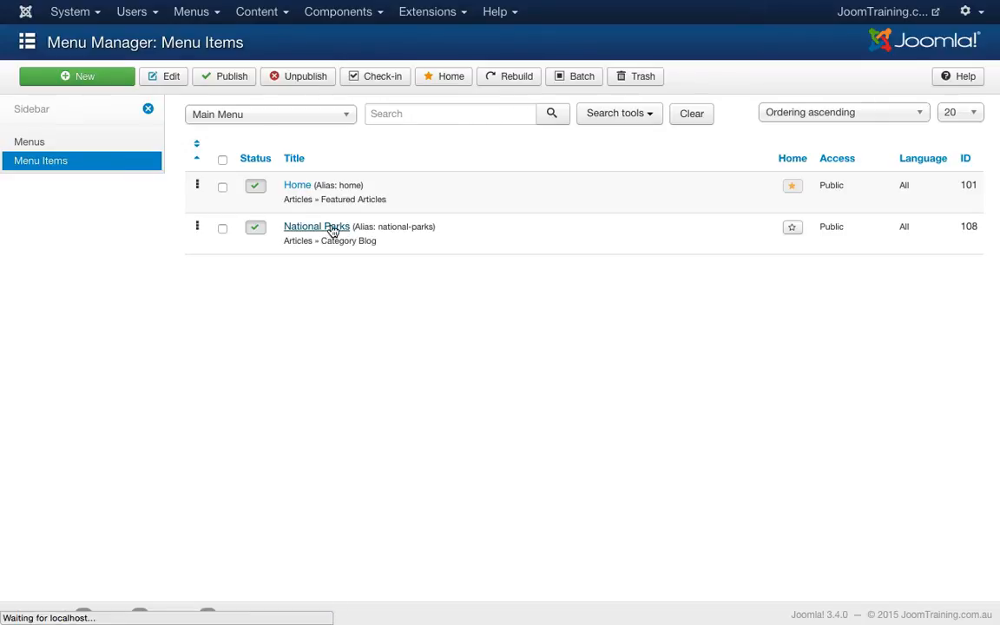
pyautogui.click(316, 226)
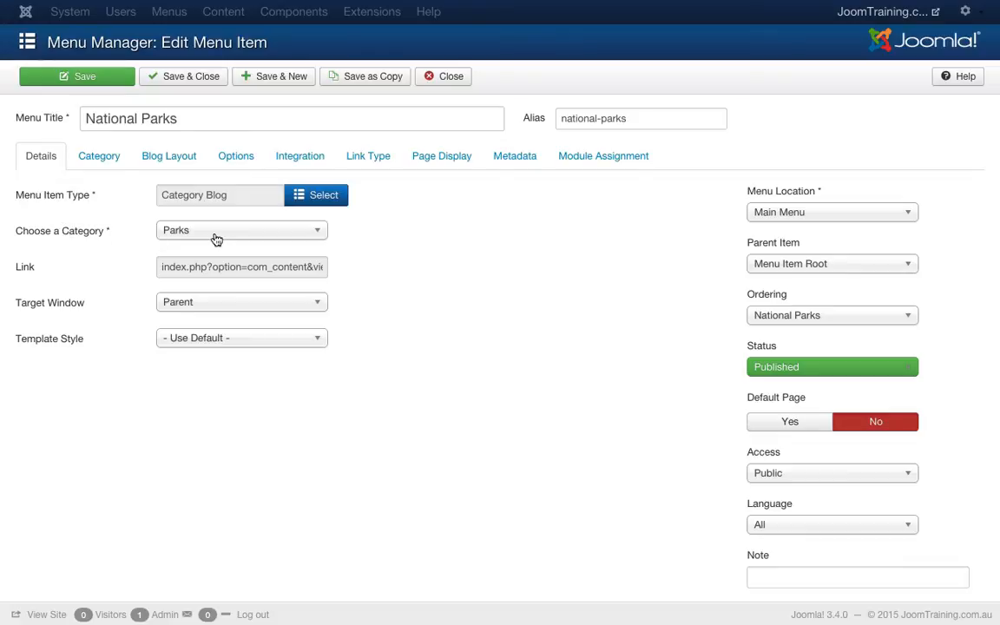
pyautogui.click(242, 229)
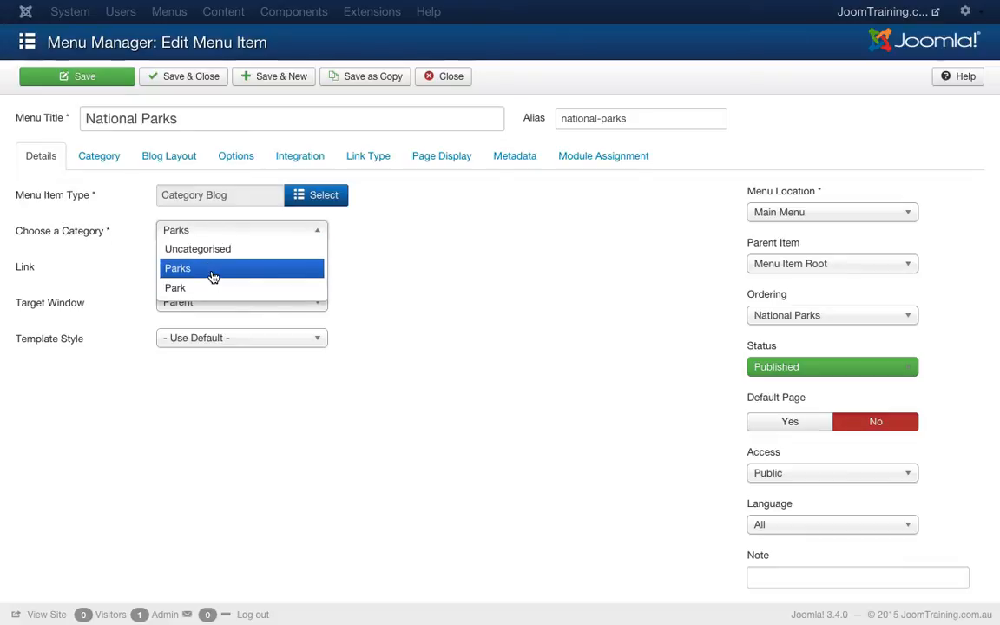
pyautogui.click(177, 268)
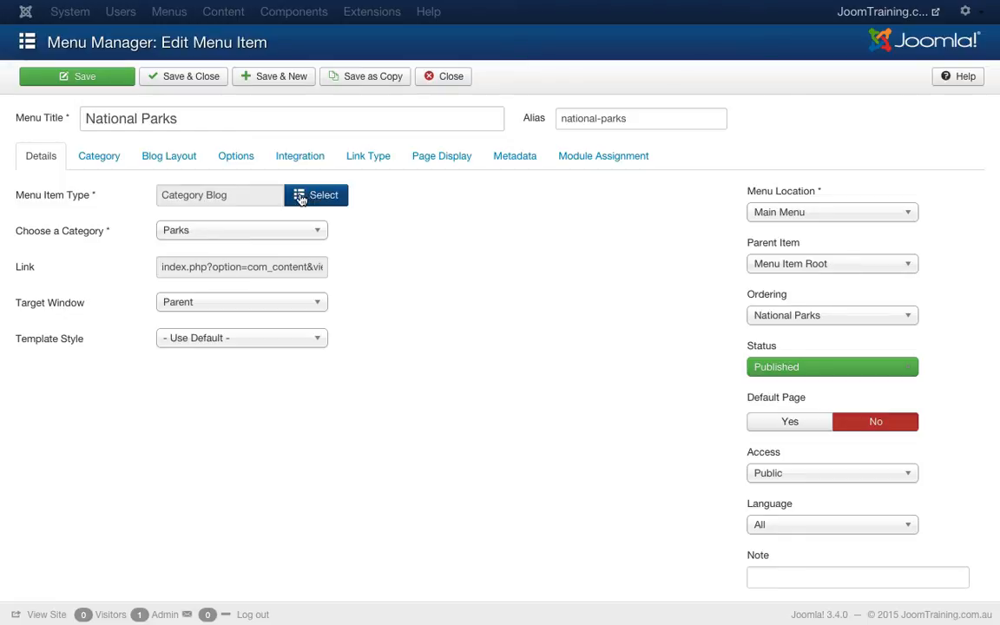
# - Switch the menu item type from Category Blog to Featured Articles
pyautogui.click(316, 194)
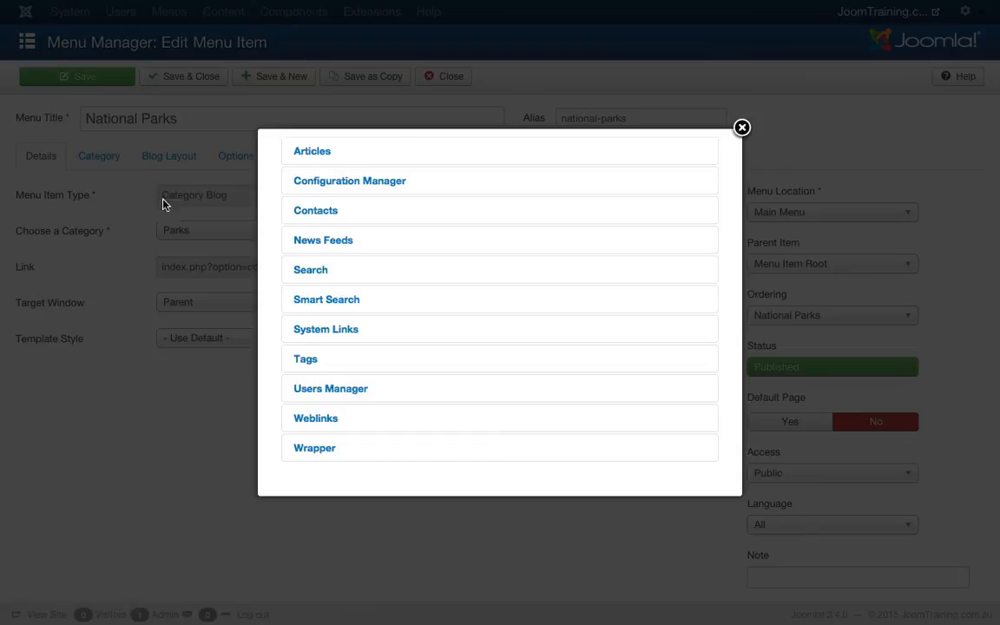
pyautogui.moveTo(349, 180)
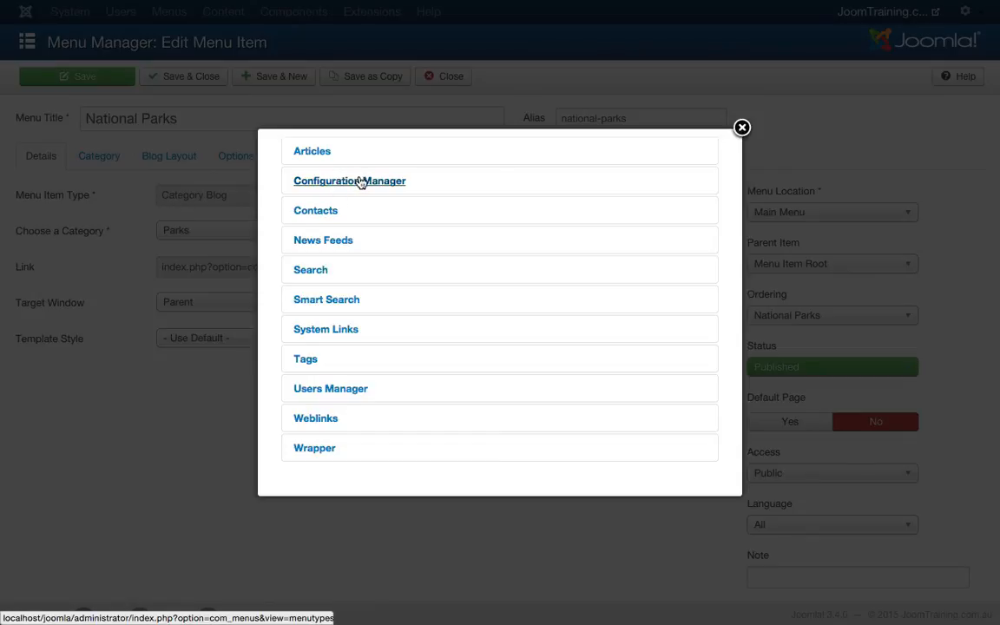
pyautogui.click(313, 149)
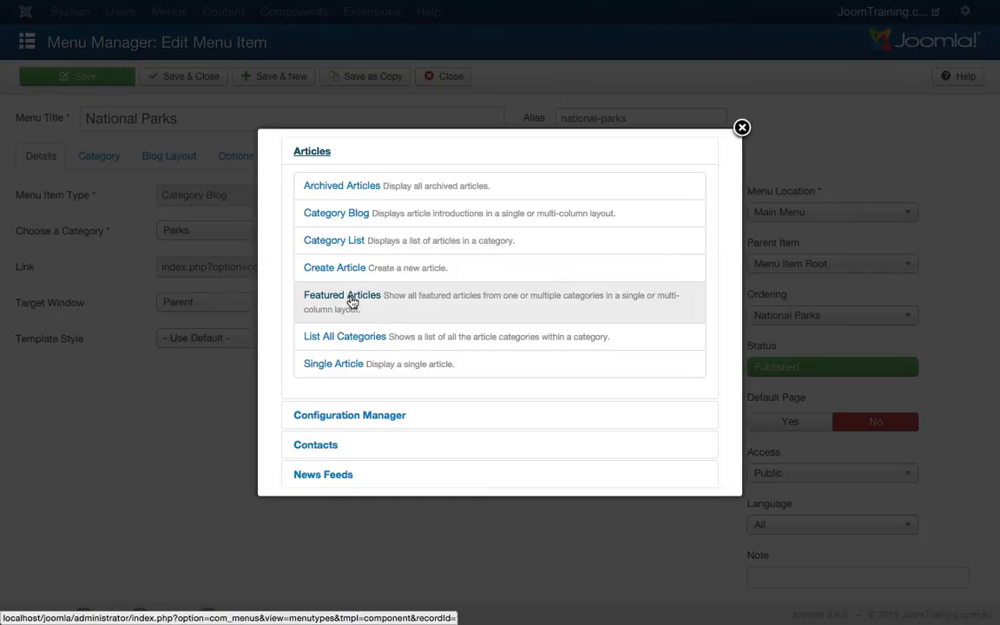
pyautogui.click(340, 295)
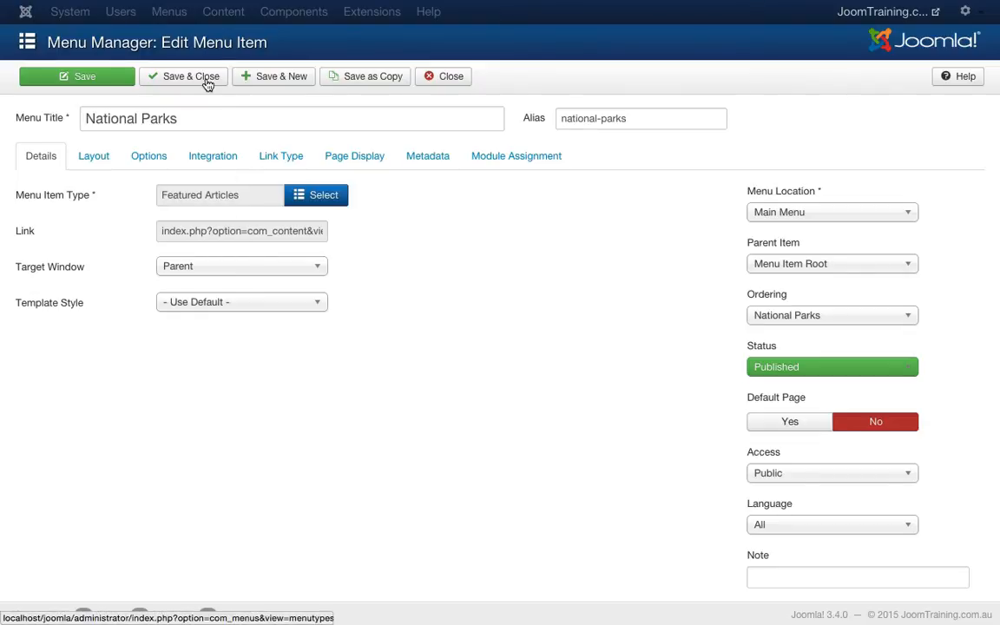
# - Save the Featured Articles menu item and go to the Article Manager
pyautogui.click(184, 76)
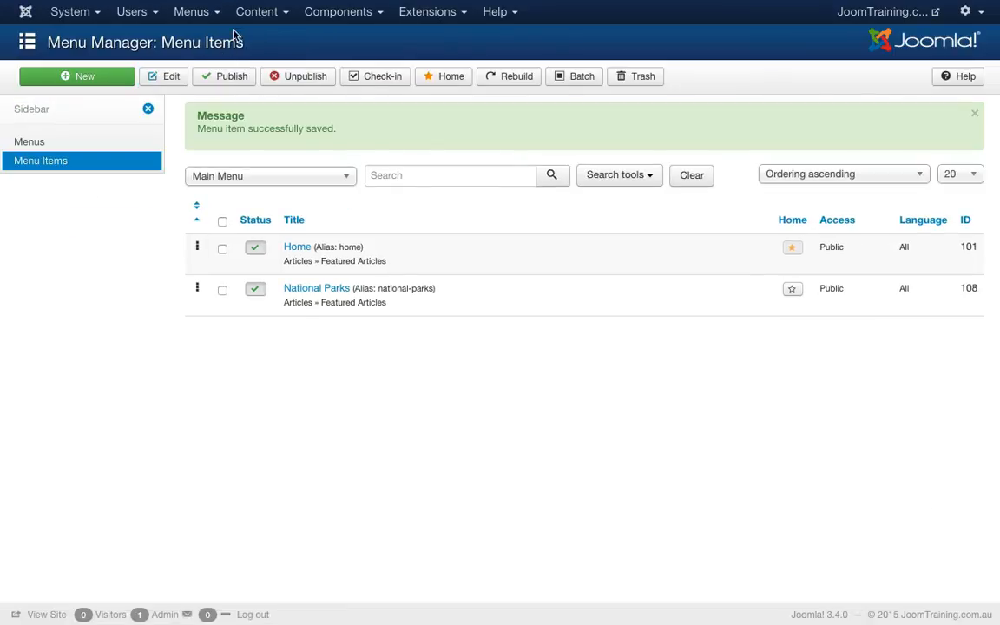
pyautogui.click(257, 10)
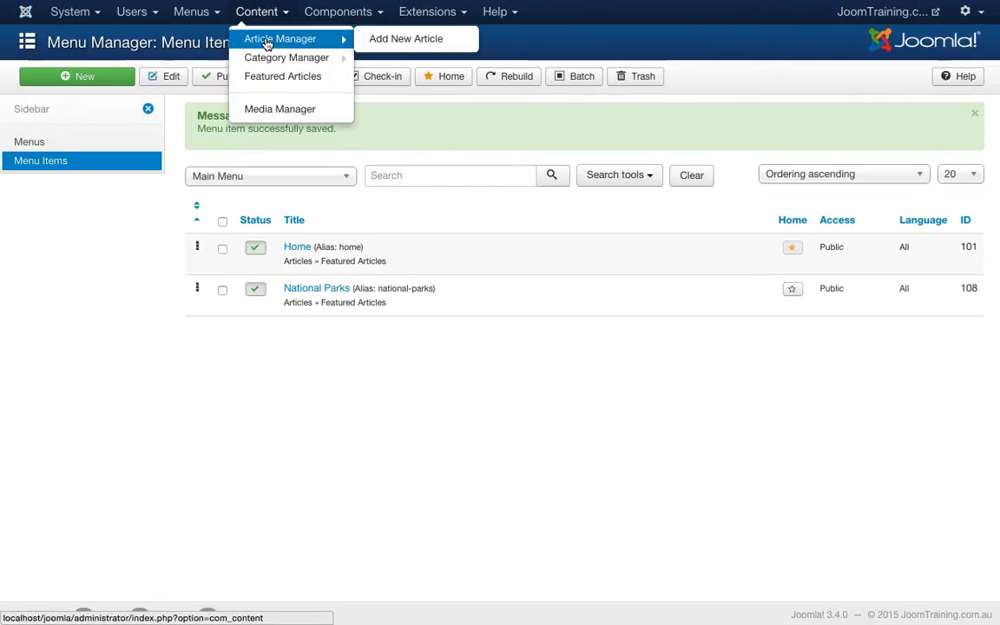
pyautogui.click(281, 38)
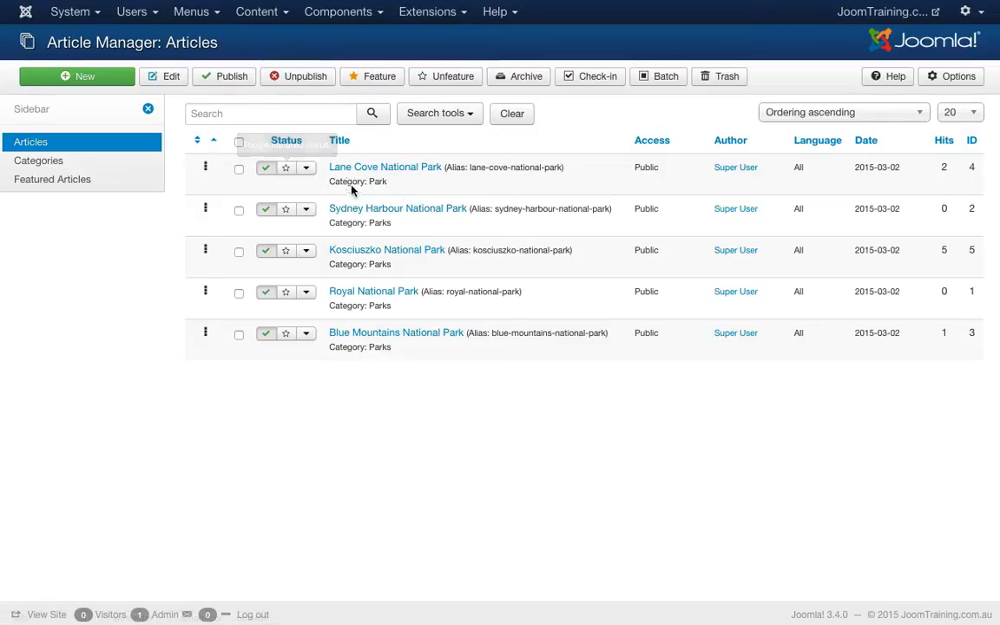
pyautogui.moveTo(285, 167)
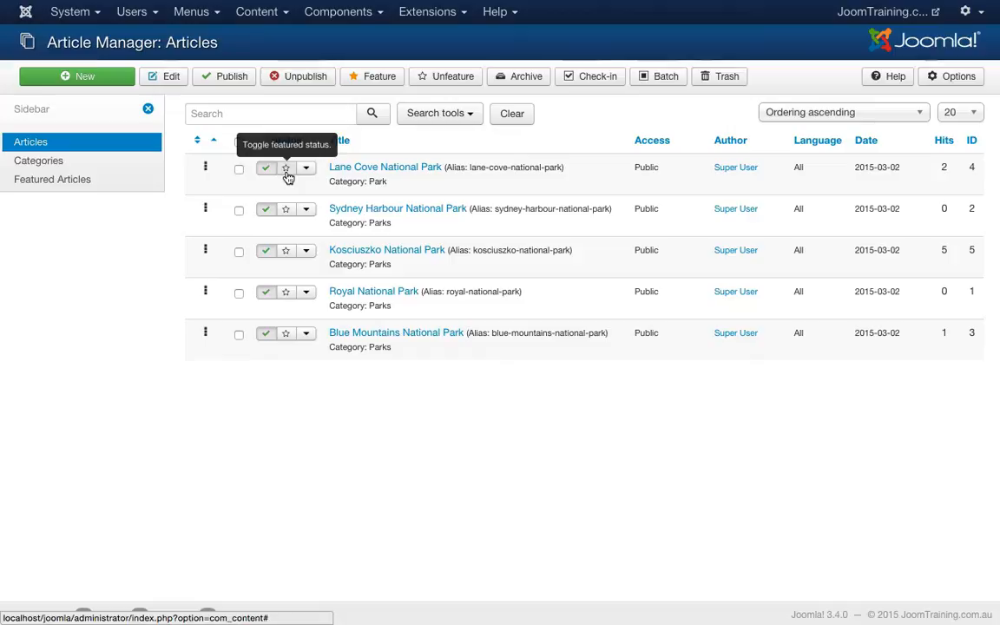
# - Mark the Lane Cove and Sydney Harbour National Park articles as featured
pyautogui.click(284, 166)
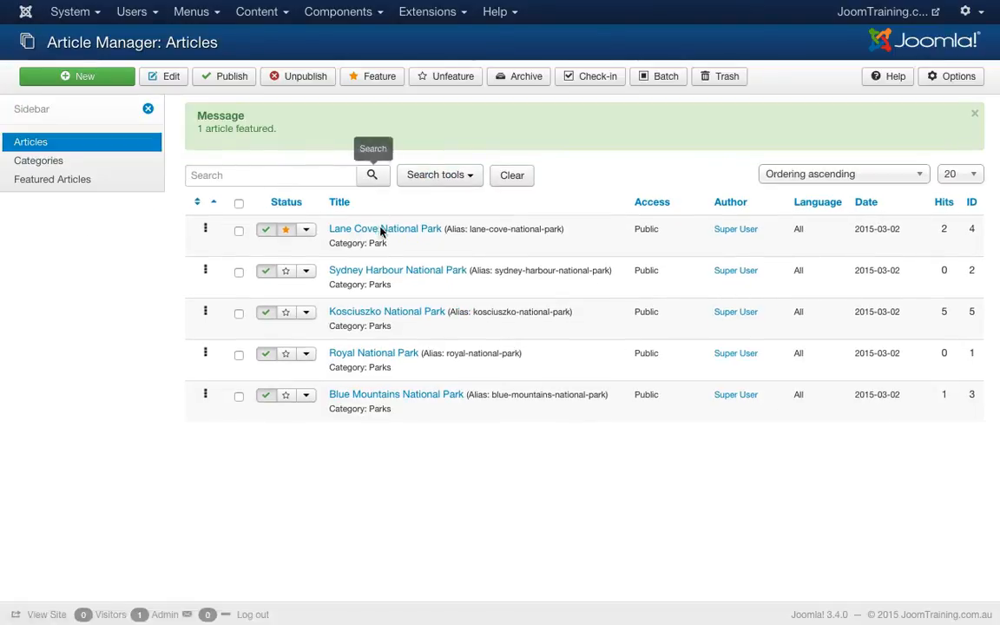
pyautogui.moveTo(287, 271)
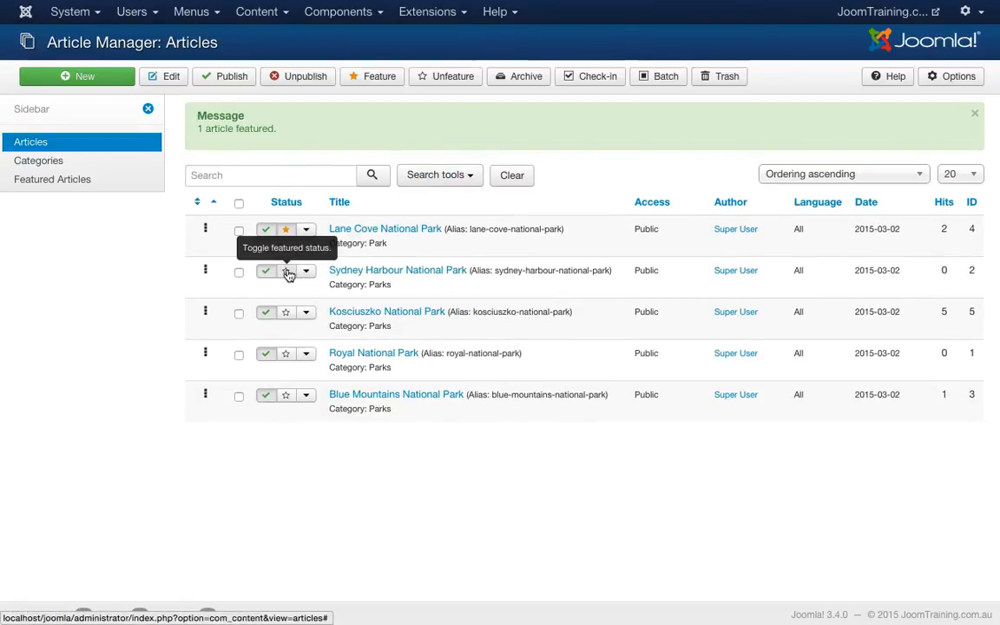
pyautogui.click(285, 271)
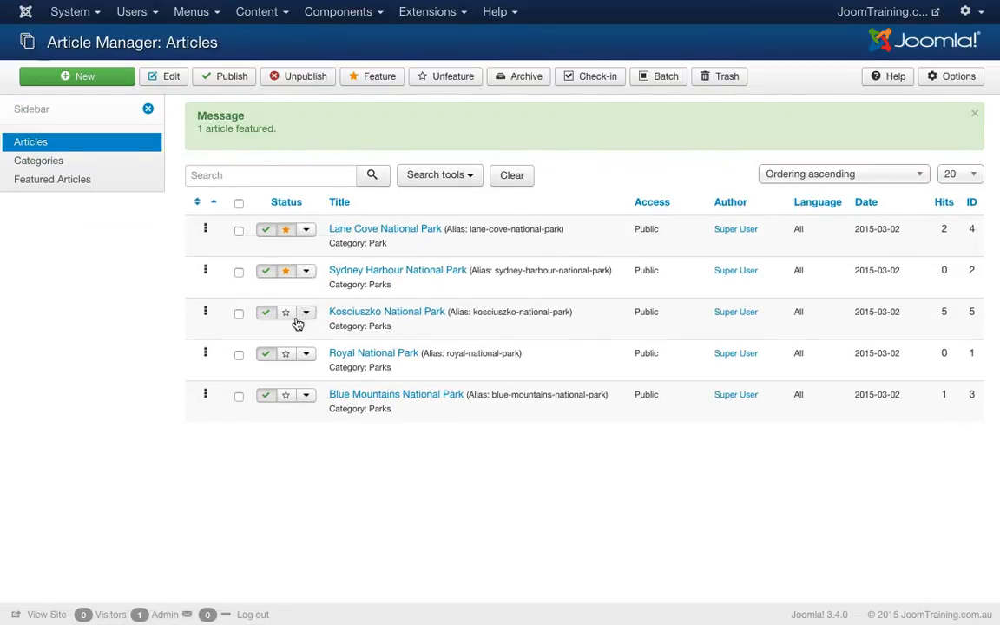
pyautogui.moveTo(285, 396)
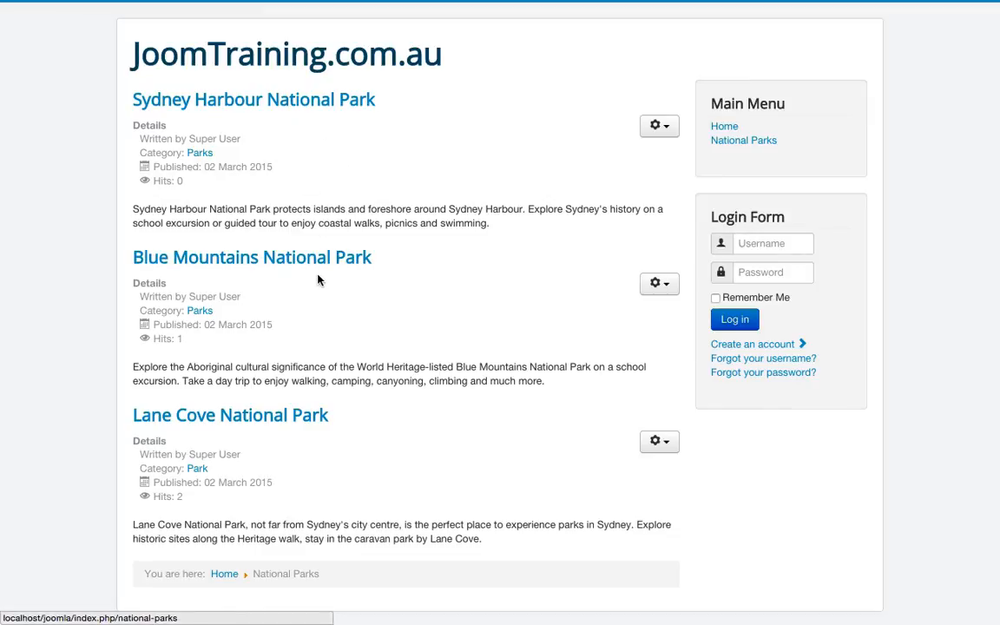
pyautogui.moveTo(330, 125)
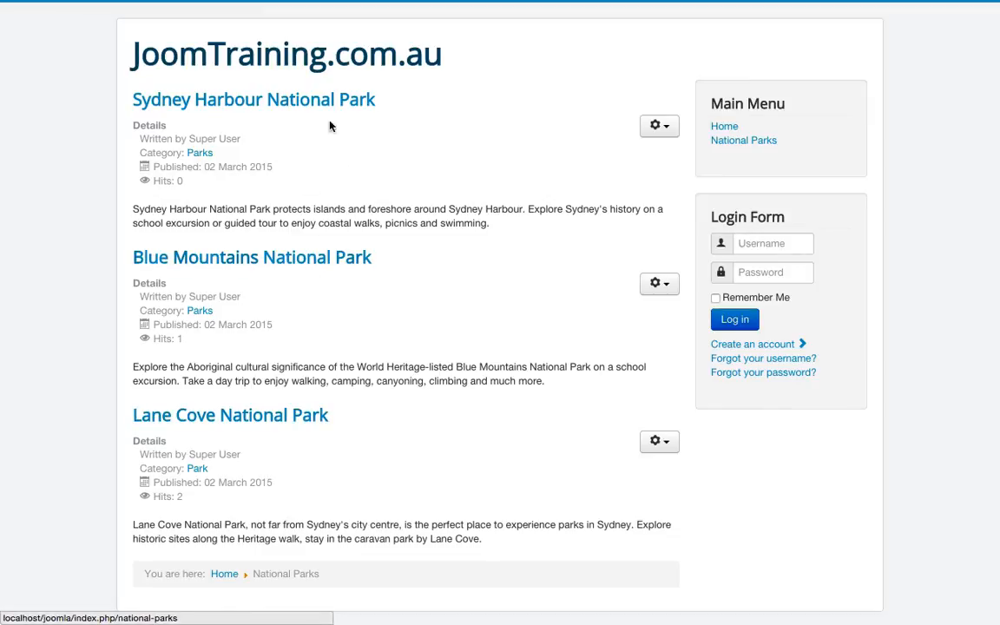
pyautogui.moveTo(229, 413)
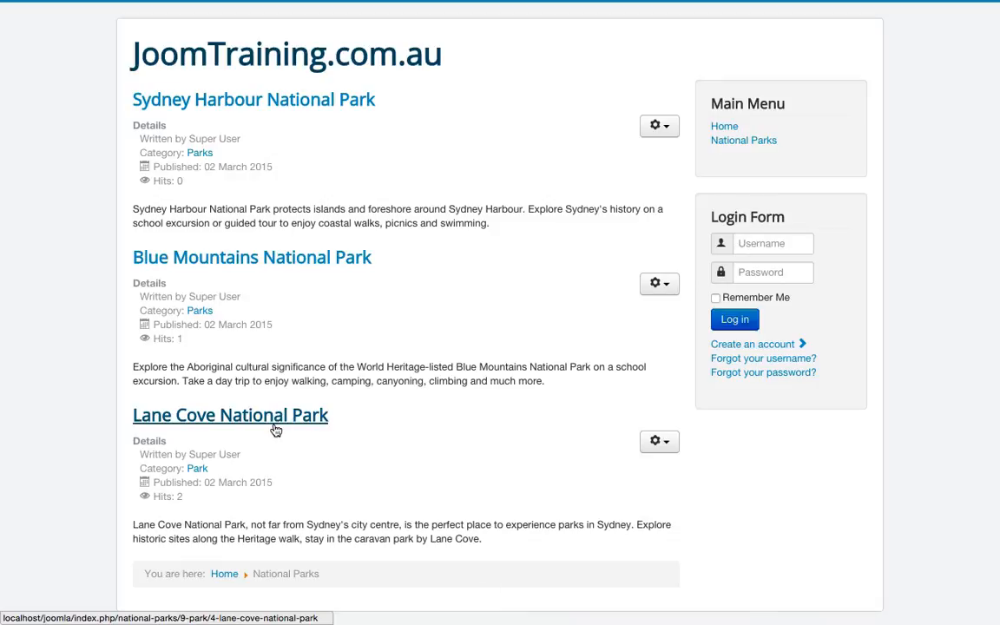
pyautogui.moveTo(466, 355)
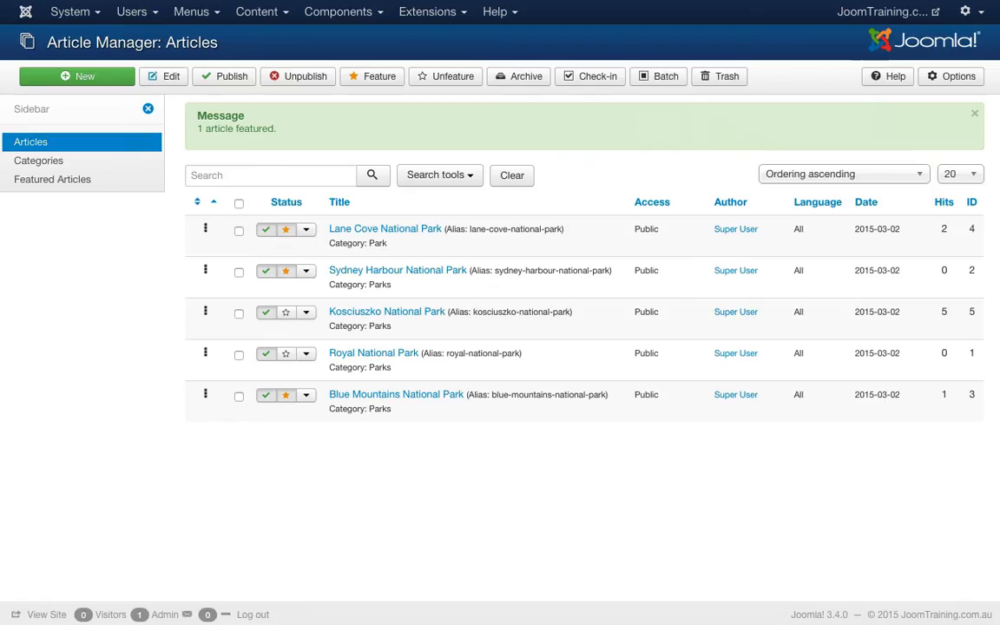
# - Reopen the National Parks menu item and show its Layout settings
pyautogui.click(191, 11)
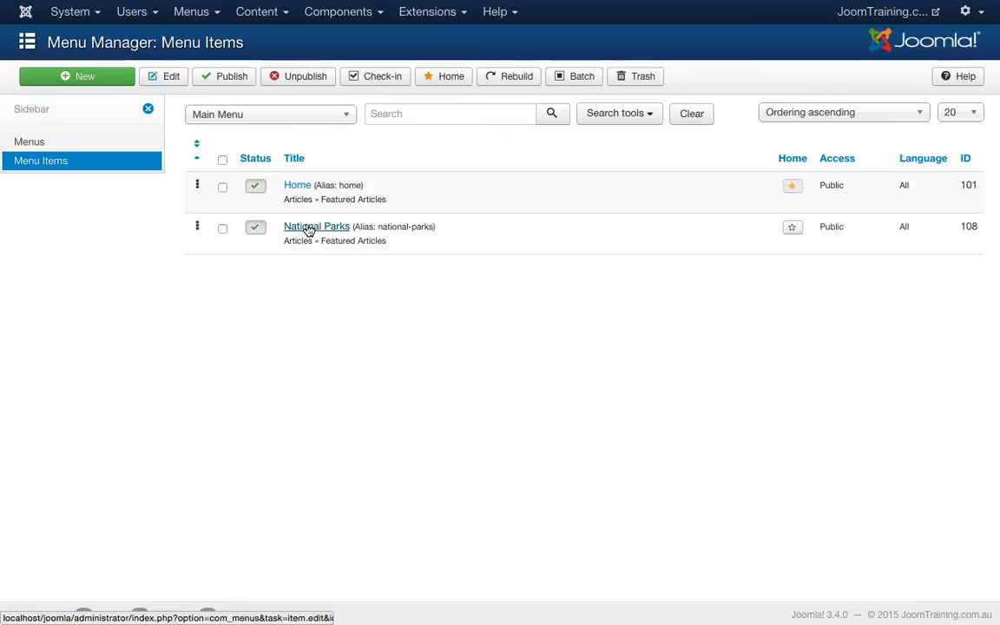
pyautogui.click(316, 225)
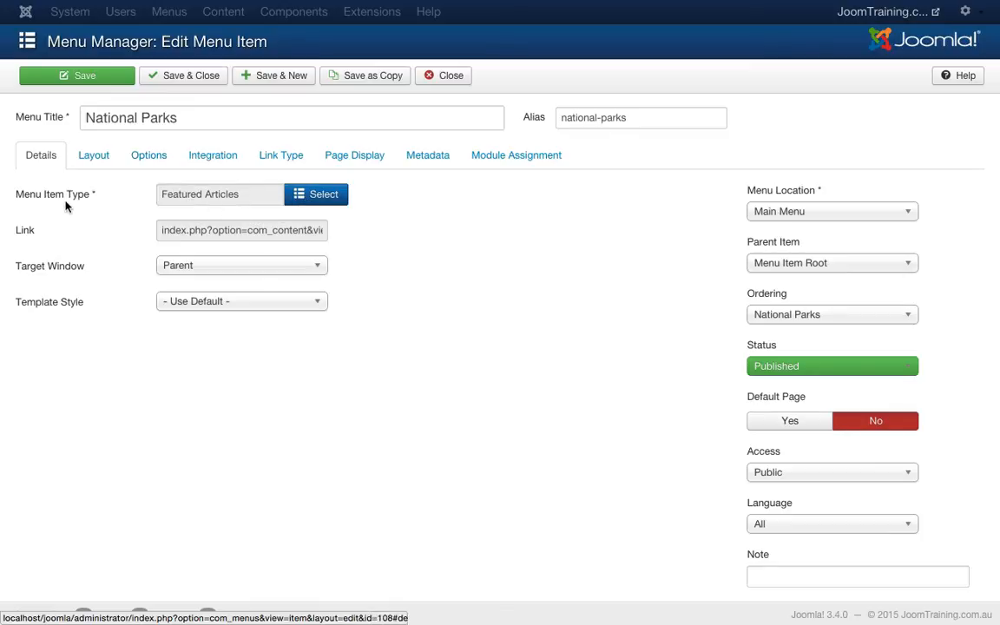
pyautogui.click(93, 154)
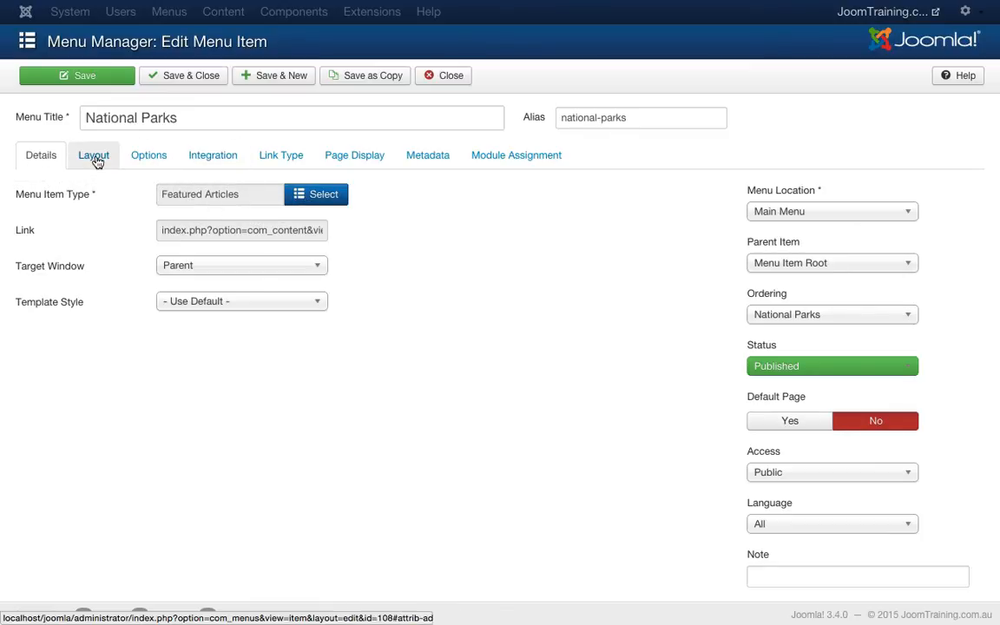
pyautogui.click(94, 155)
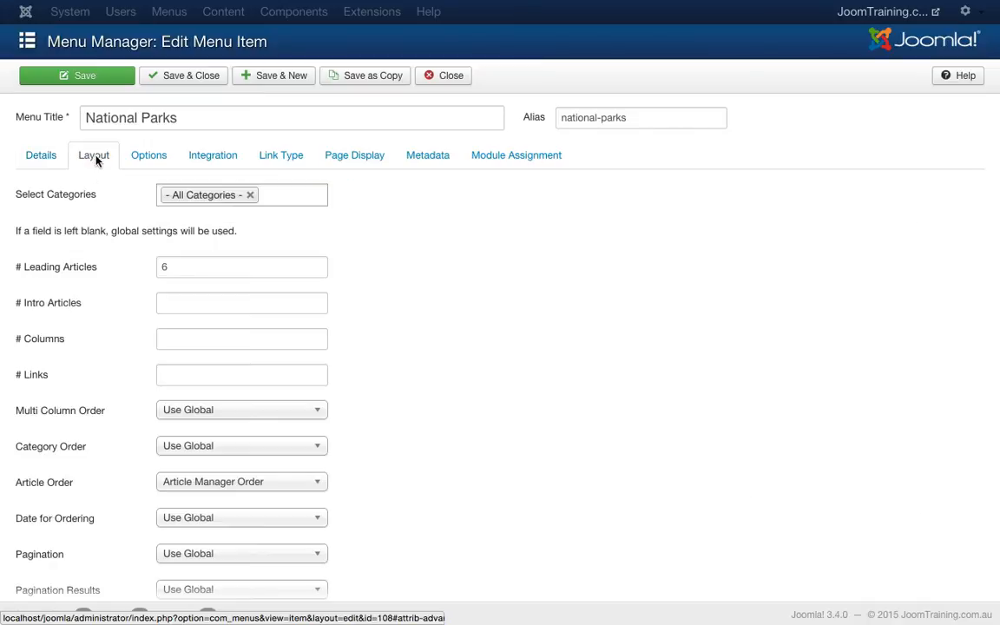
pyautogui.moveTo(122, 274)
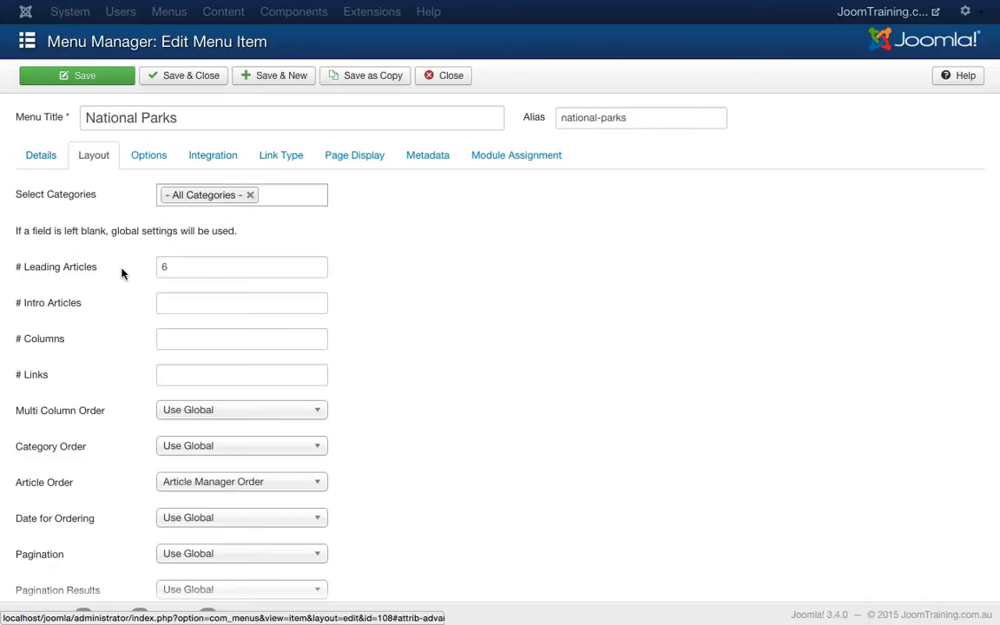
pyautogui.moveTo(70, 195)
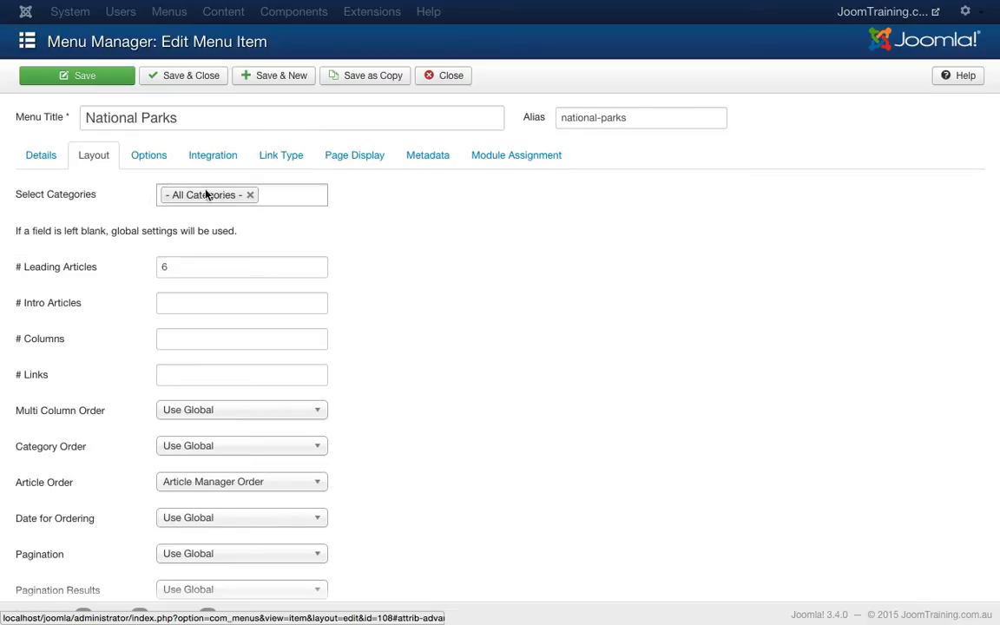
pyautogui.moveTo(84, 285)
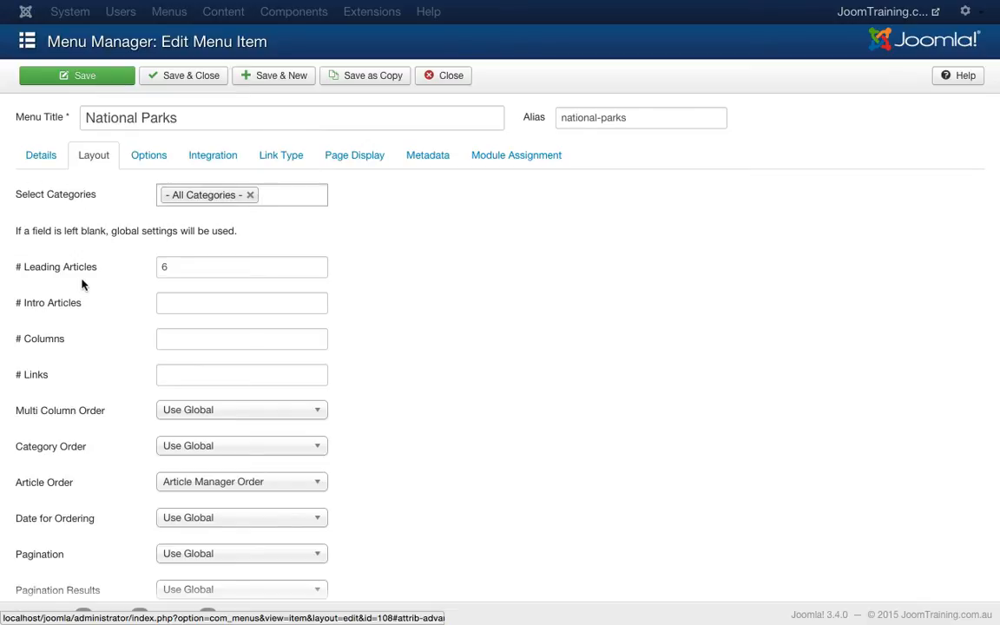
pyautogui.scroll(-3)
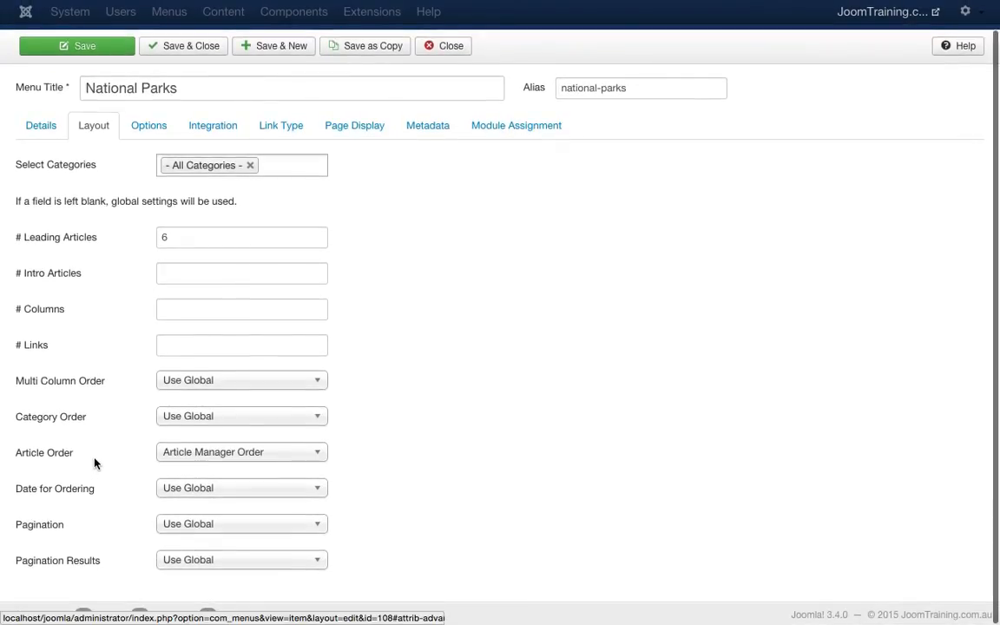
pyautogui.moveTo(222, 459)
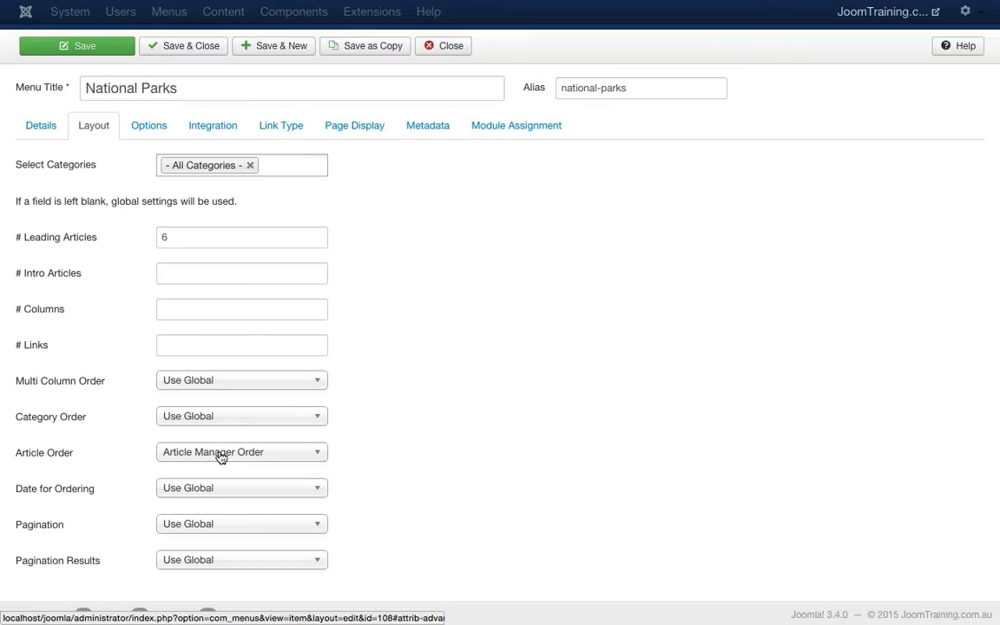
pyautogui.moveTo(290, 458)
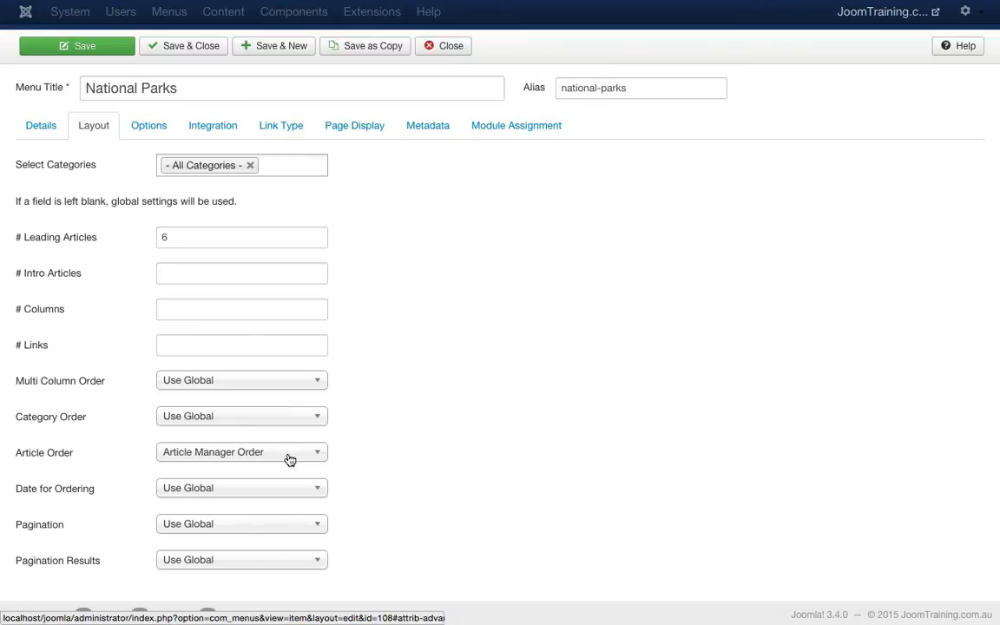
# - Set Article Order to Title Alphabetical and save the menu item
pyautogui.click(241, 451)
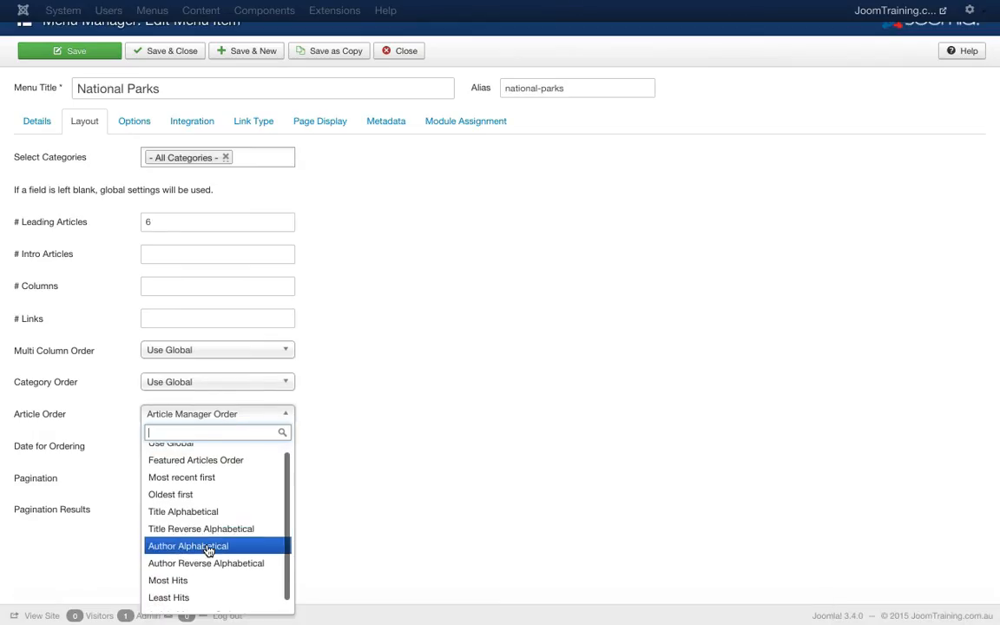
pyautogui.moveTo(203, 493)
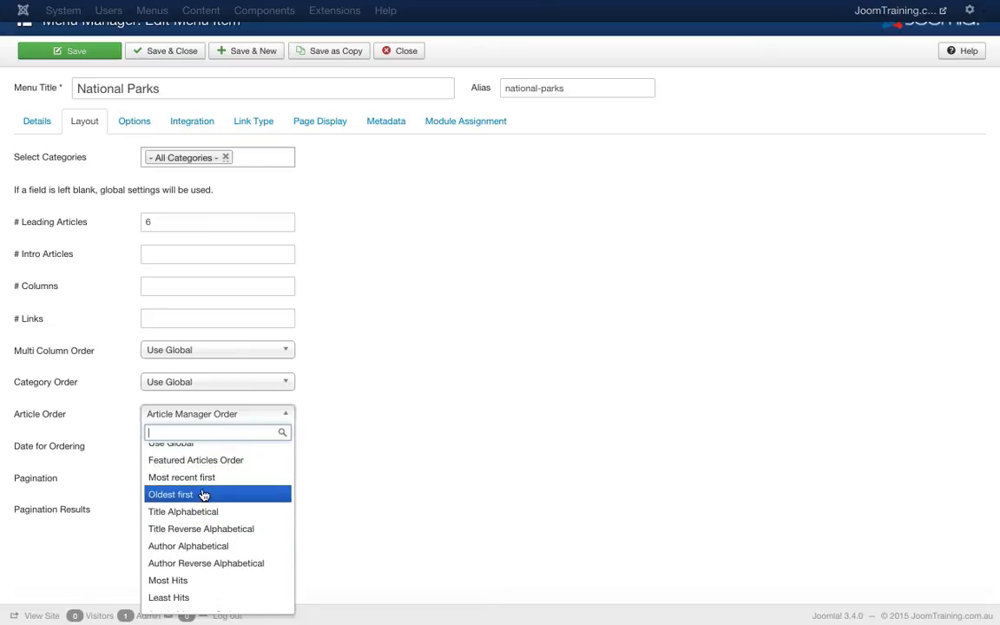
pyautogui.click(183, 511)
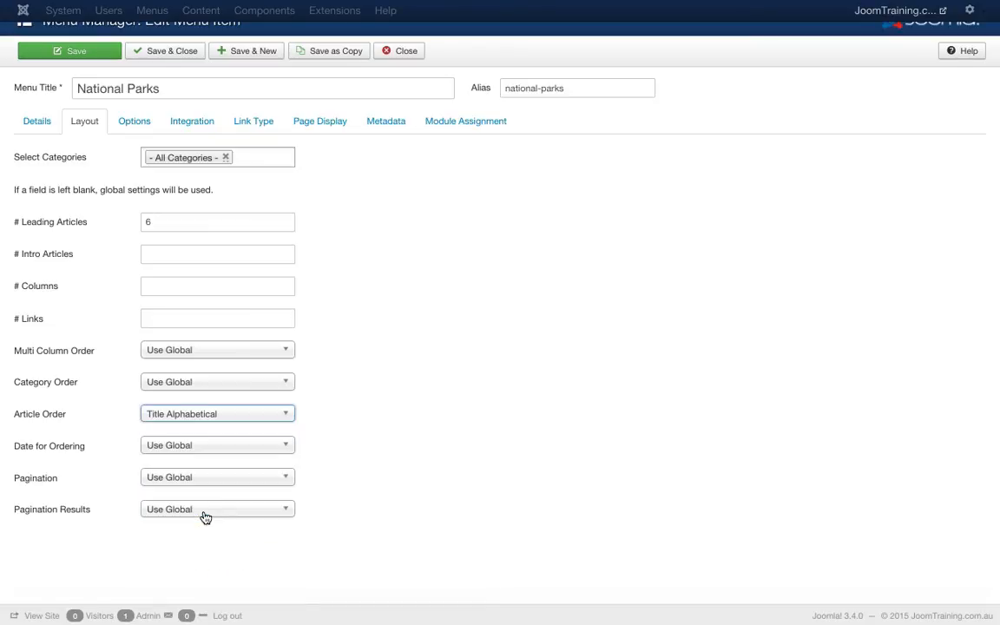
pyautogui.click(217, 413)
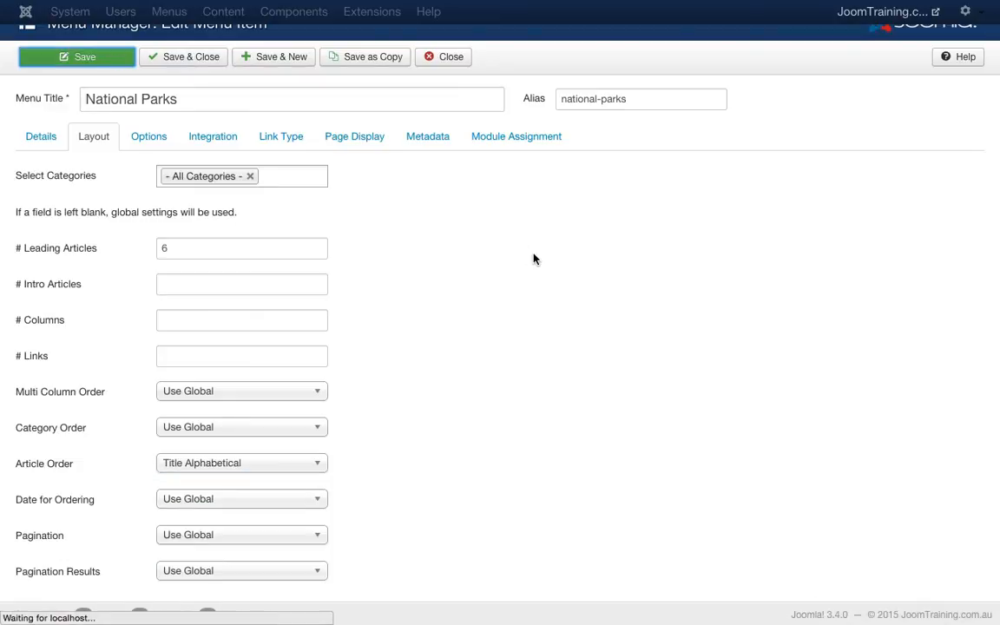
pyautogui.click(77, 55)
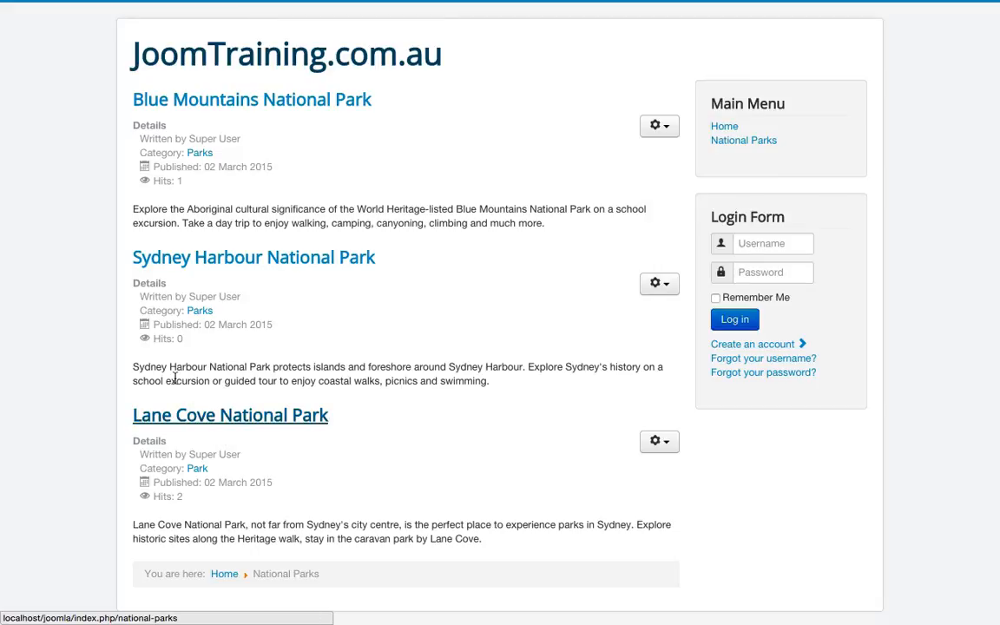
pyautogui.moveTo(202, 257)
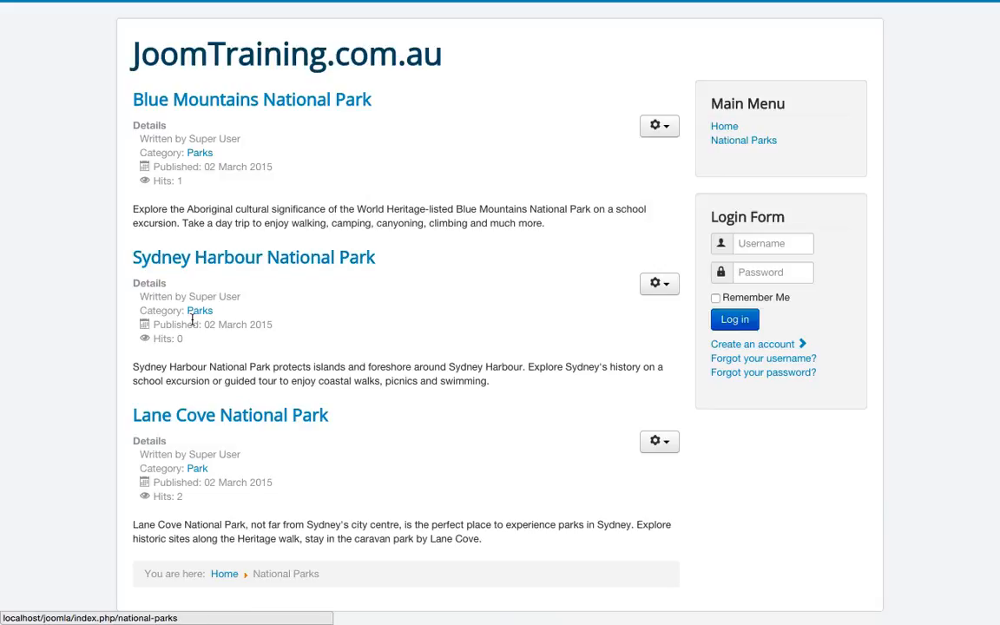
pyautogui.moveTo(274, 219)
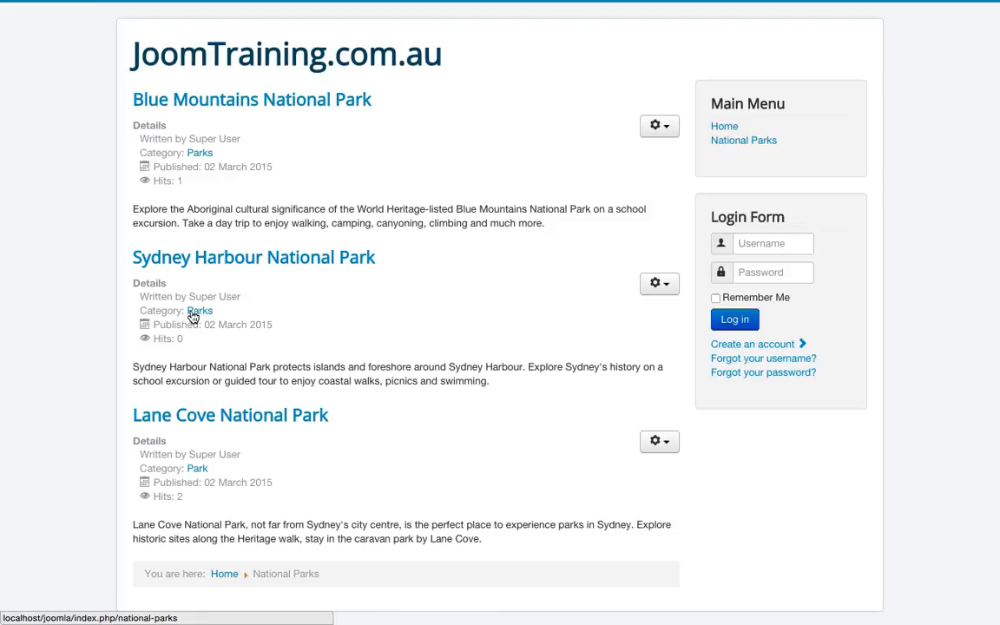
pyautogui.moveTo(230, 415)
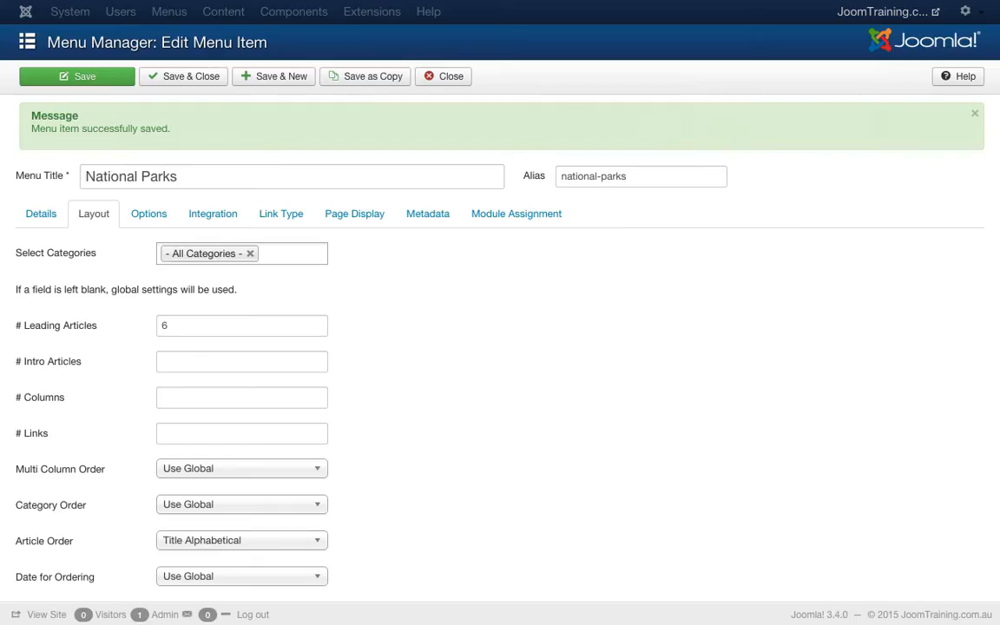
# - Set Category Order to No Order for National Parks and save
pyautogui.scroll(-3)
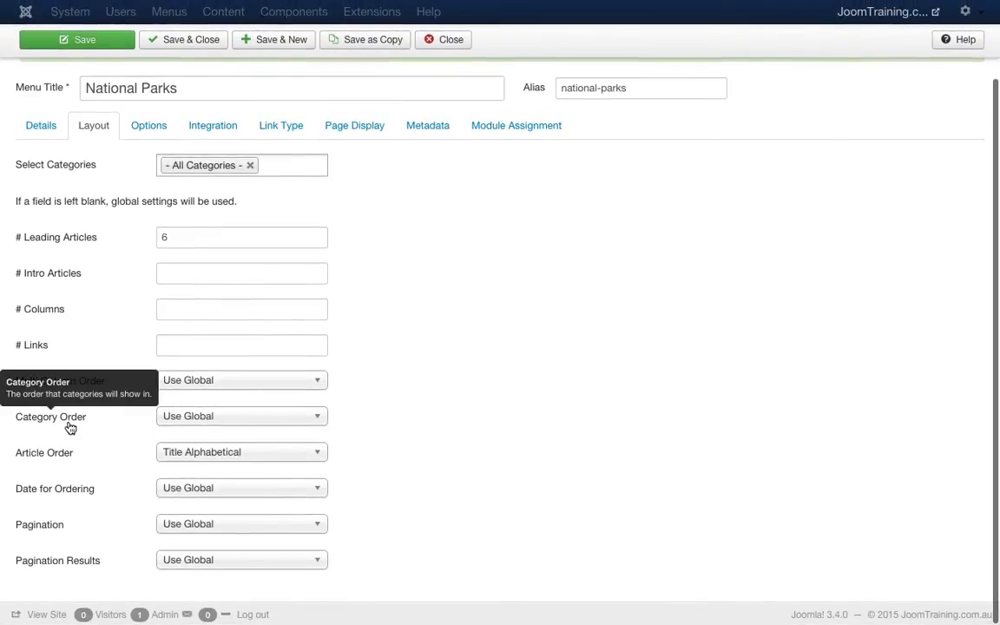
pyautogui.click(241, 417)
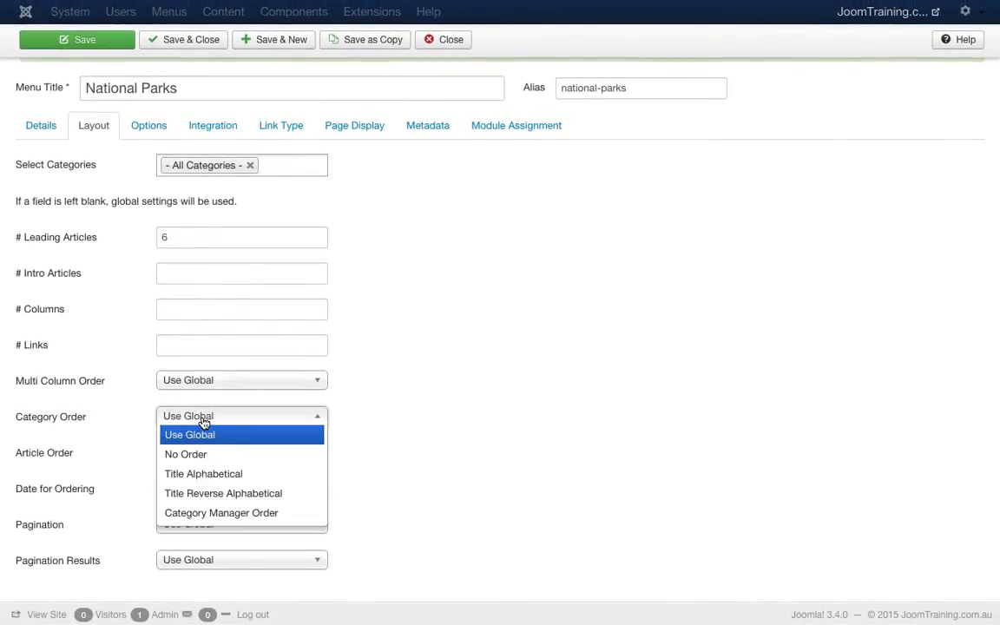
pyautogui.moveTo(184, 455)
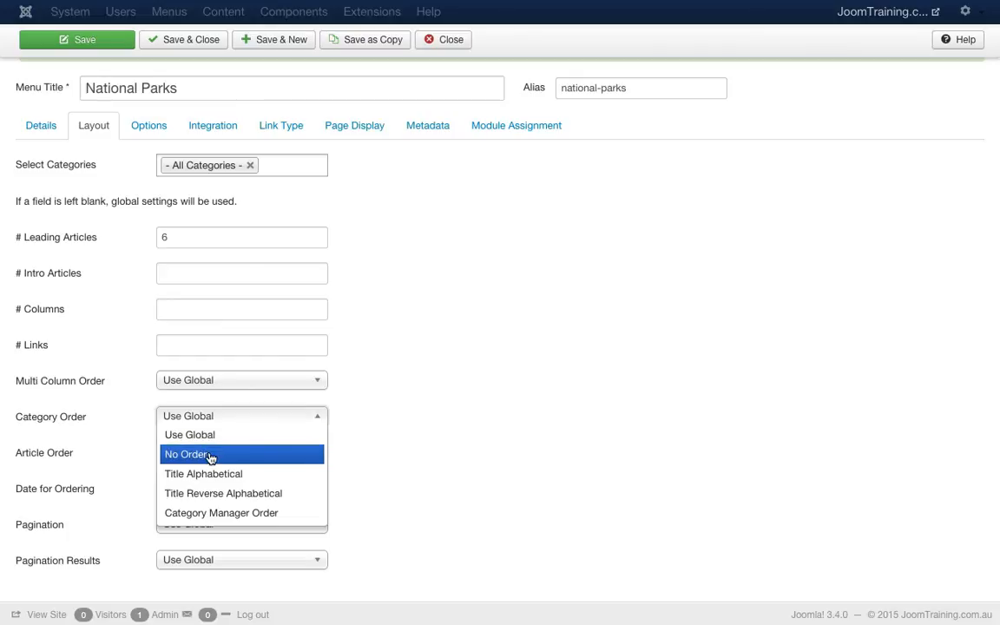
pyautogui.click(188, 455)
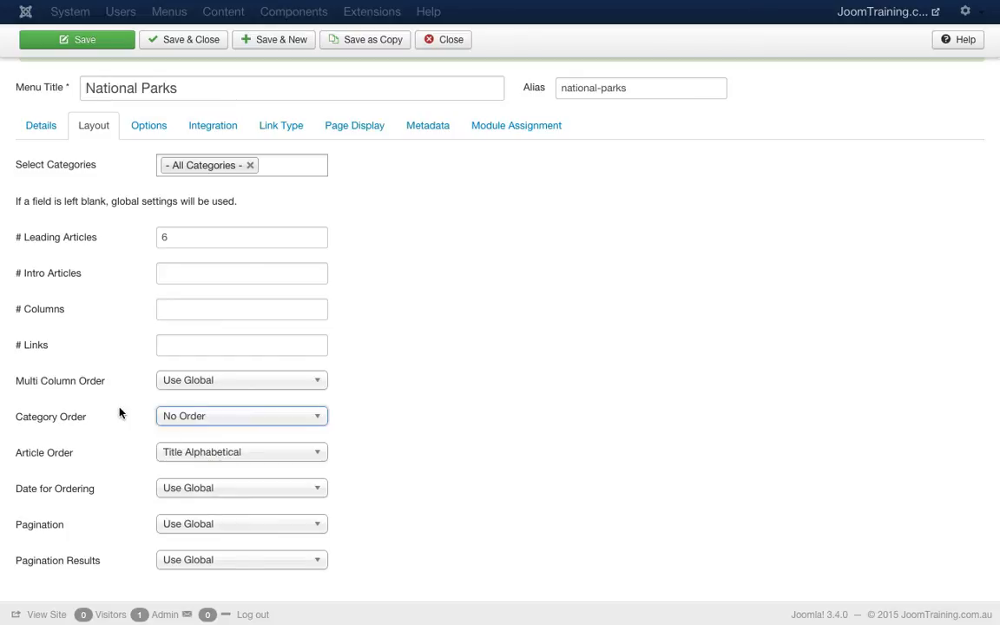
pyautogui.moveTo(54, 417)
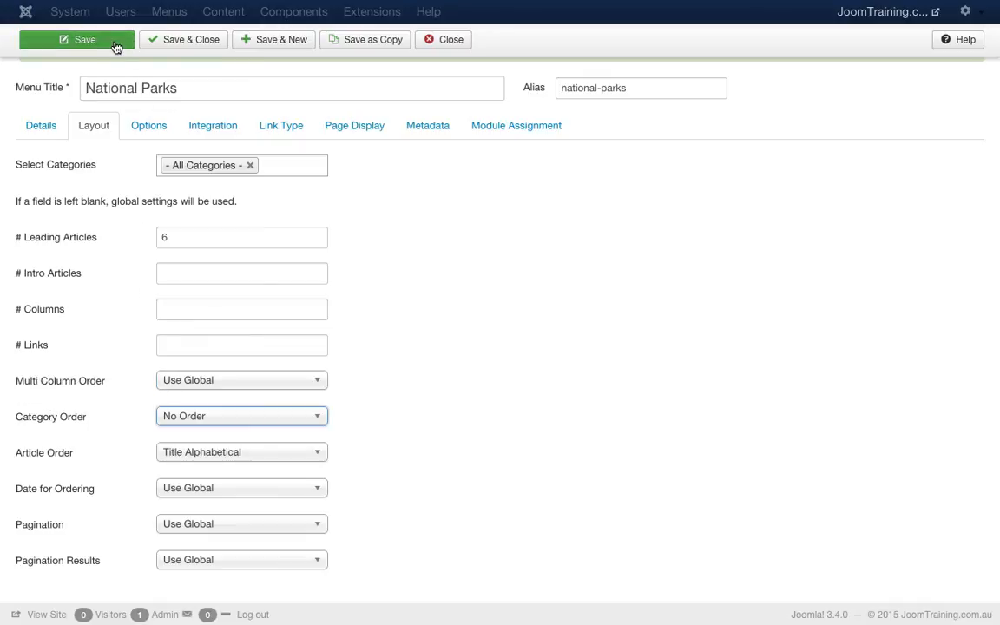
pyautogui.click(77, 38)
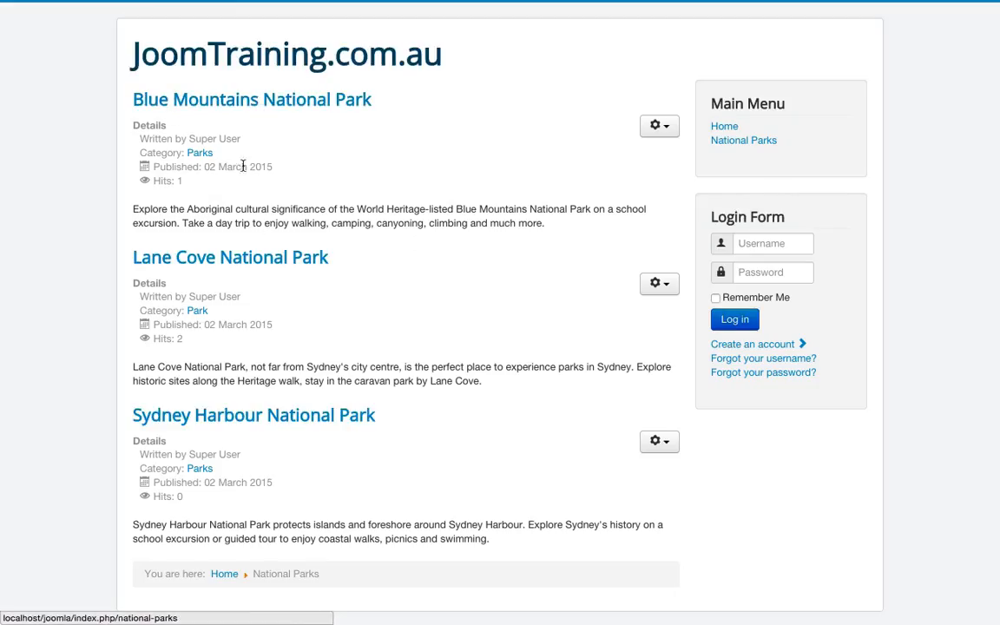
pyautogui.moveTo(192, 445)
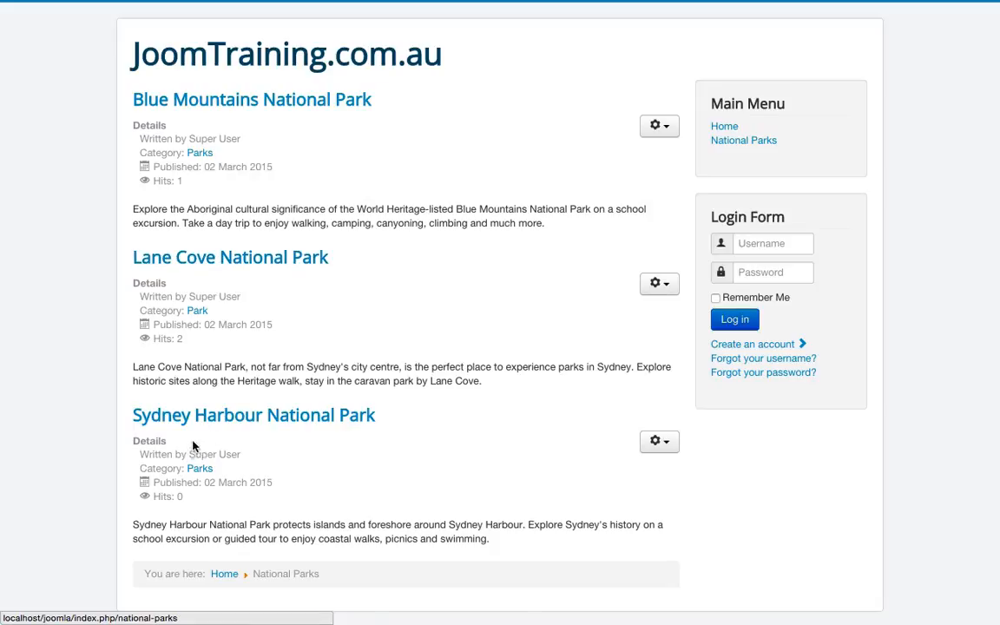
pyautogui.moveTo(260, 429)
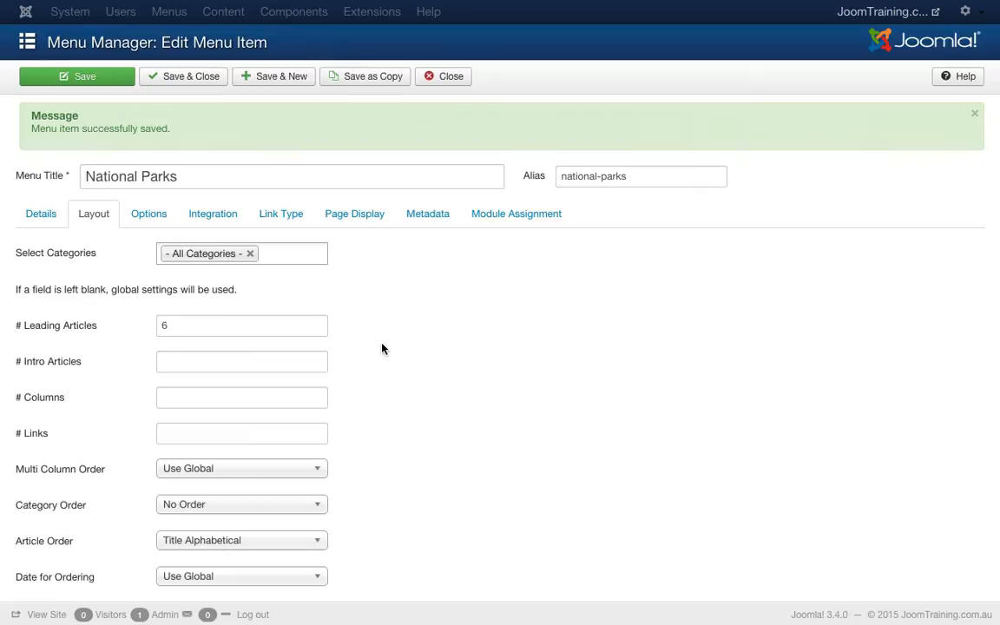
# - Set Article Order to Most recent first and save the menu item
pyautogui.click(241, 451)
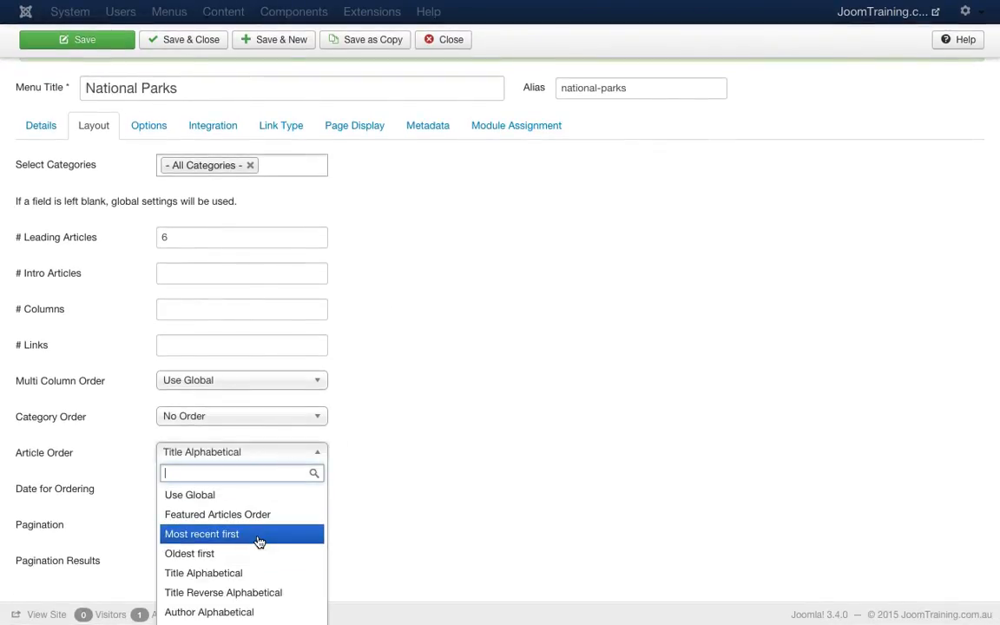
pyautogui.click(202, 533)
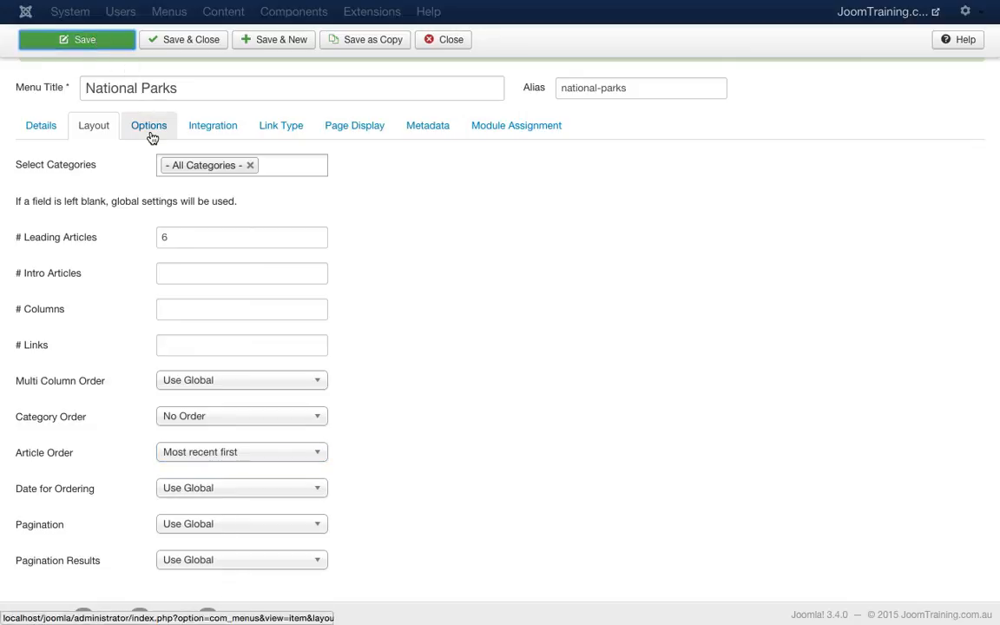
pyautogui.click(76, 38)
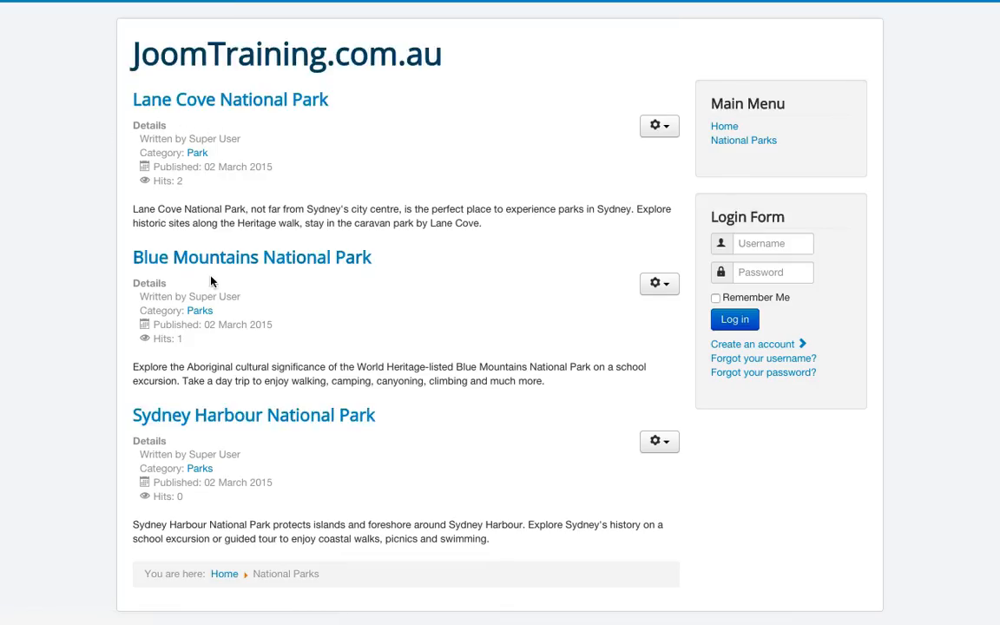
pyautogui.moveTo(254, 415)
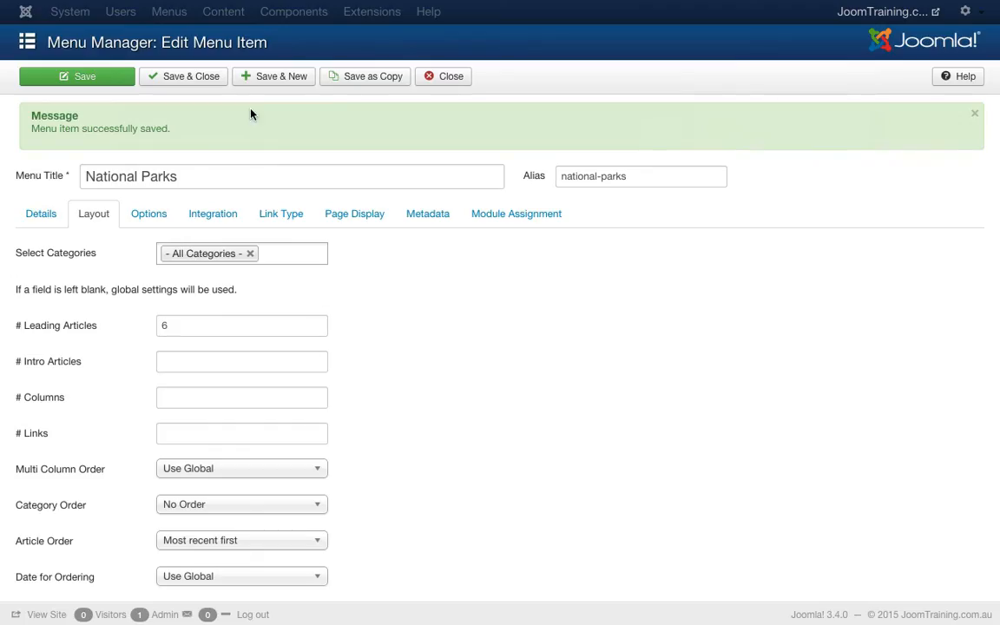
# - Save and close the National Parks menu item, returning to the Main Menu list
pyautogui.click(184, 76)
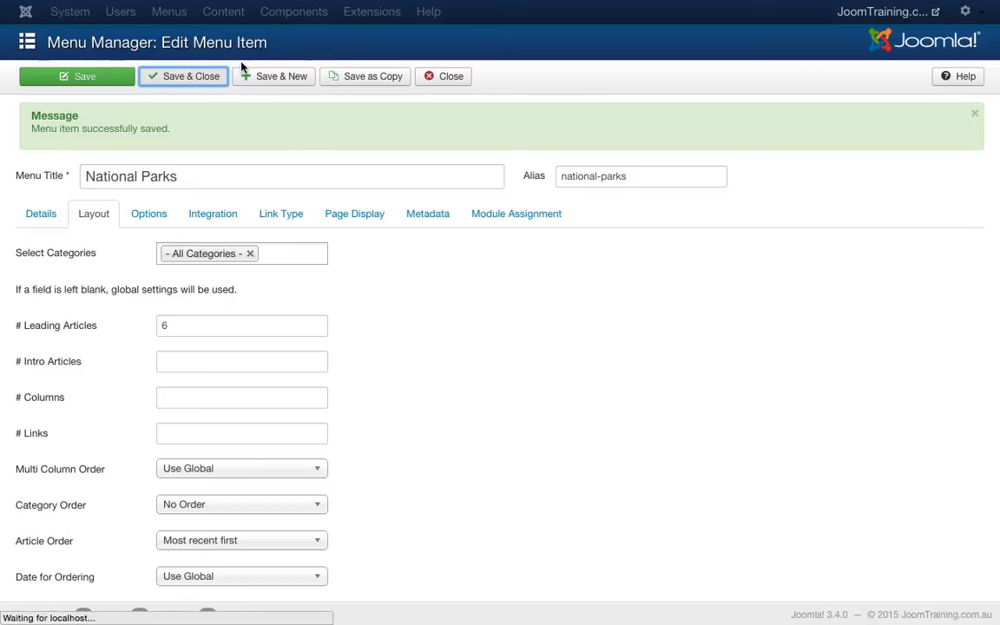
pyautogui.click(257, 11)
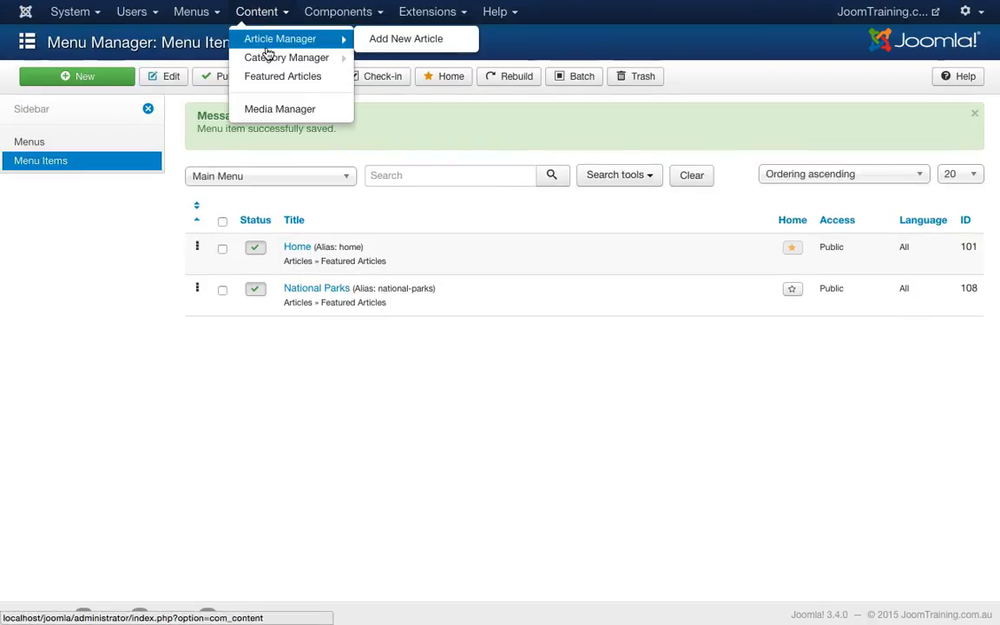
# - Sort the Article Manager's park articles by ID descending, Kosciuszko first
pyautogui.click(282, 38)
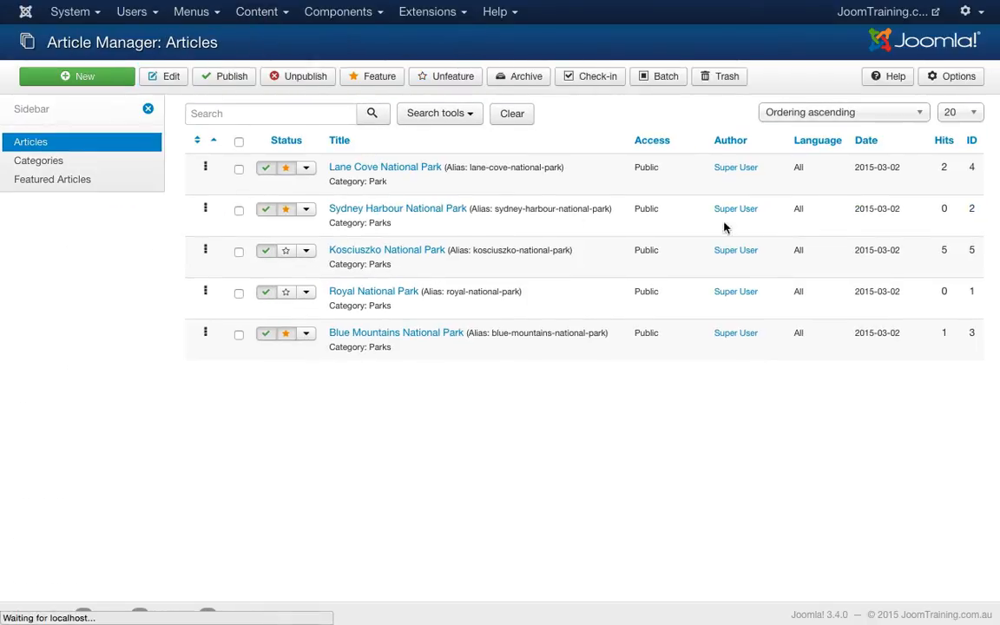
pyautogui.moveTo(973, 142)
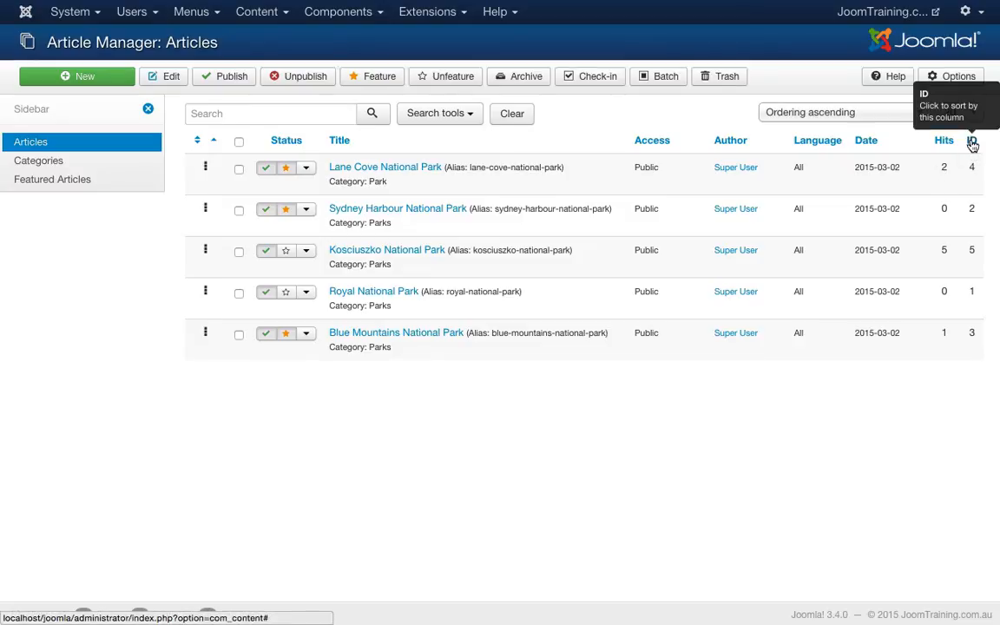
pyautogui.click(973, 139)
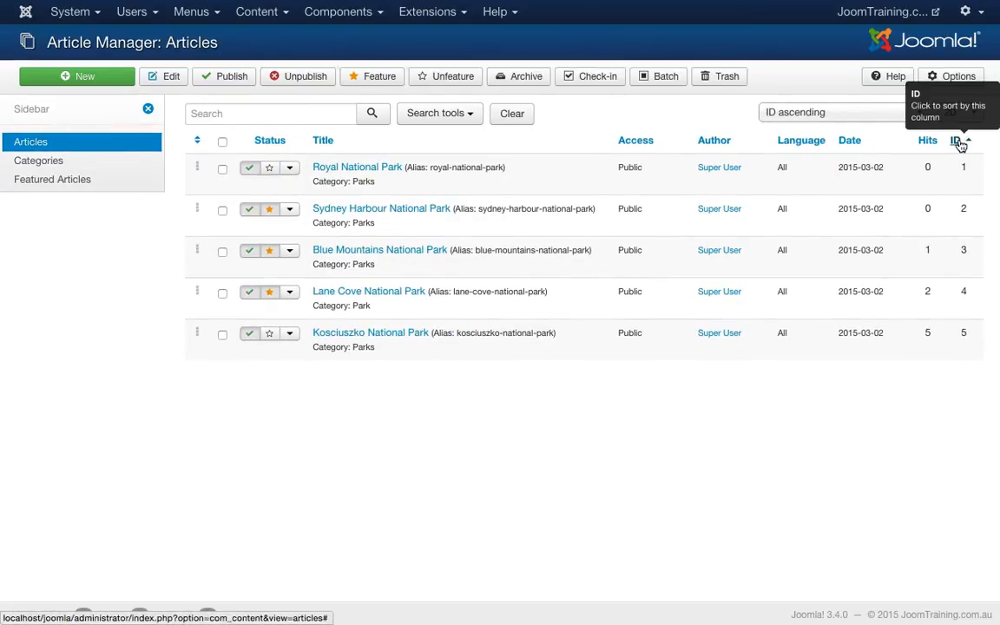
pyautogui.click(956, 139)
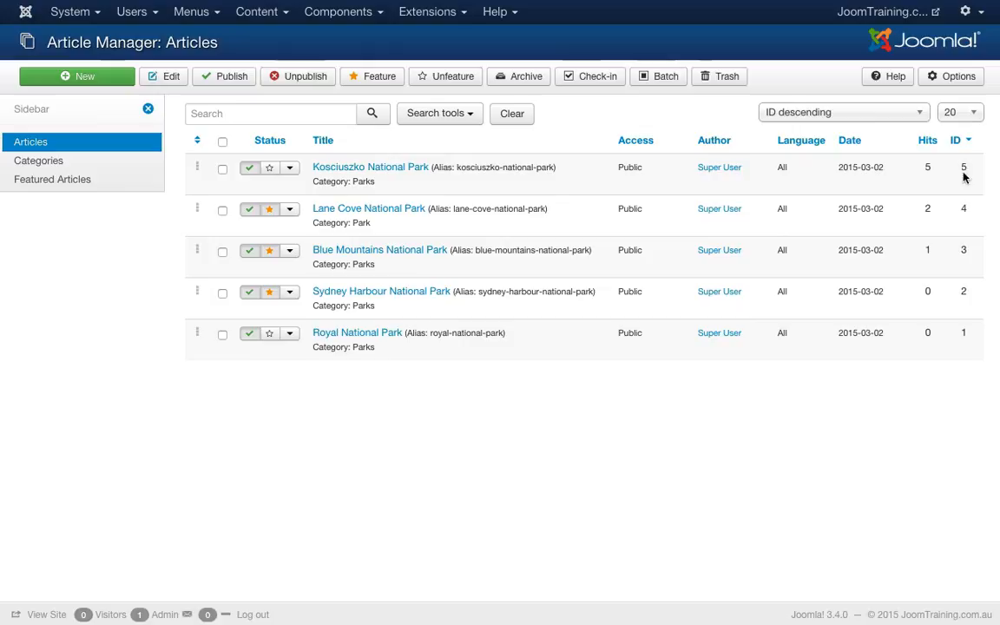
pyautogui.moveTo(369, 247)
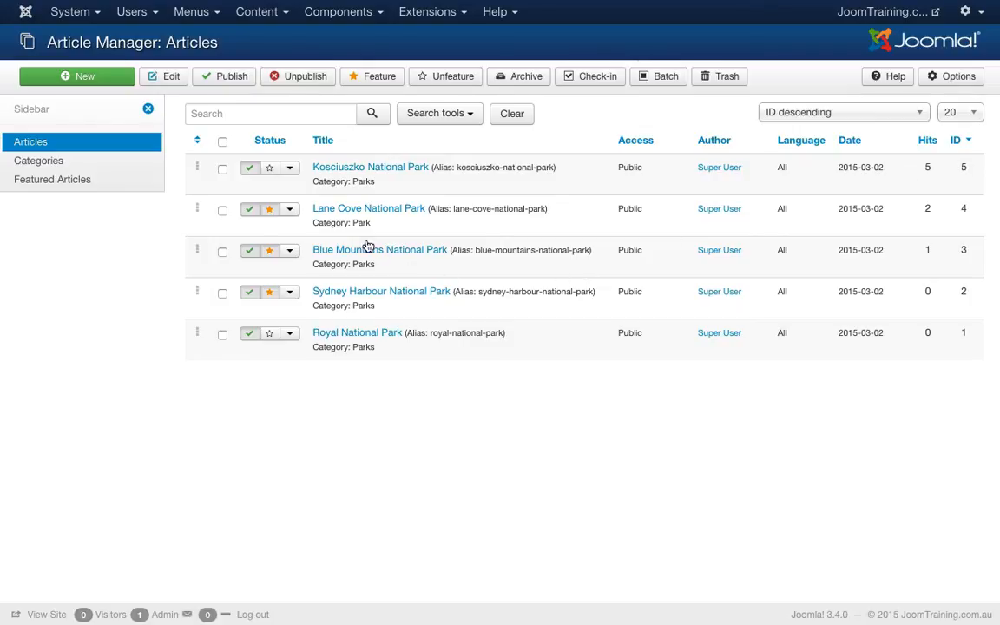
pyautogui.moveTo(368, 209)
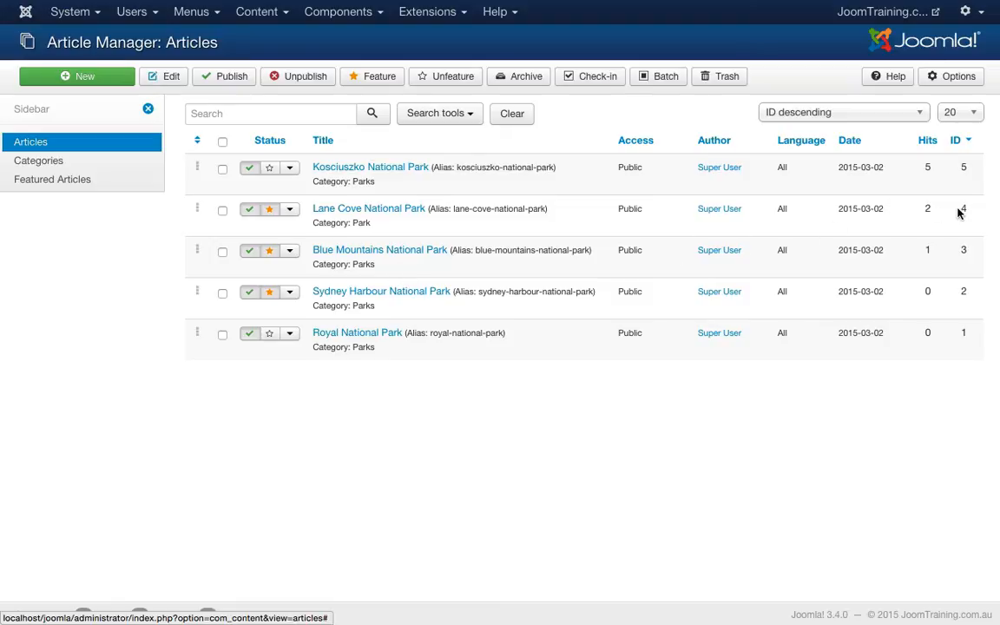
pyautogui.moveTo(183, 302)
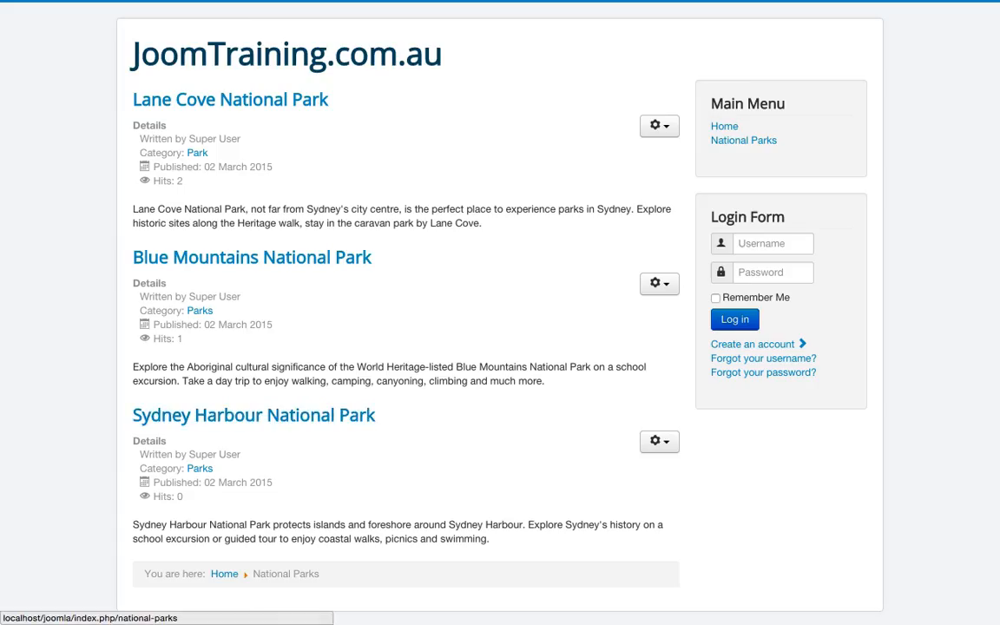
pyautogui.moveTo(511, 385)
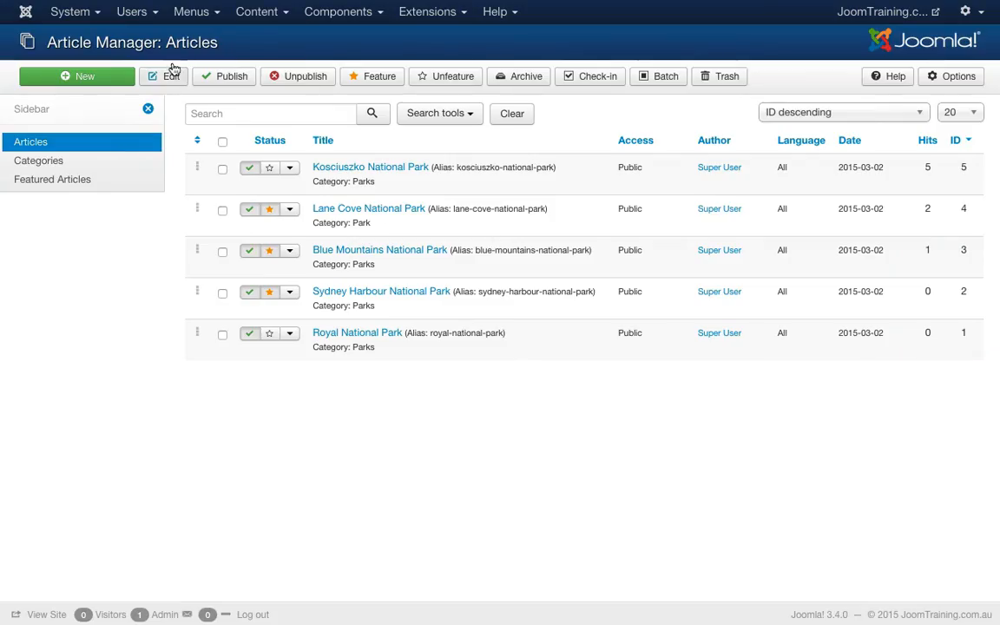
# - Reopen the National Parks item from Main Menu and show its Layout settings
pyautogui.click(191, 11)
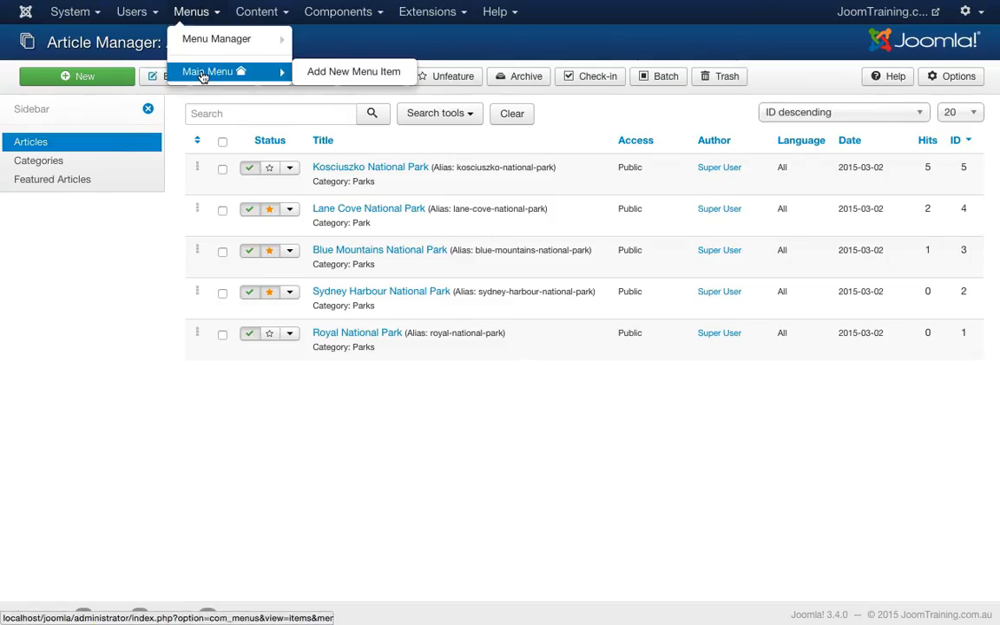
pyautogui.click(208, 72)
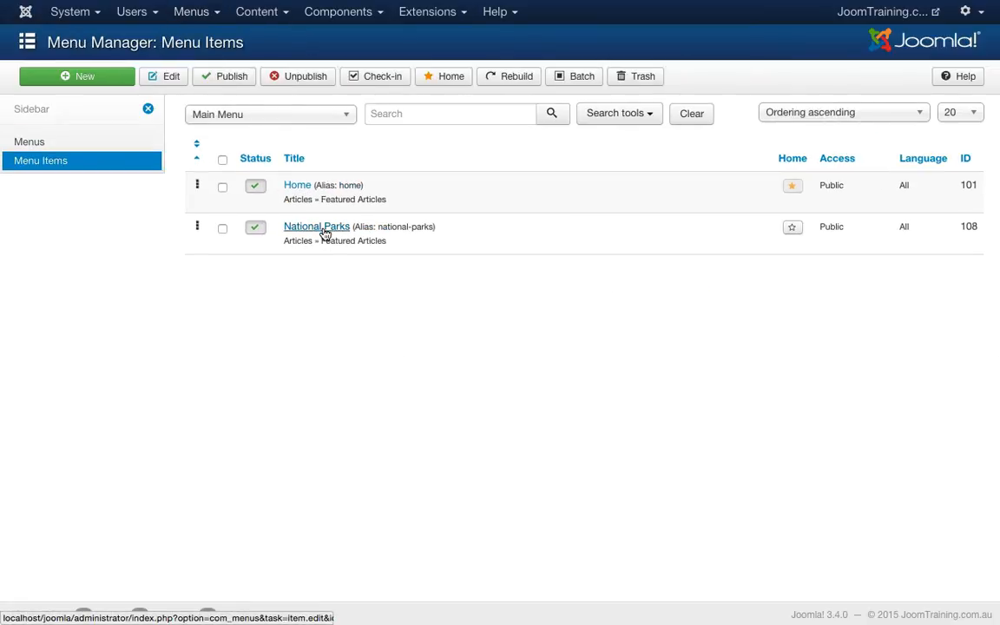
pyautogui.click(316, 226)
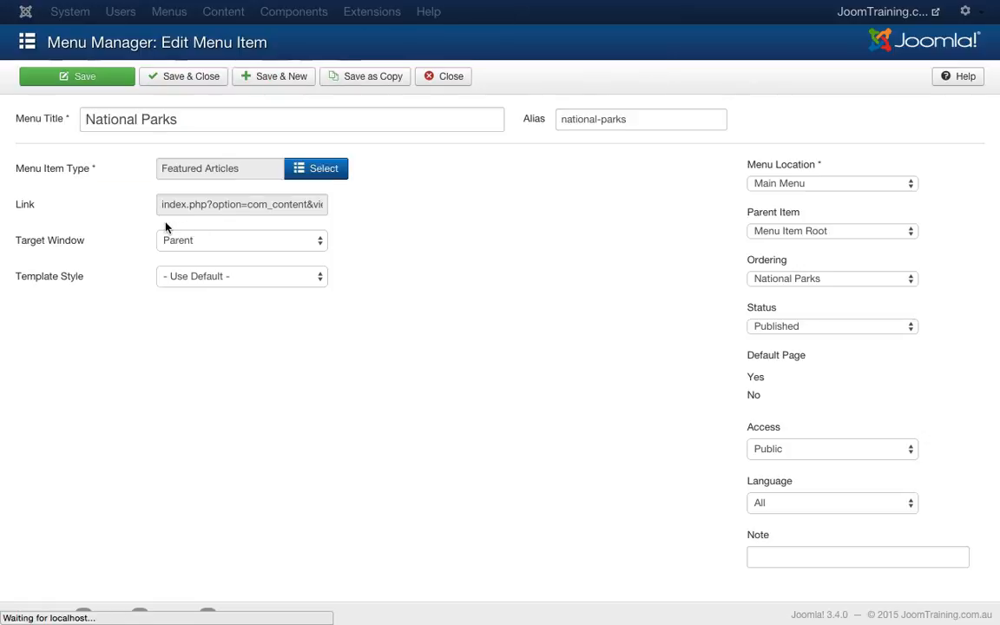
pyautogui.click(94, 156)
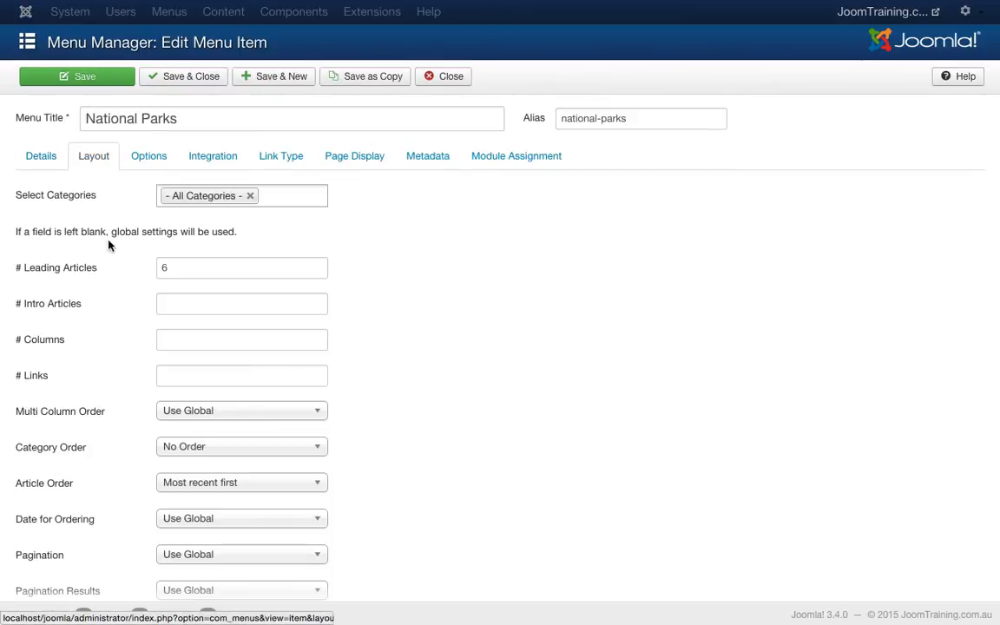